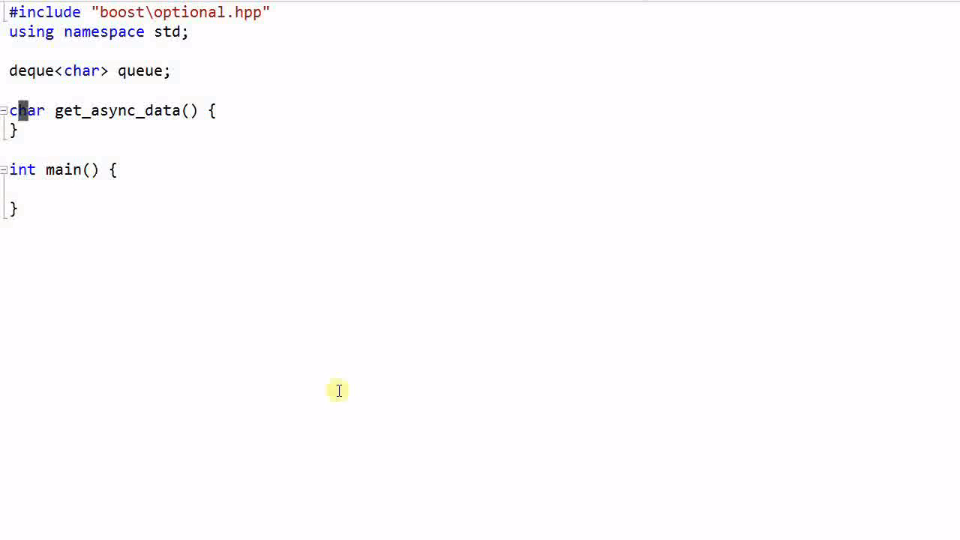
pyautogui.moveTo(56, 114)
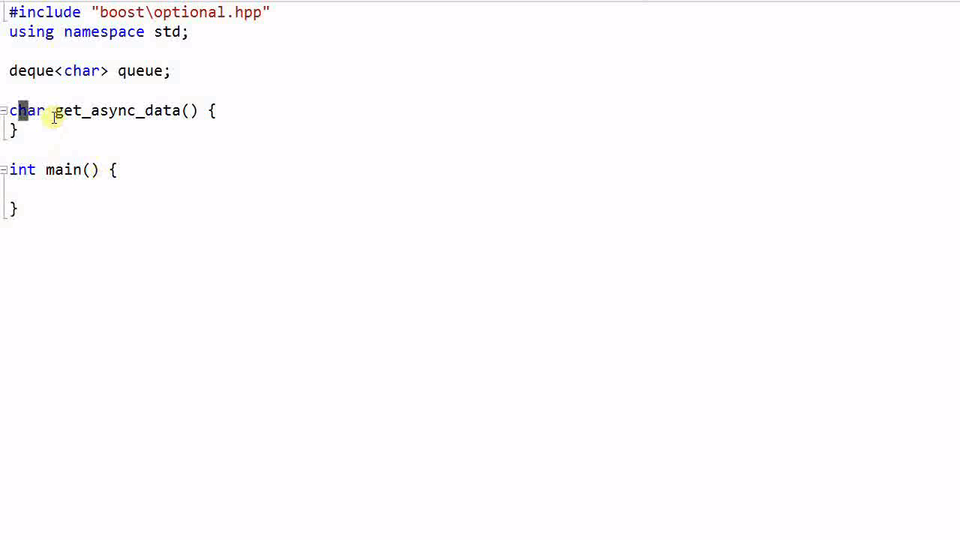
pyautogui.moveTo(216, 126)
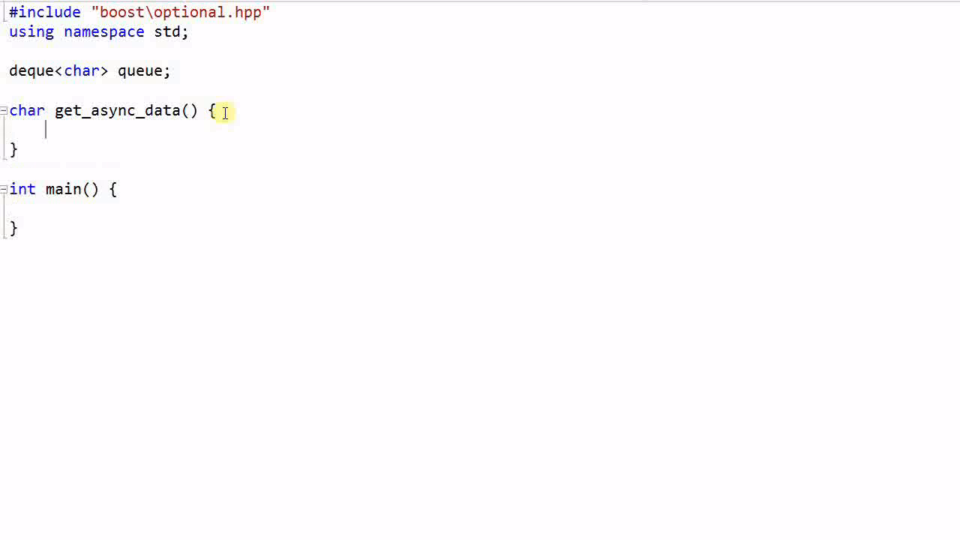
# Write if (!queue.empty()) return queue.back(); else return ??? in get_async_data.
pyautogui.write('if (!e')
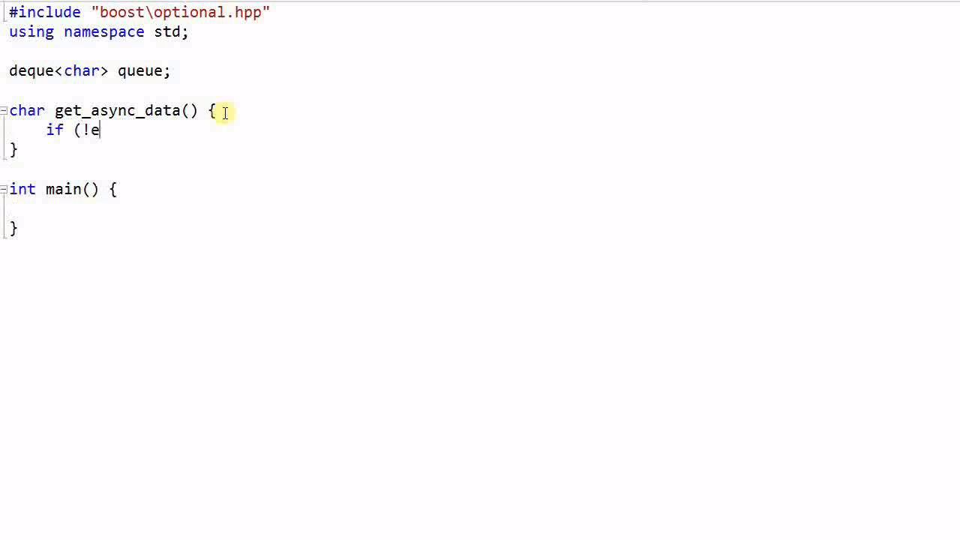
pyautogui.write('queue.')
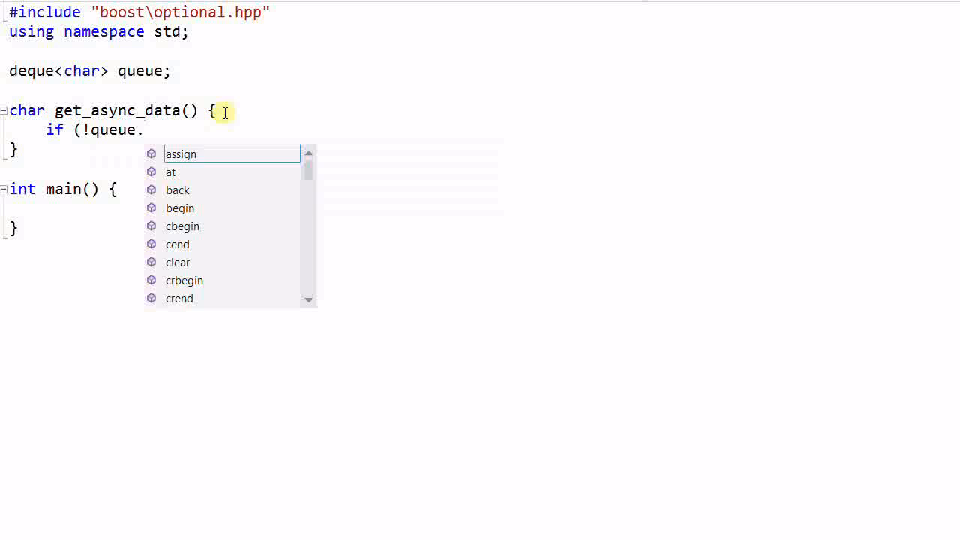
pyautogui.write('empty()')
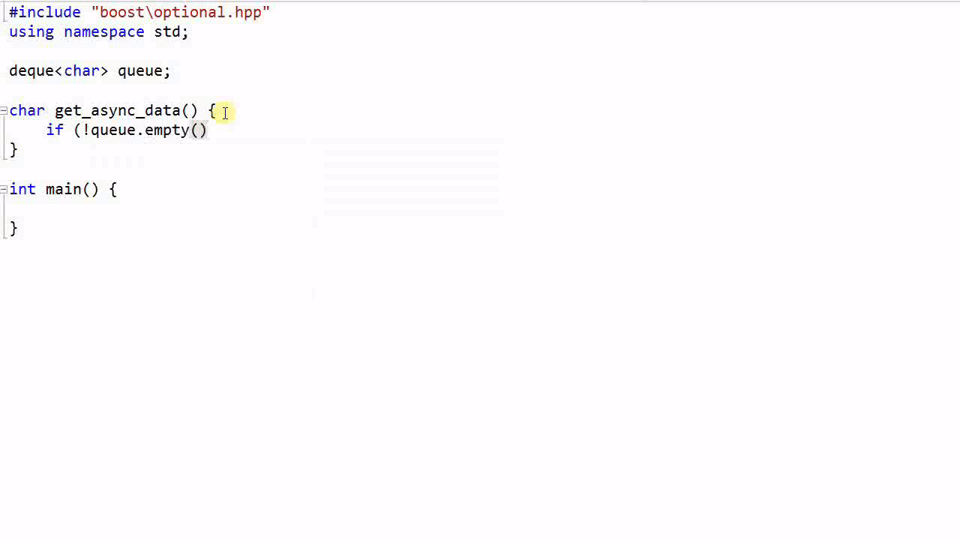
pyautogui.write('reutrn')
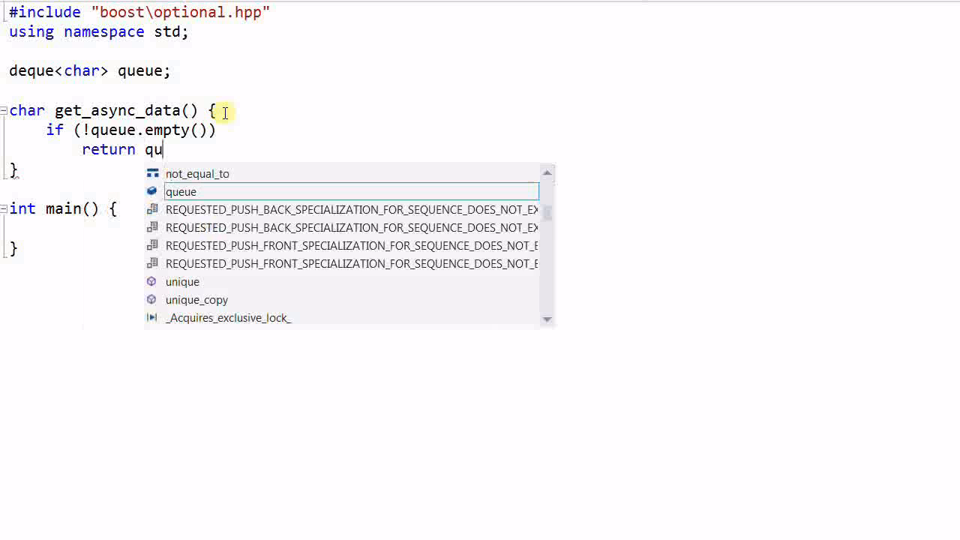
pyautogui.write('eue.back();')
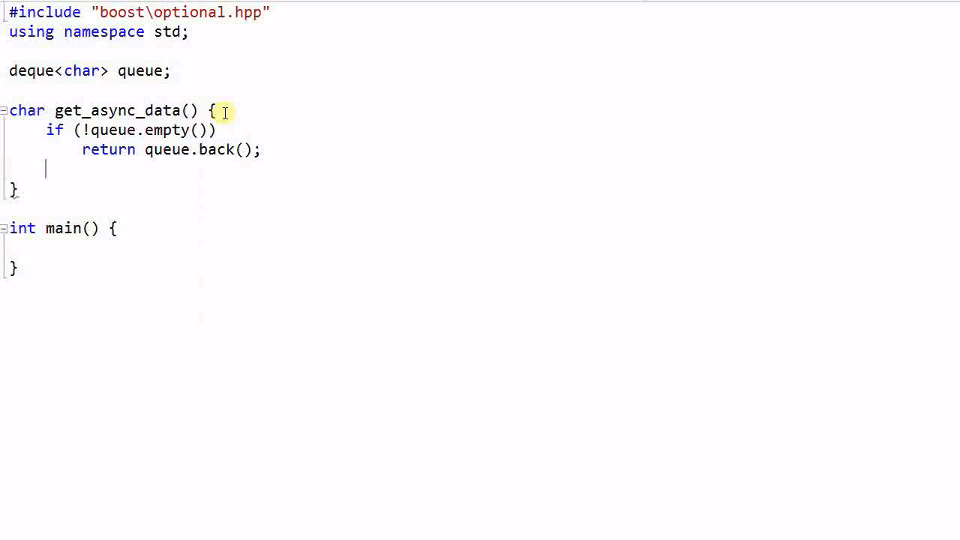
pyautogui.write('else')
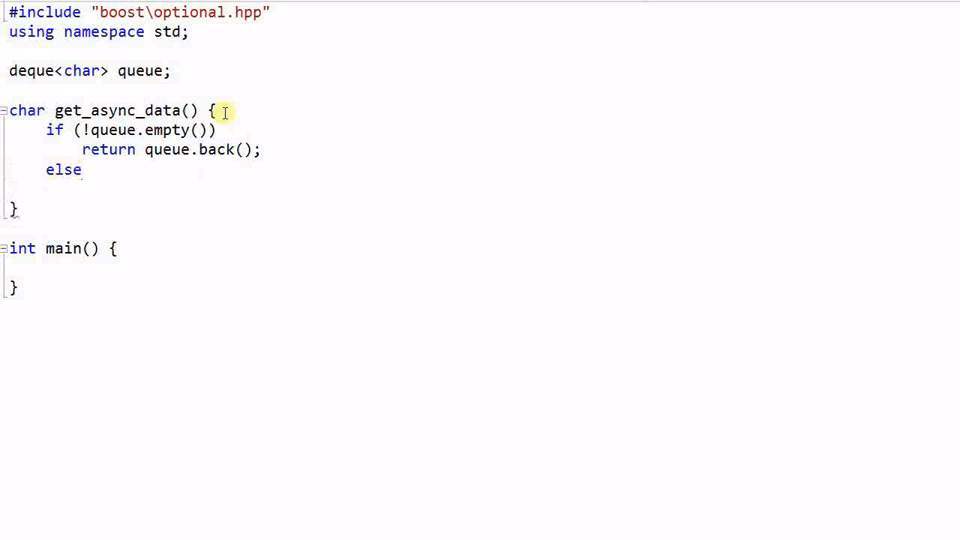
pyautogui.write('return')
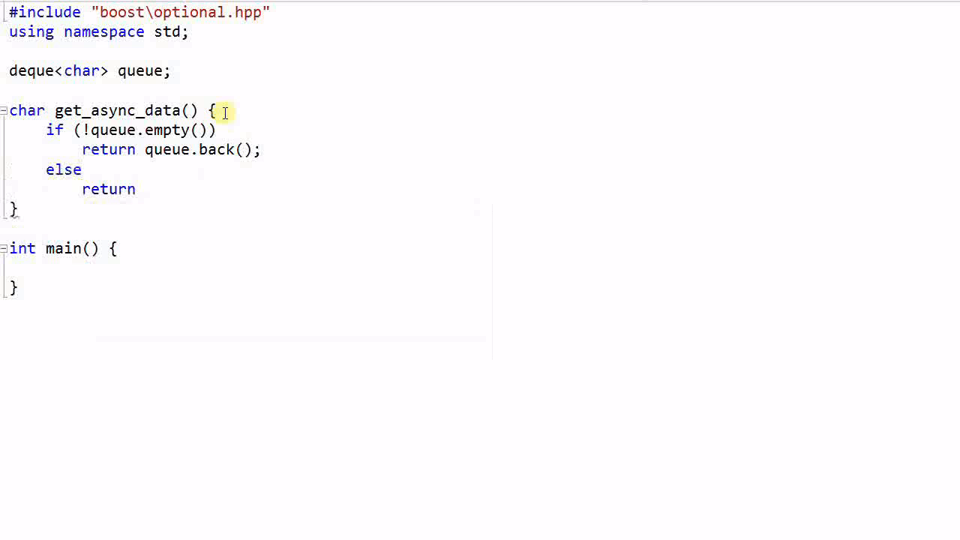
pyautogui.write('???')
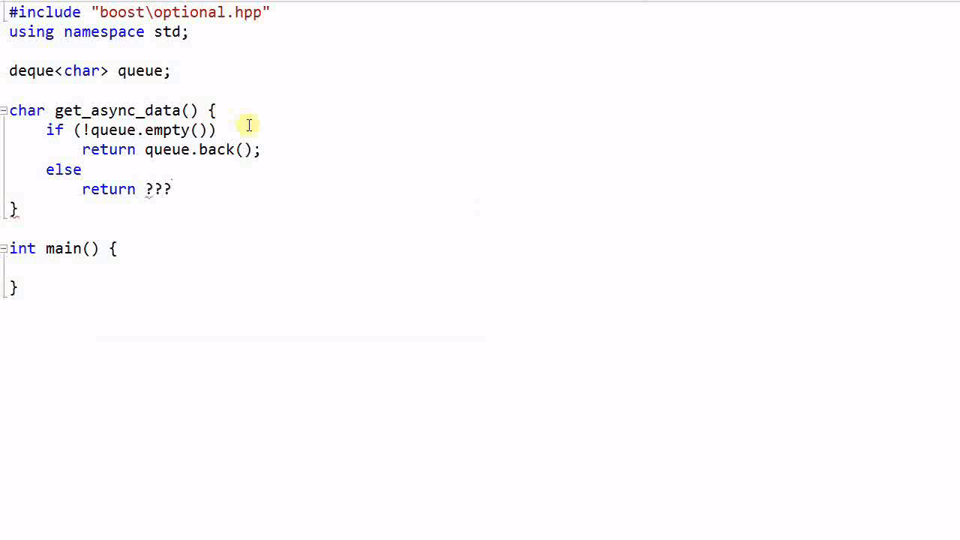
pyautogui.moveTo(172, 189)
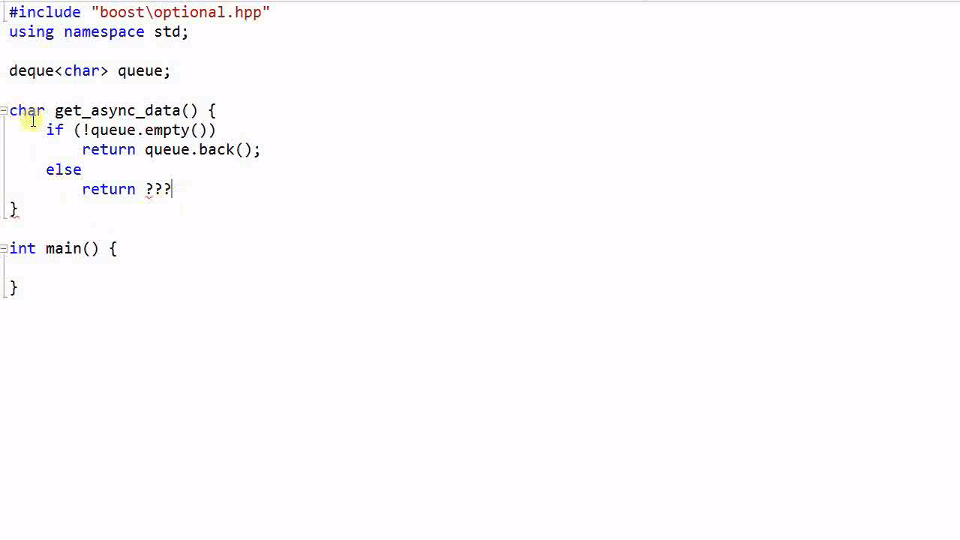
pyautogui.moveTo(206, 195)
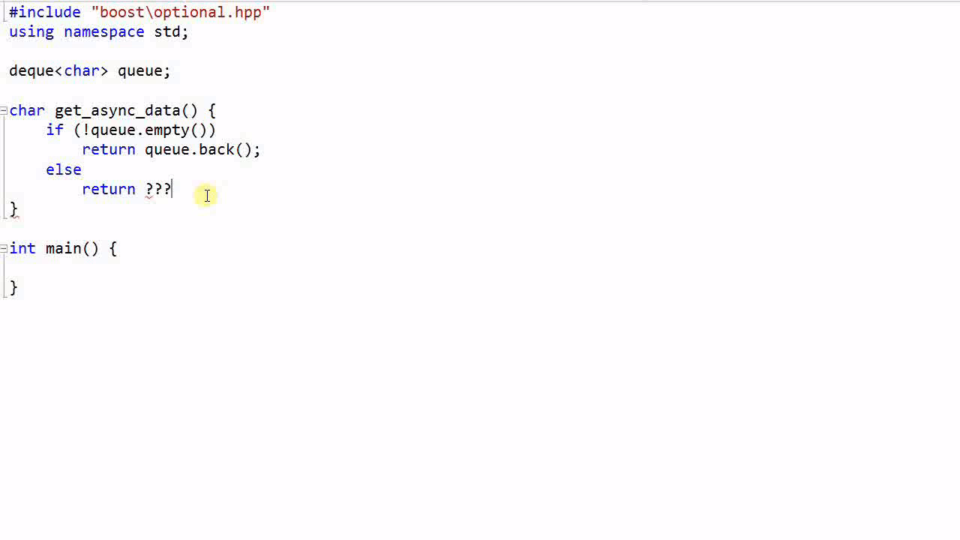
pyautogui.moveTo(173, 143)
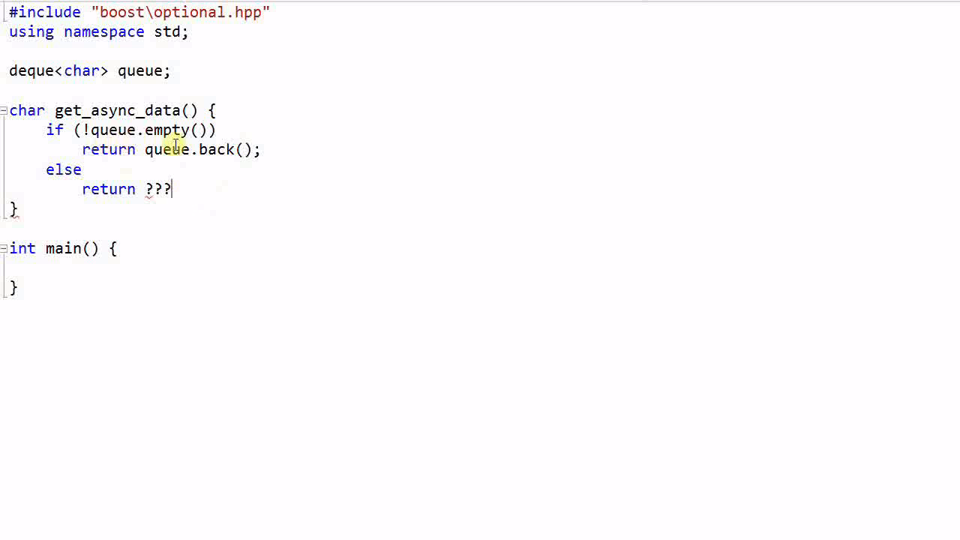
pyautogui.moveTo(203, 198)
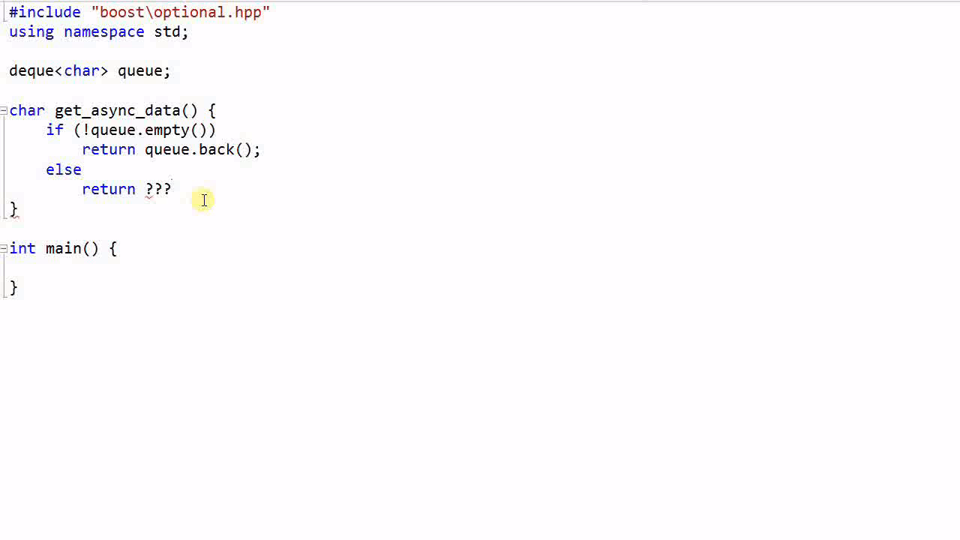
pyautogui.click(171, 189)
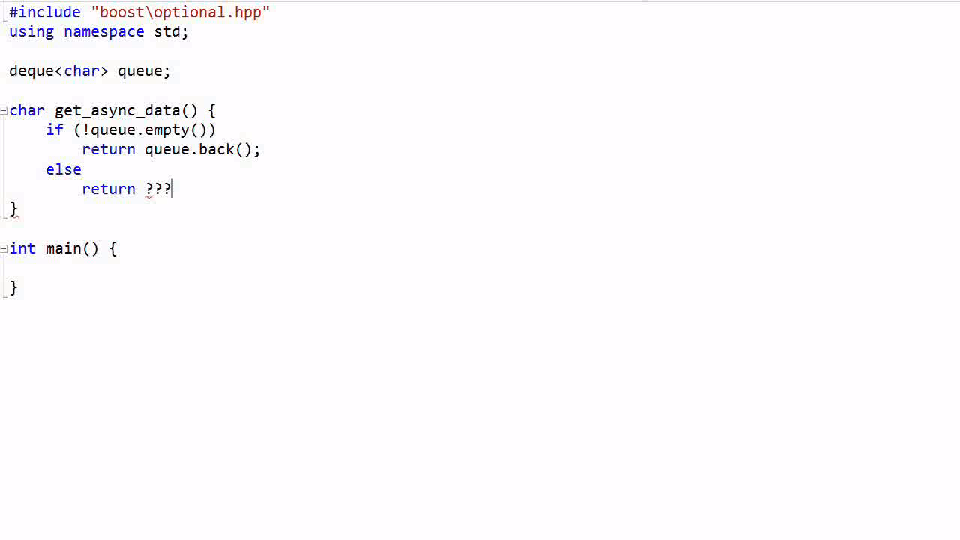
pyautogui.press('Backspace')
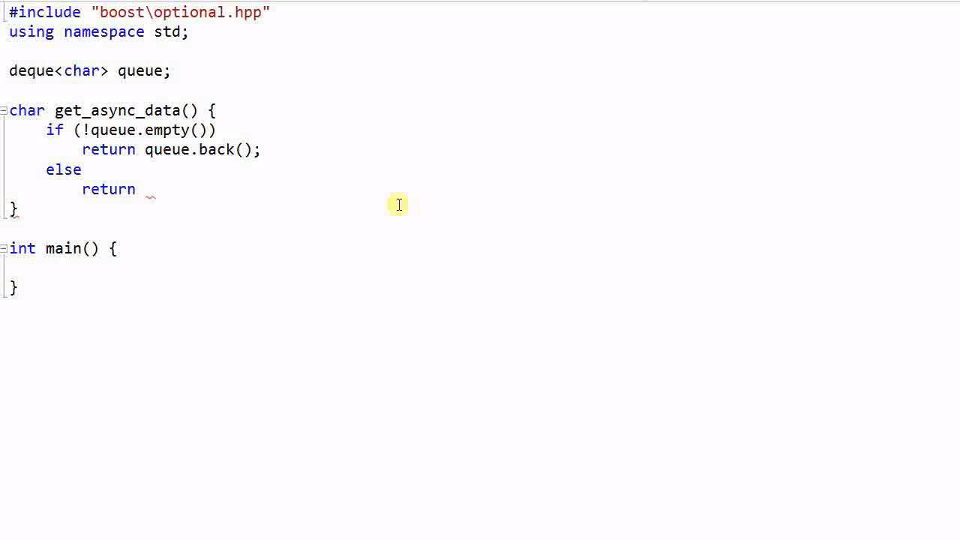
pyautogui.write("'\\'")
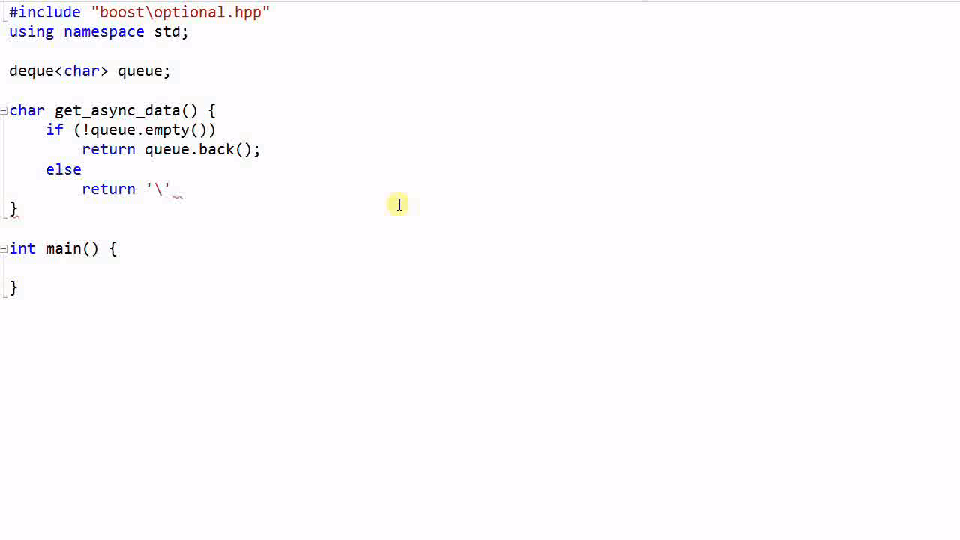
pyautogui.write('0')
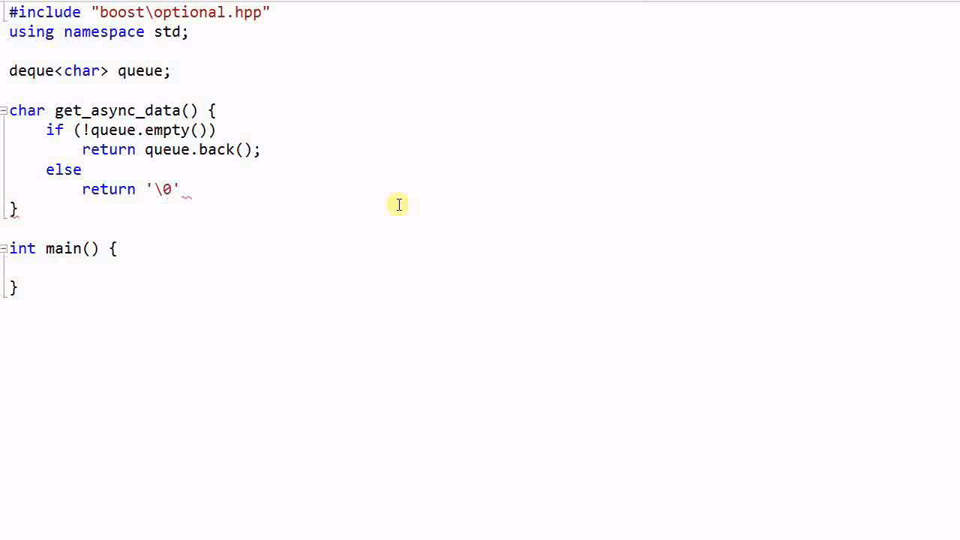
pyautogui.write('; // thi')
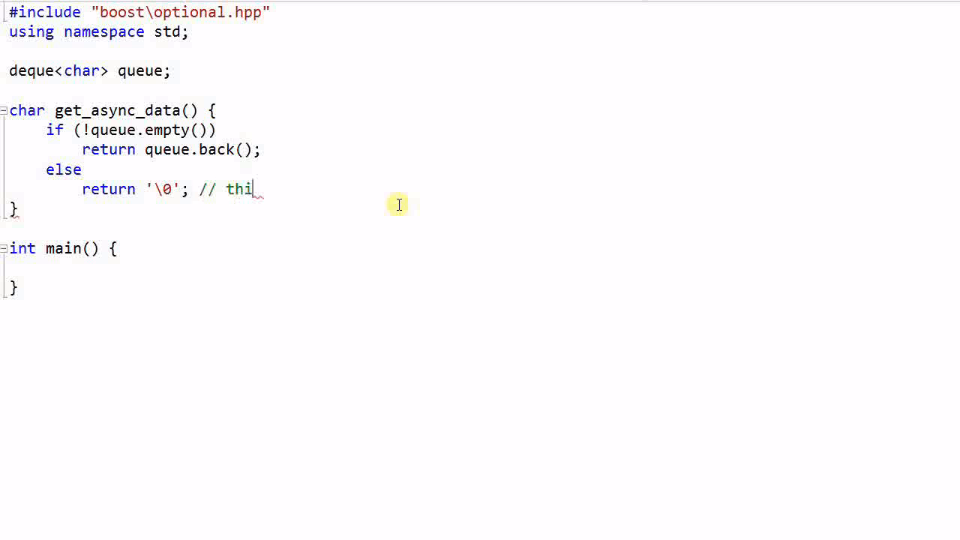
pyautogui.write('s is a valid')
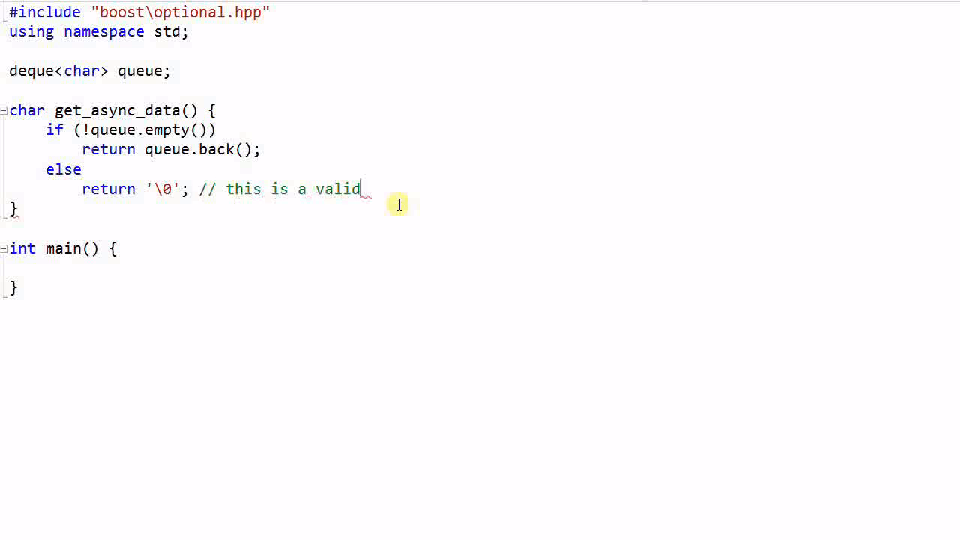
pyautogui.write('char')
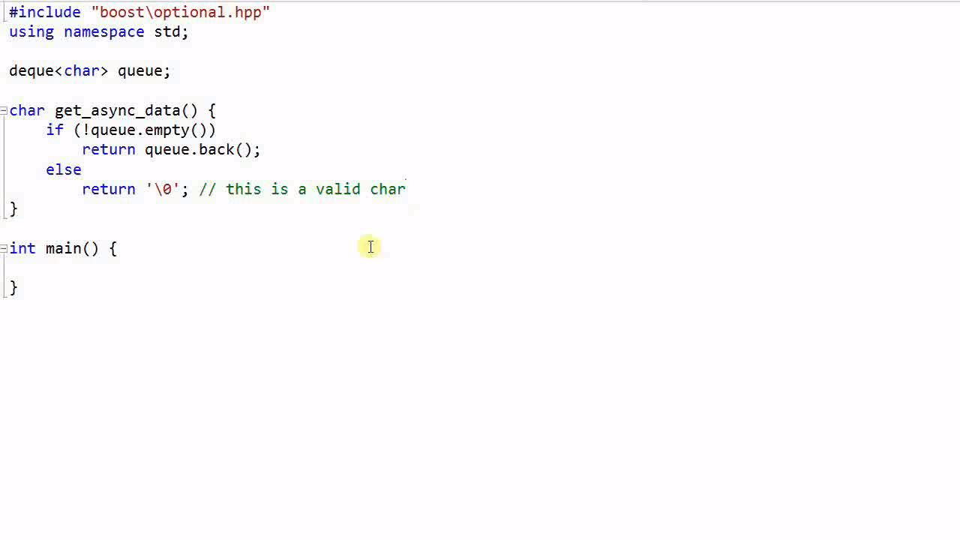
pyautogui.moveTo(147, 206)
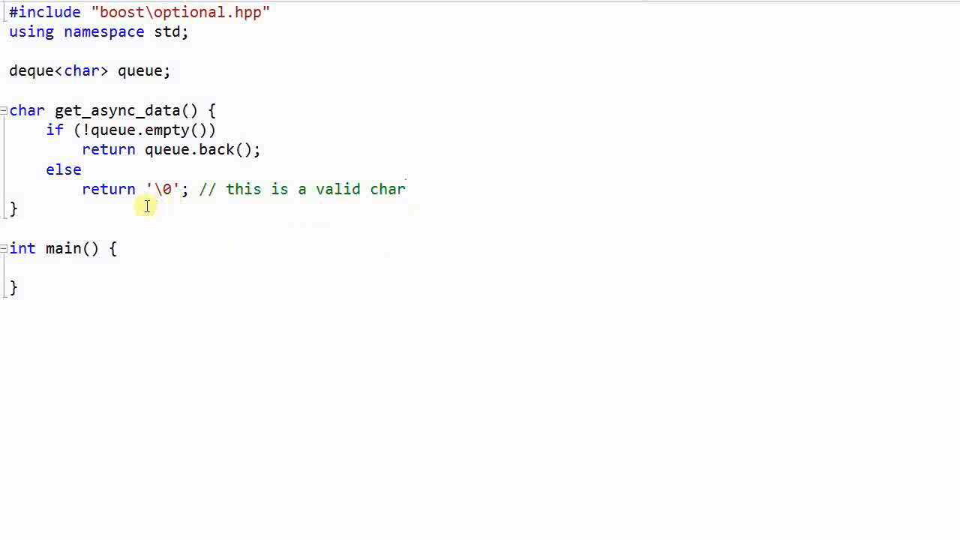
pyautogui.moveTo(162, 210)
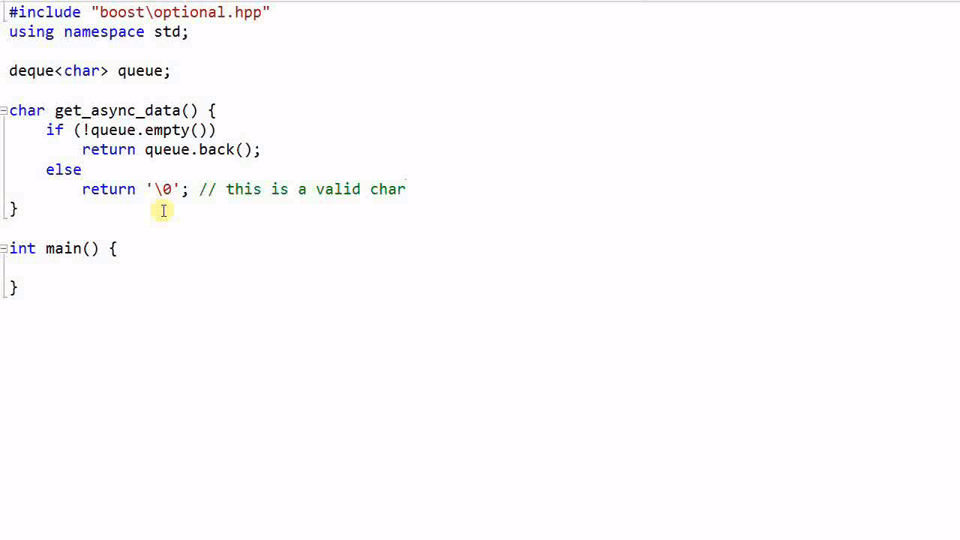
pyautogui.moveTo(200, 290)
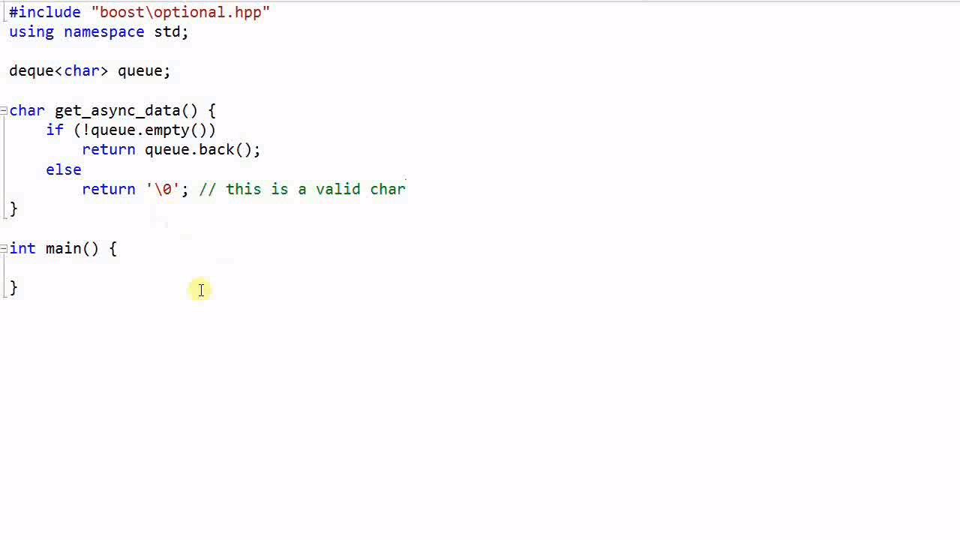
pyautogui.moveTo(38, 120)
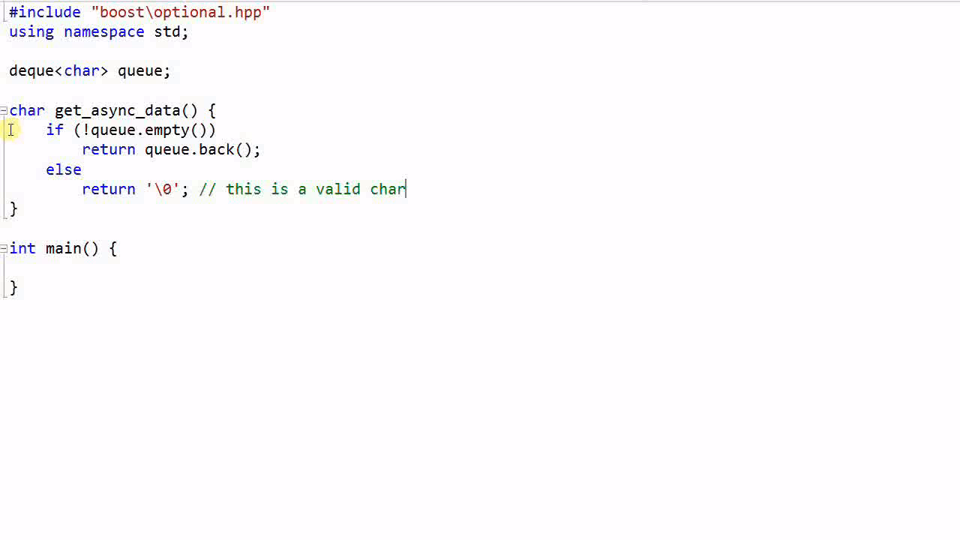
pyautogui.moveTo(24, 134)
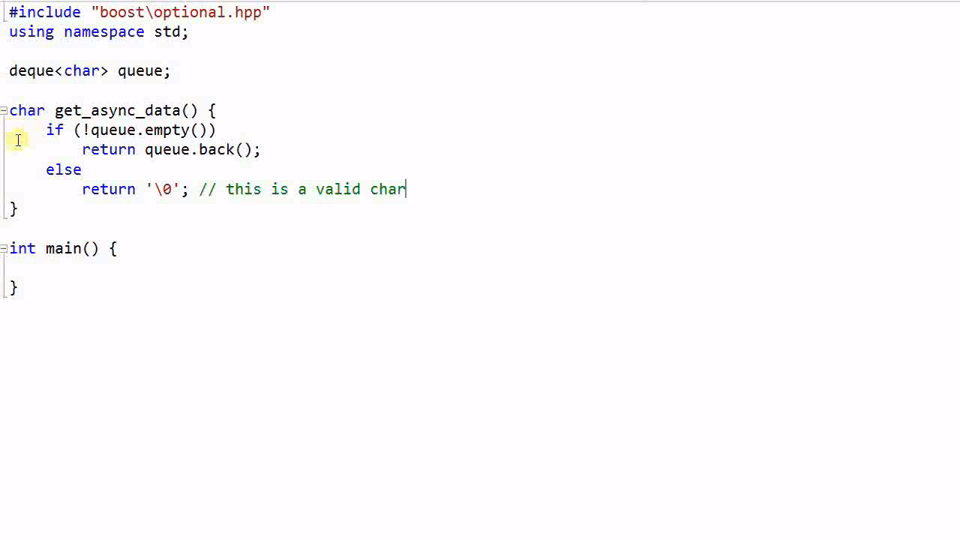
pyautogui.moveTo(257, 322)
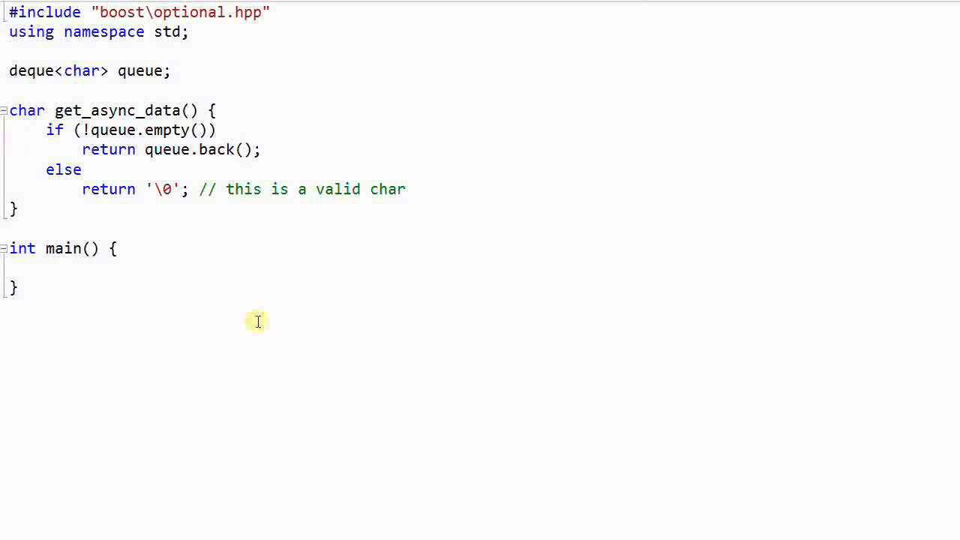
pyautogui.moveTo(89, 256)
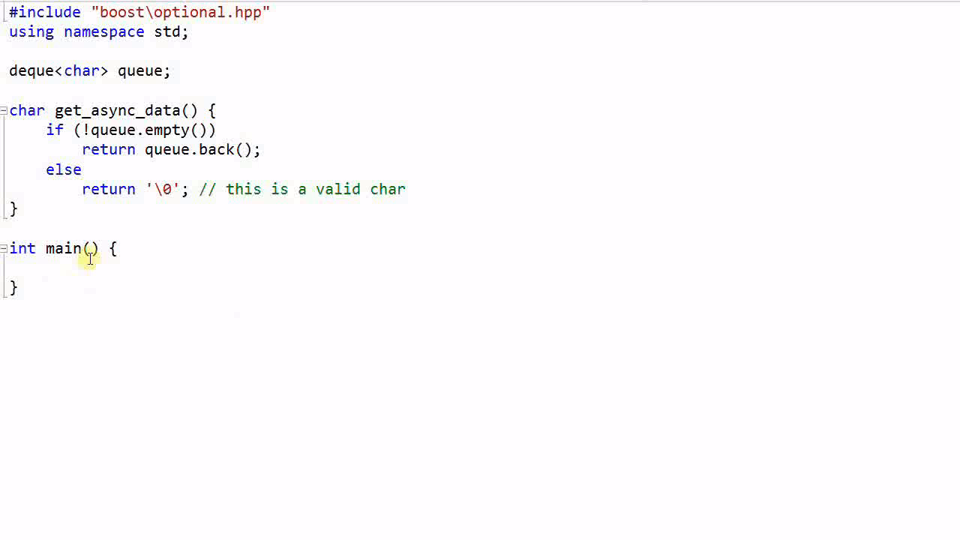
# Declare boost::variant<nullptr_t, char> v; at the top of main.
pyautogui.write('boo')
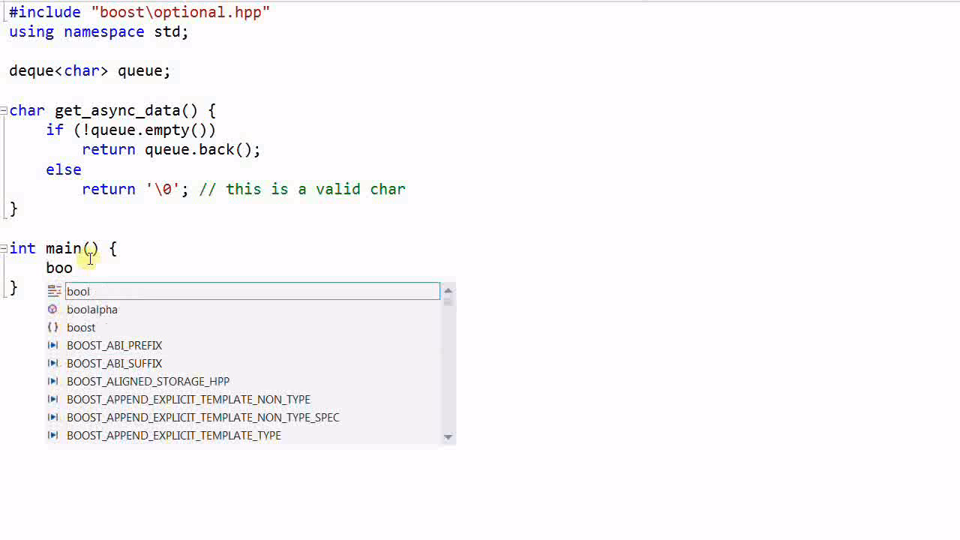
pyautogui.write('st::varian')
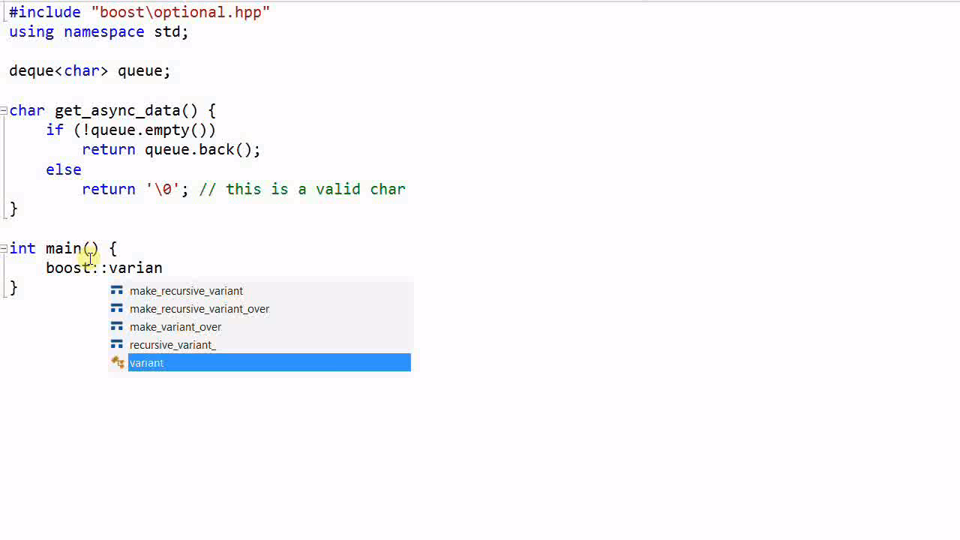
pyautogui.write('t<nullptr_t, cha')
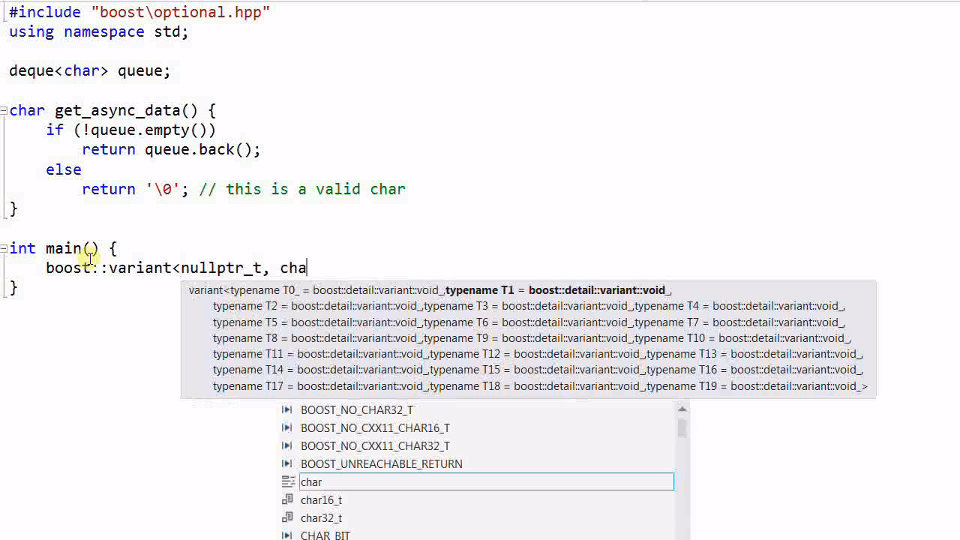
pyautogui.write('r> v;')
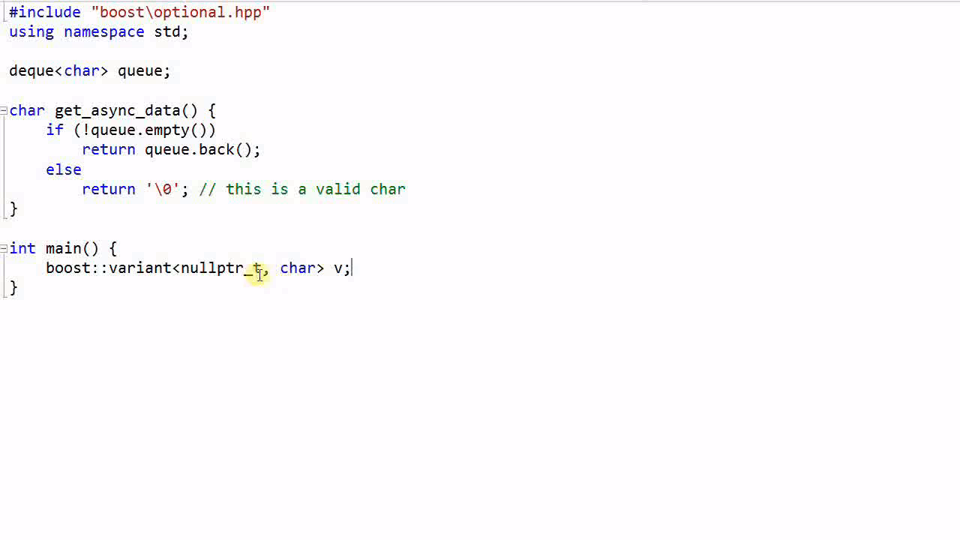
pyautogui.moveTo(258, 267)
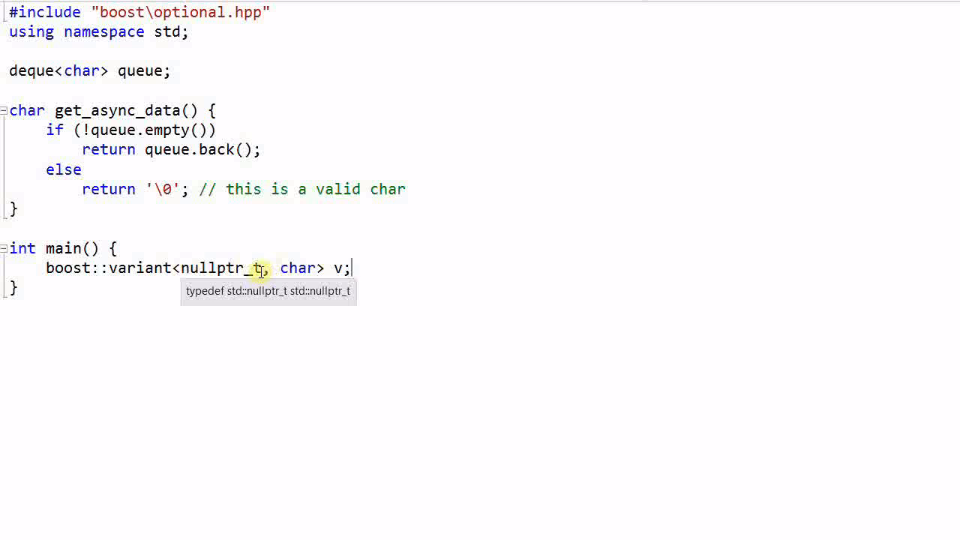
pyautogui.moveTo(468, 272)
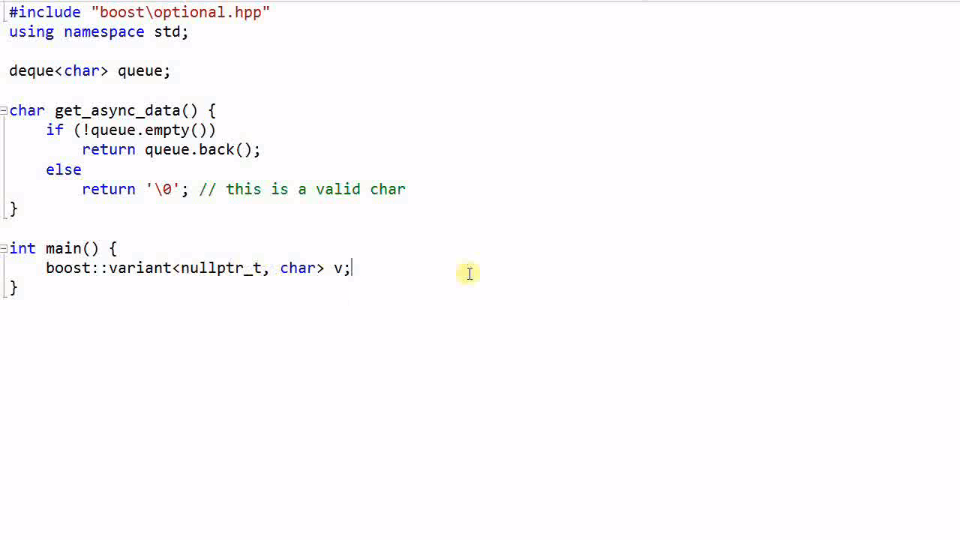
pyautogui.moveTo(364, 226)
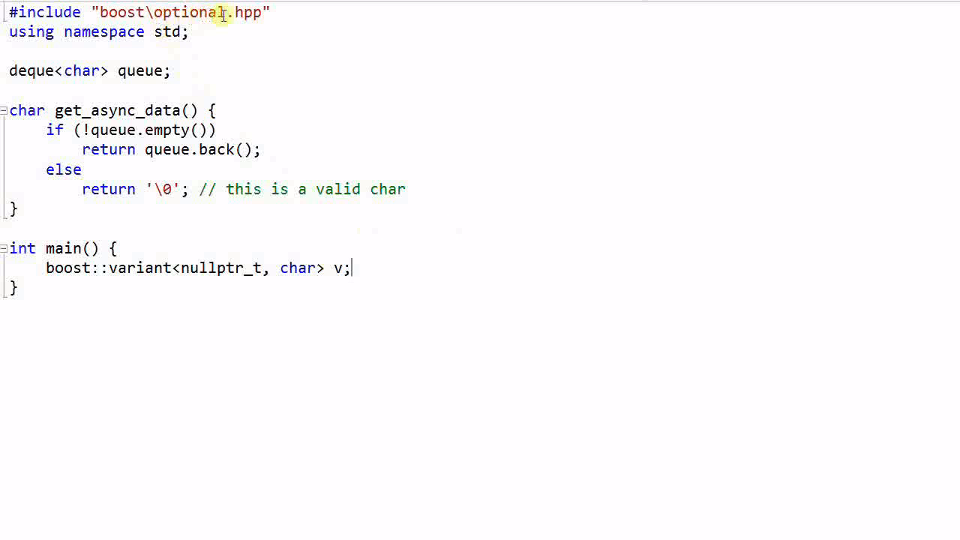
pyautogui.moveTo(240, 268)
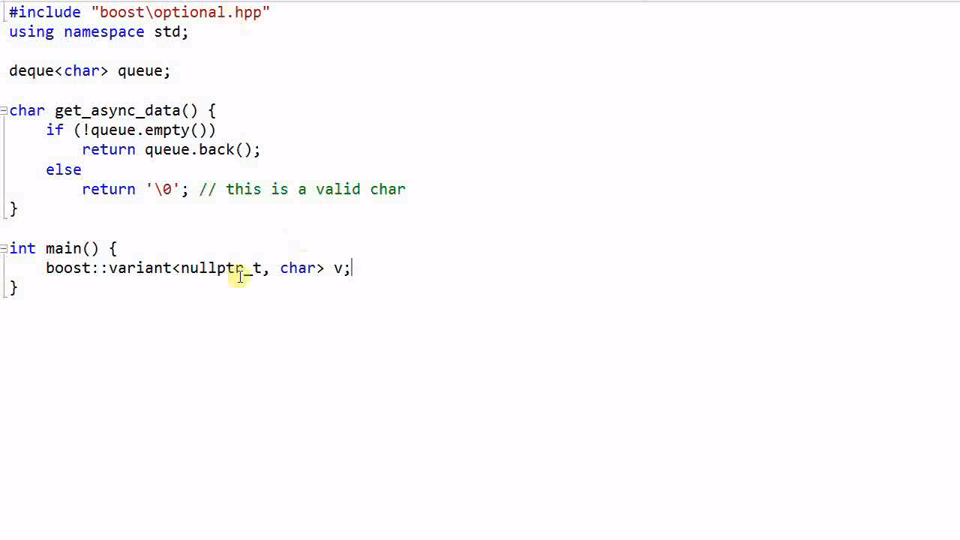
pyautogui.moveTo(356, 275)
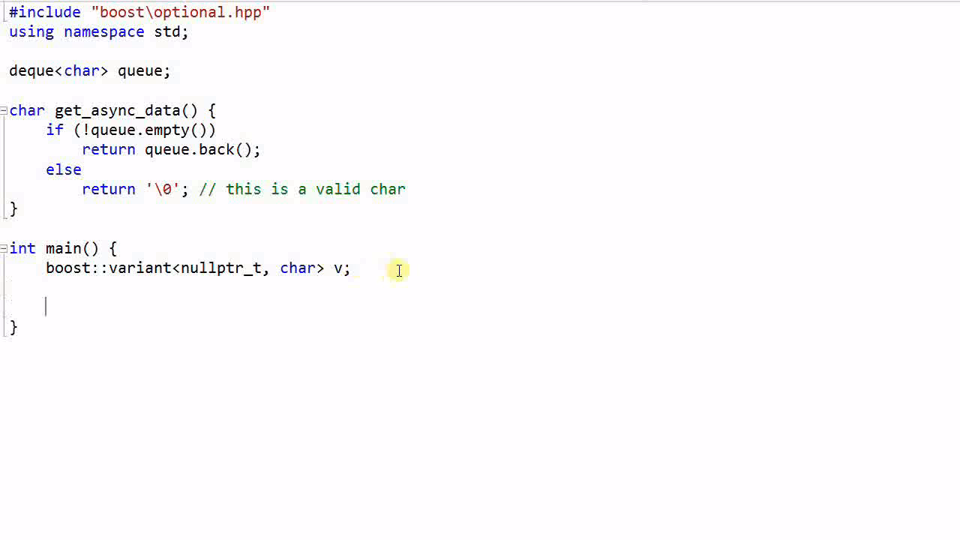
# Declare boost::optional<char> op; commented as uninitialized, with no char constructed.
pyautogui.write('boost::')
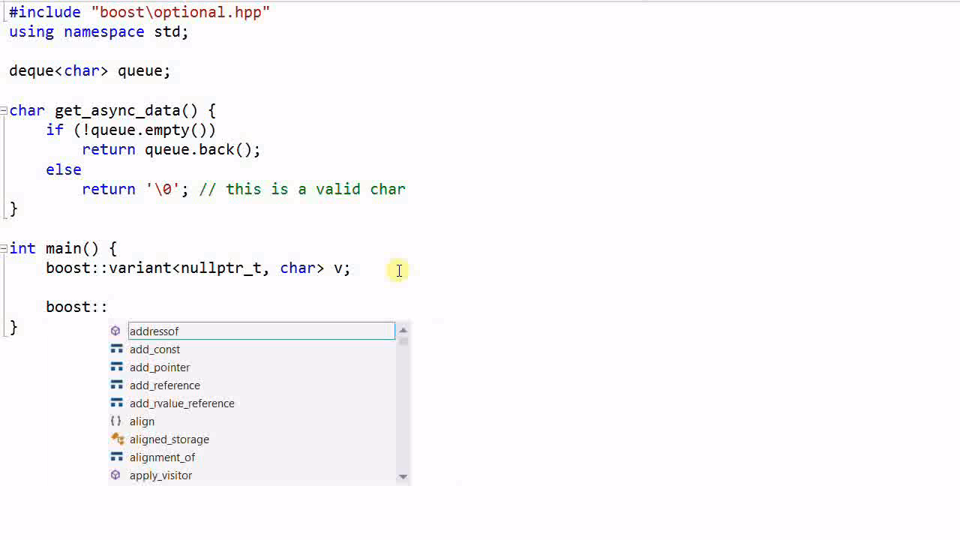
pyautogui.write('optional')
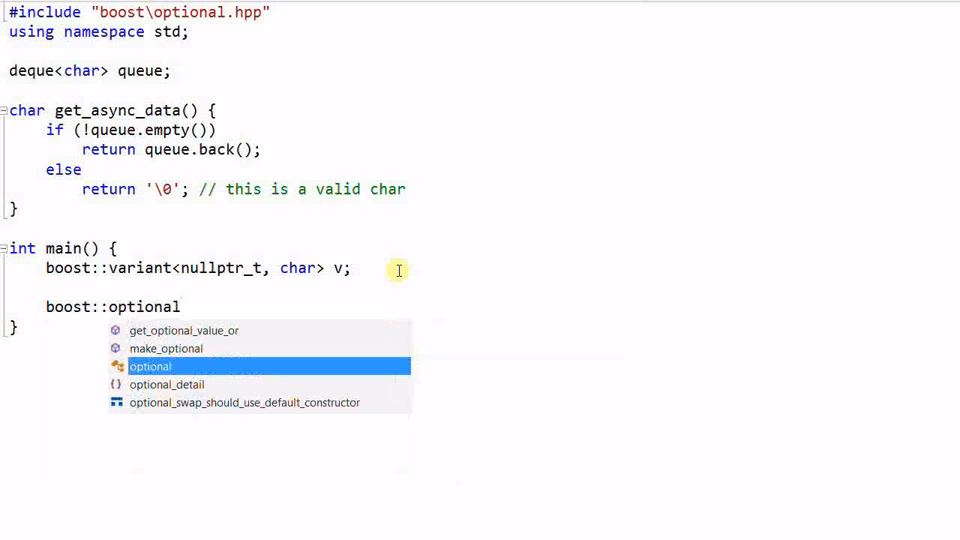
pyautogui.write('<char> op;  //')
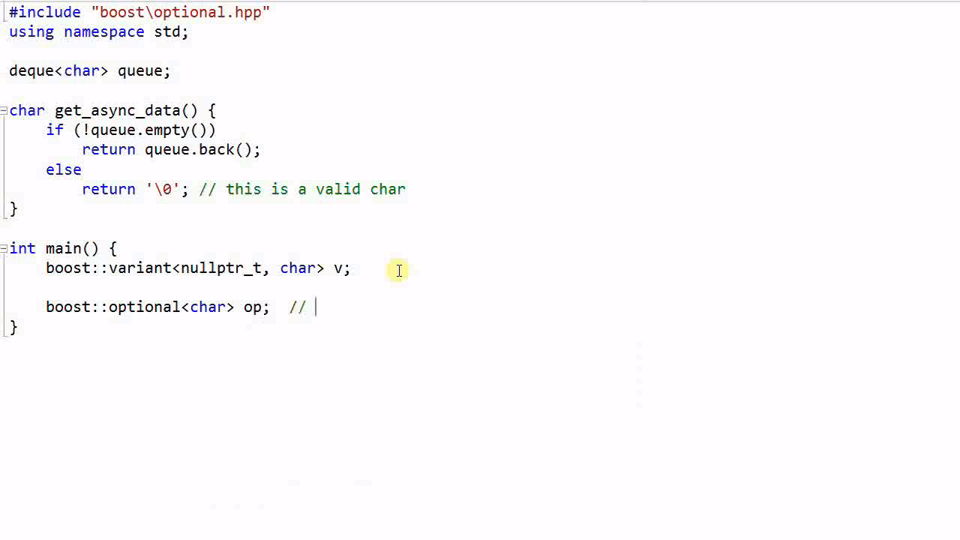
pyautogui.write('op')
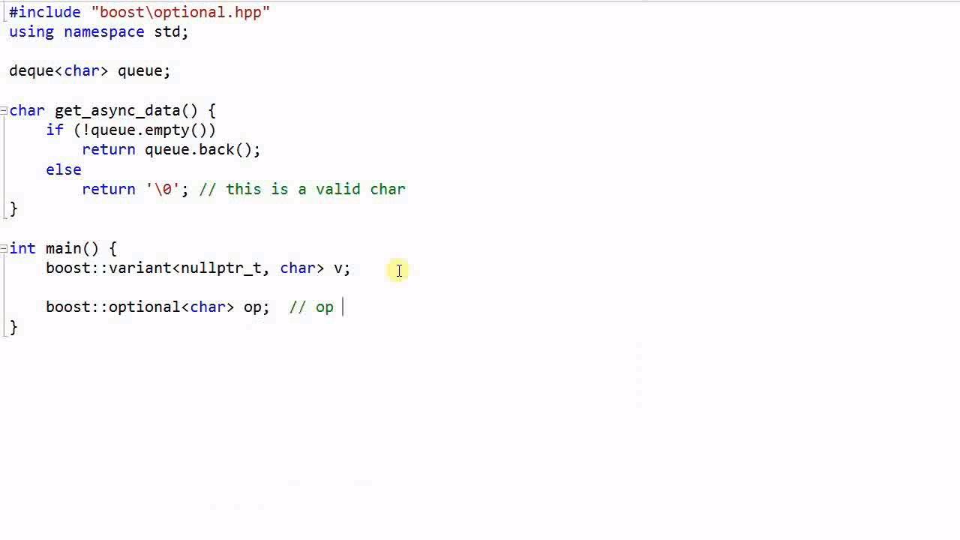
pyautogui.write('is')
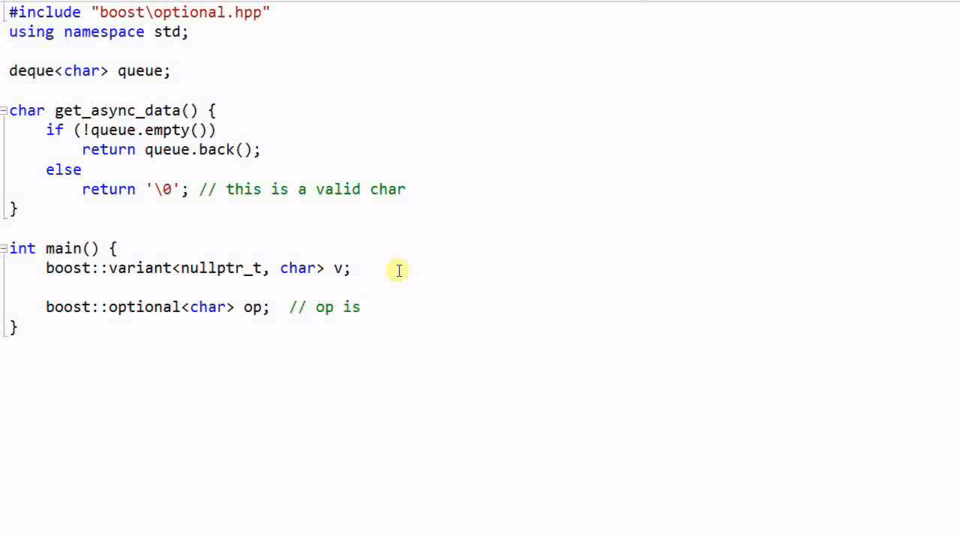
pyautogui.write('uninitalized, no char is constru')
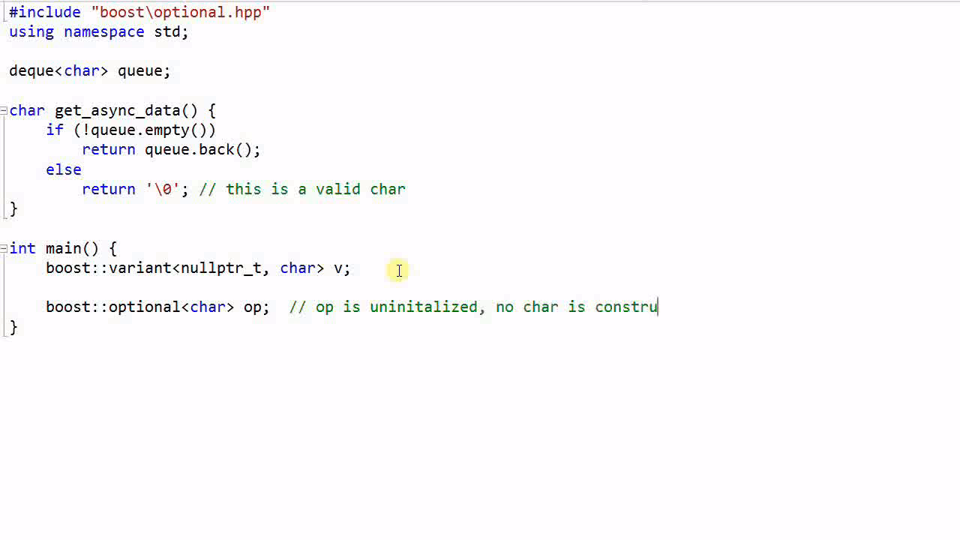
pyautogui.write('cted')
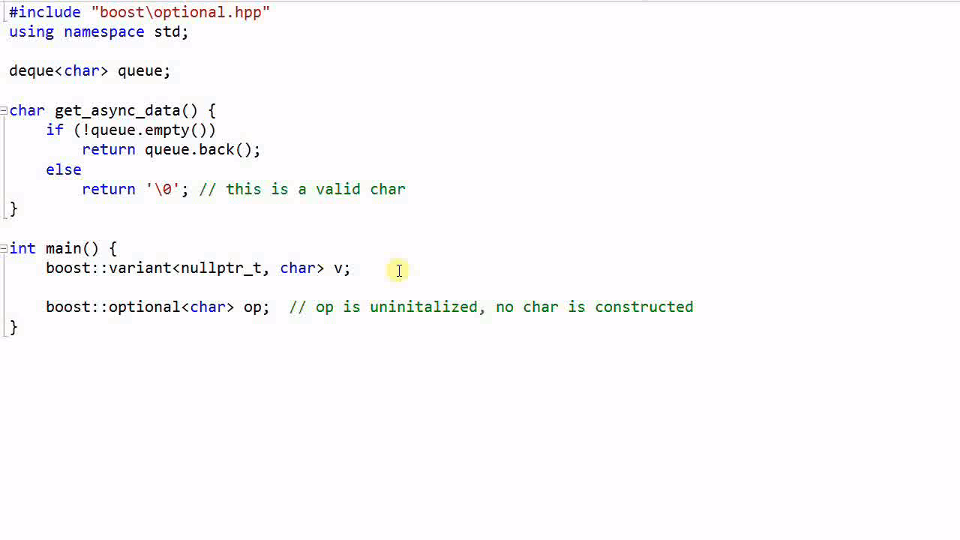
# Assign op = 'A'; with the comment that op contains 'A'.
pyautogui.write('op')
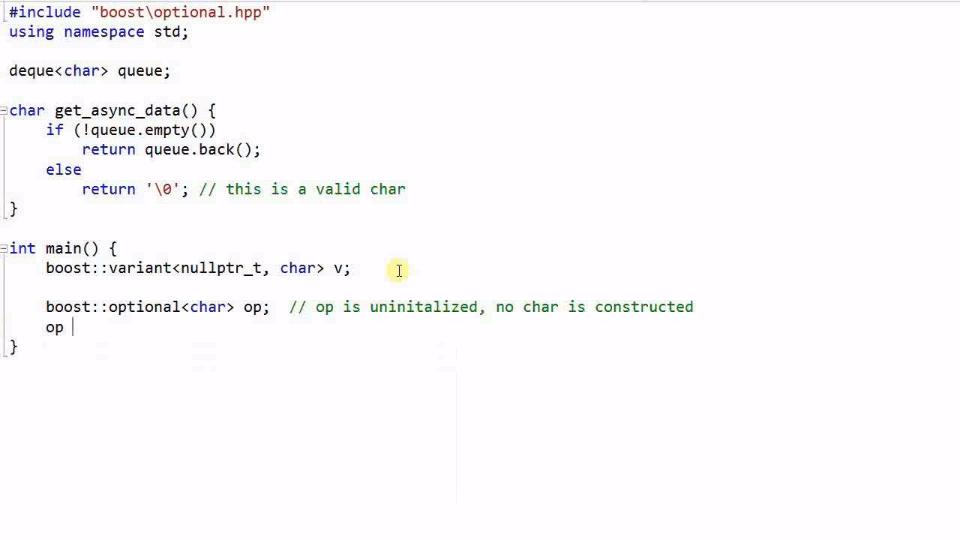
pyautogui.write("= 'A';  // op contains")
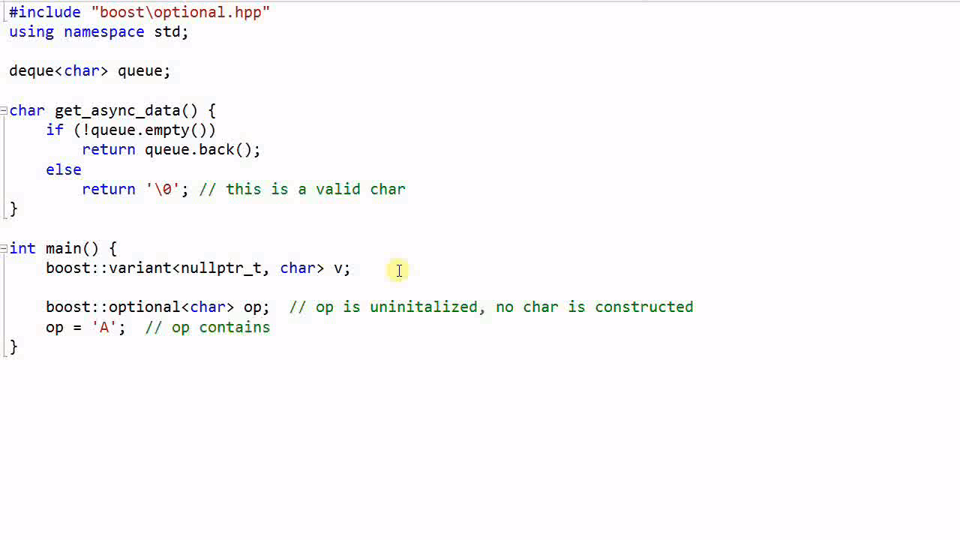
pyautogui.write("'A'")
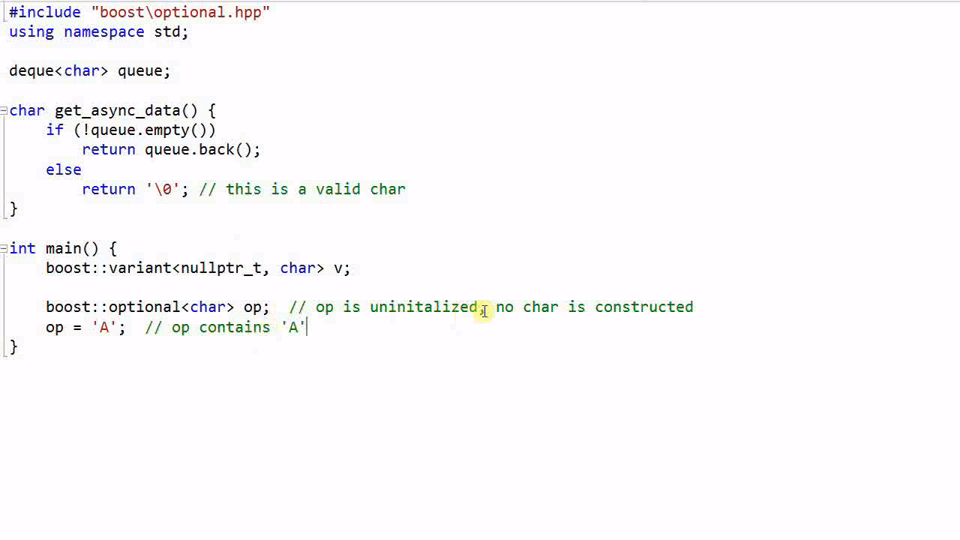
pyautogui.moveTo(258, 307)
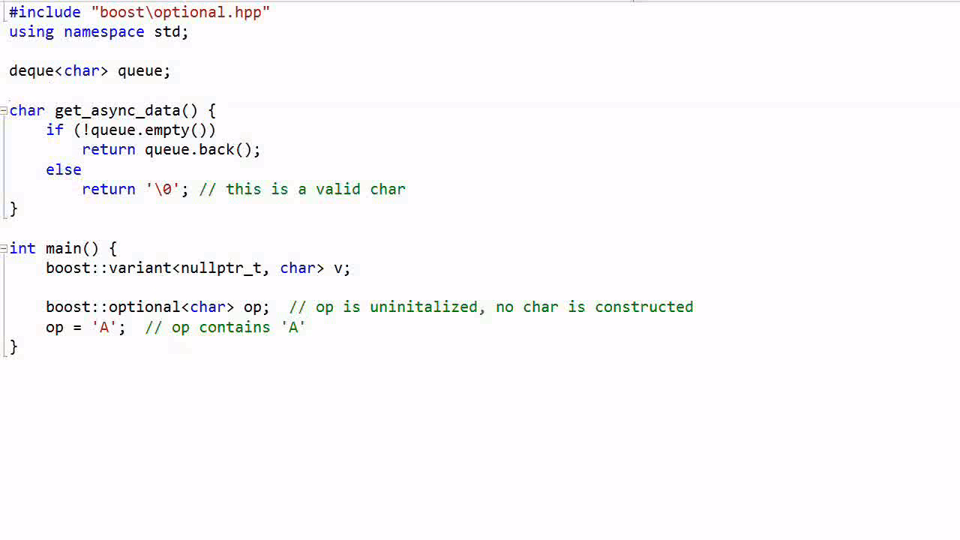
# Return boost::optional<char> from get_async_data, wrapping queue.back() or returning boost::optional<char>().
pyautogui.write('boost::optional<')
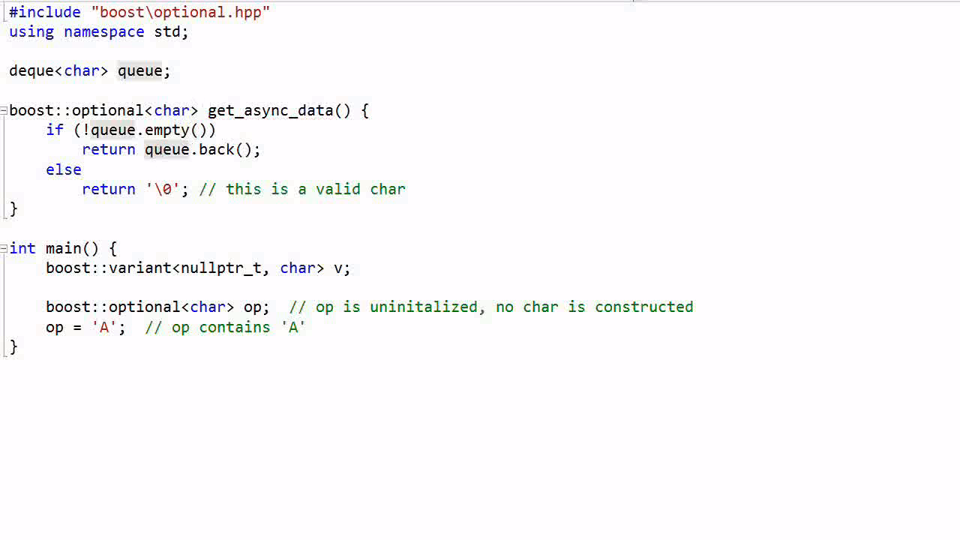
pyautogui.write('boo')
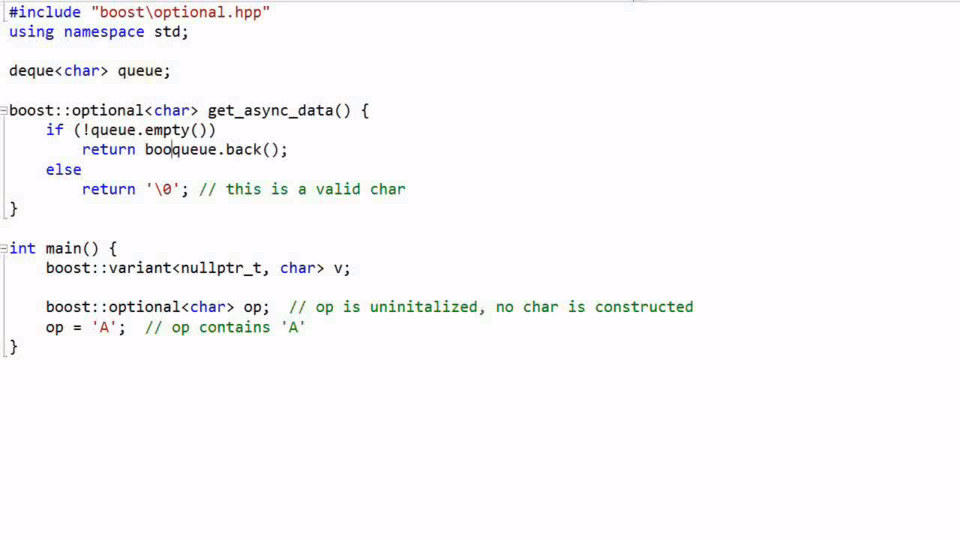
pyautogui.write('st::optional<char>(')
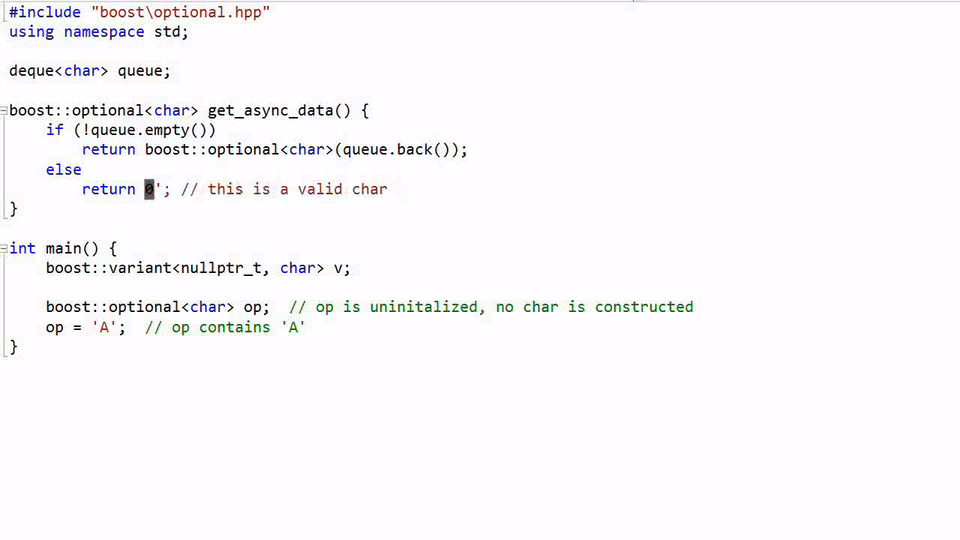
pyautogui.write('booas')
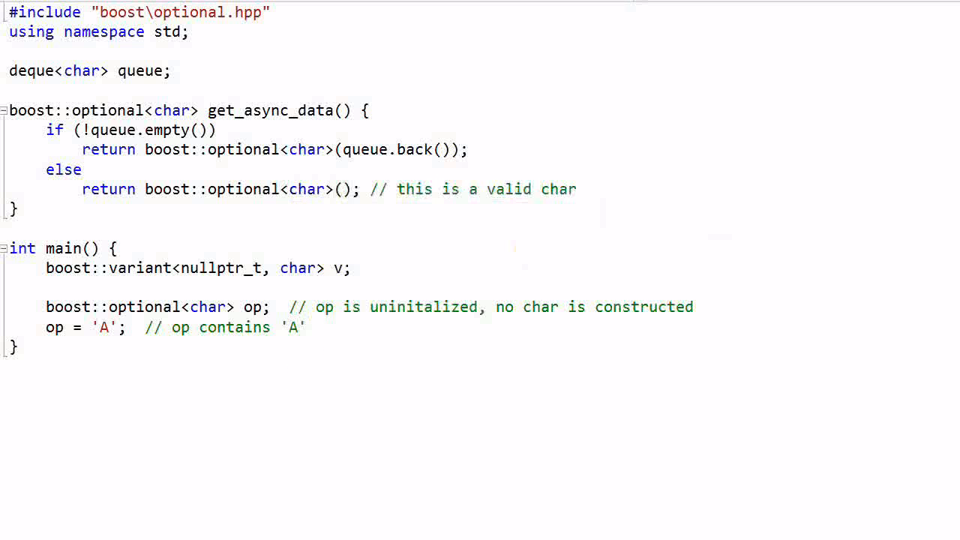
# Assign op = get_async_data(); and print "No data is available" when !op.
pyautogui.write('op')
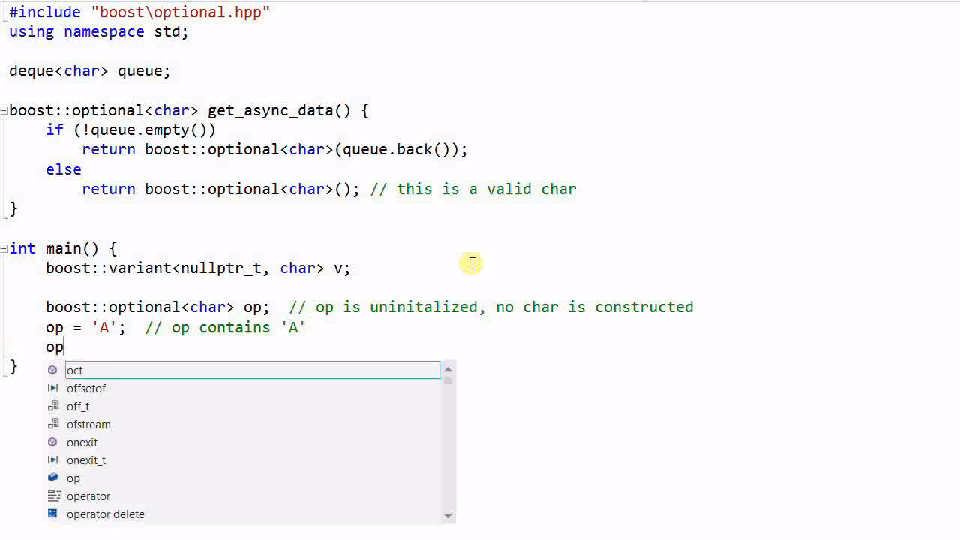
pyautogui.write('= get_async_data')
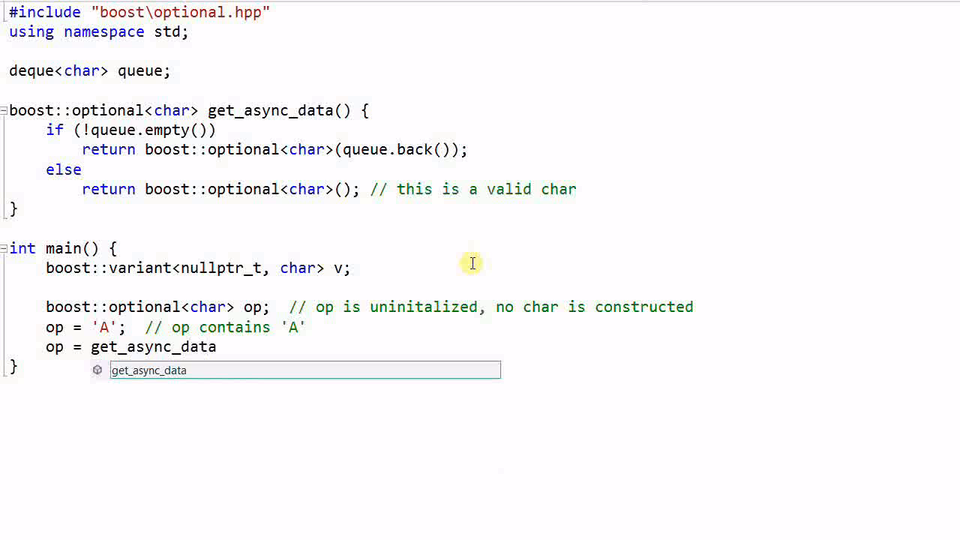
pyautogui.write('();')
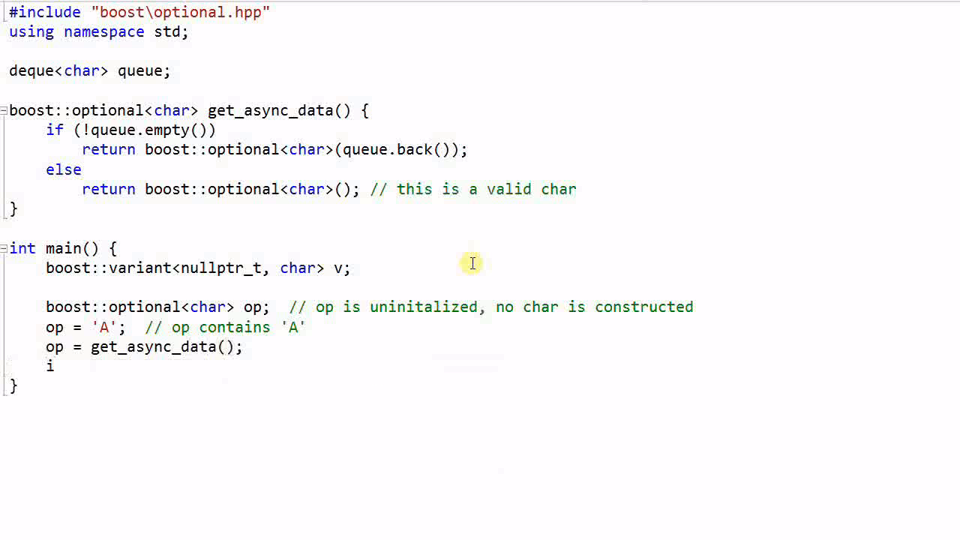
pyautogui.write('f (')
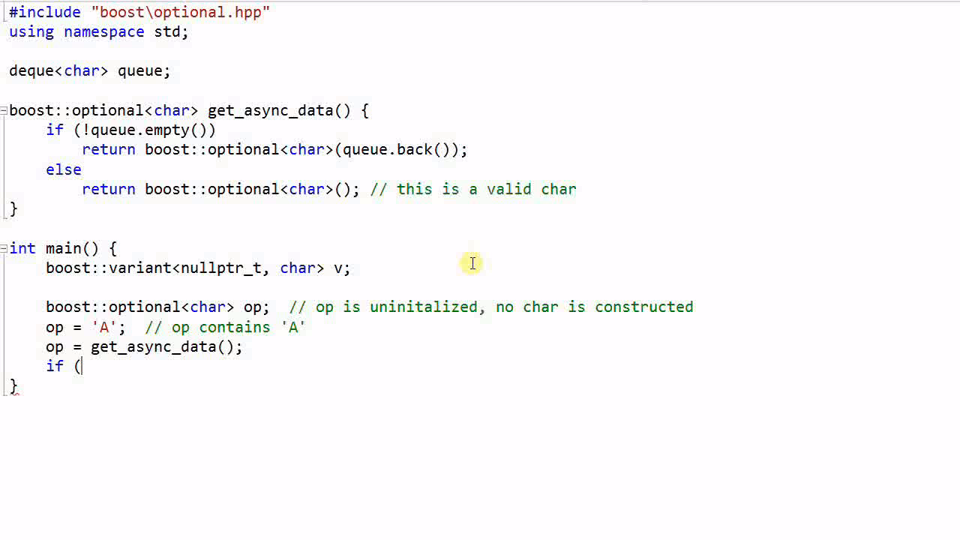
pyautogui.write('!op')
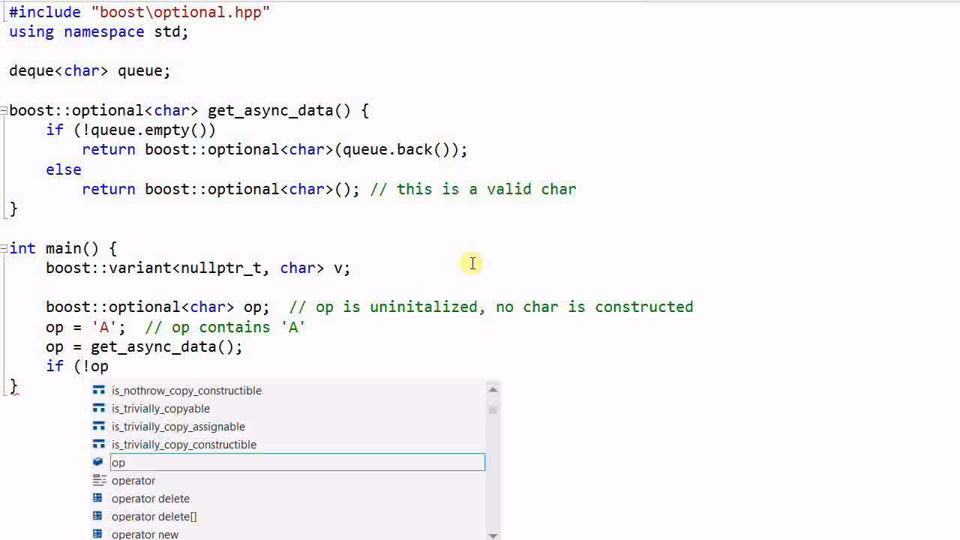
pyautogui.write('cout')
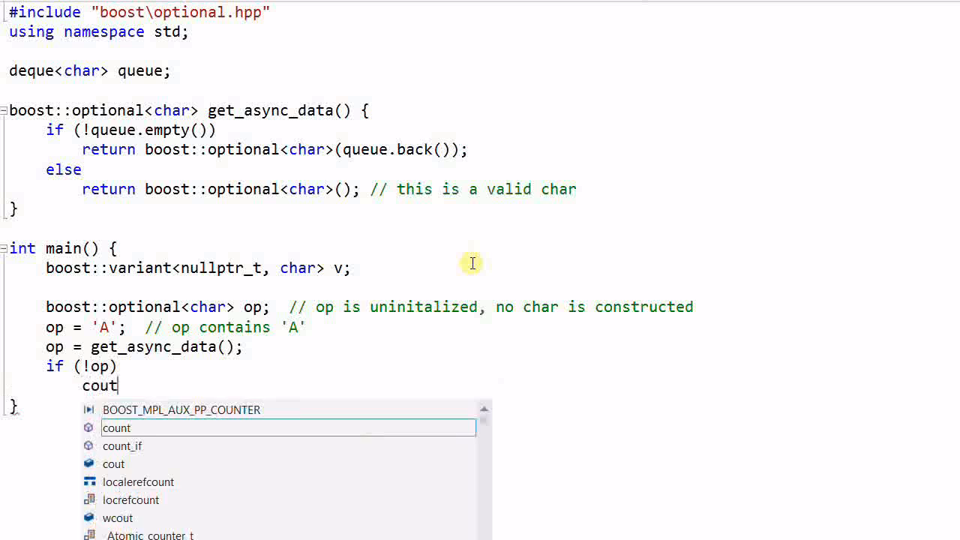
pyautogui.write('<< "No data i')
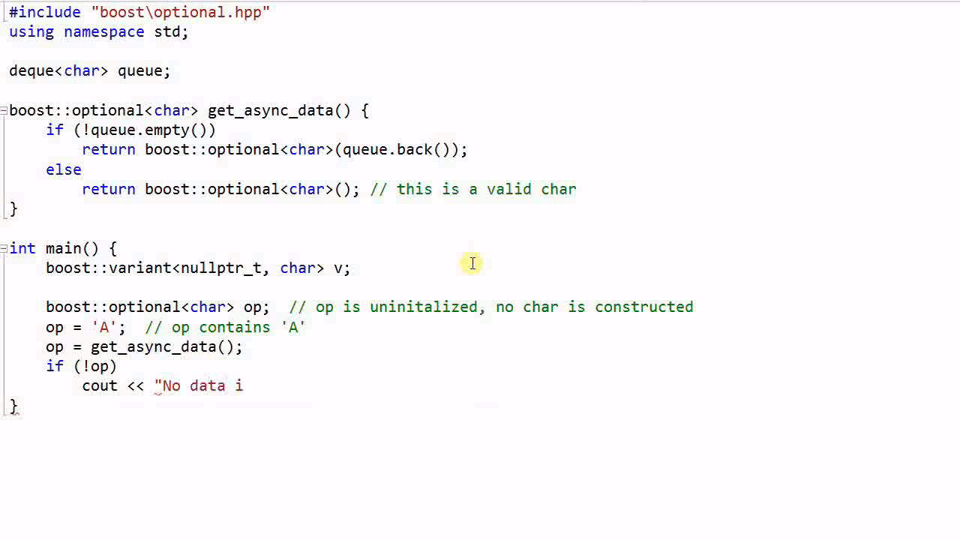
pyautogui.write('s availab')
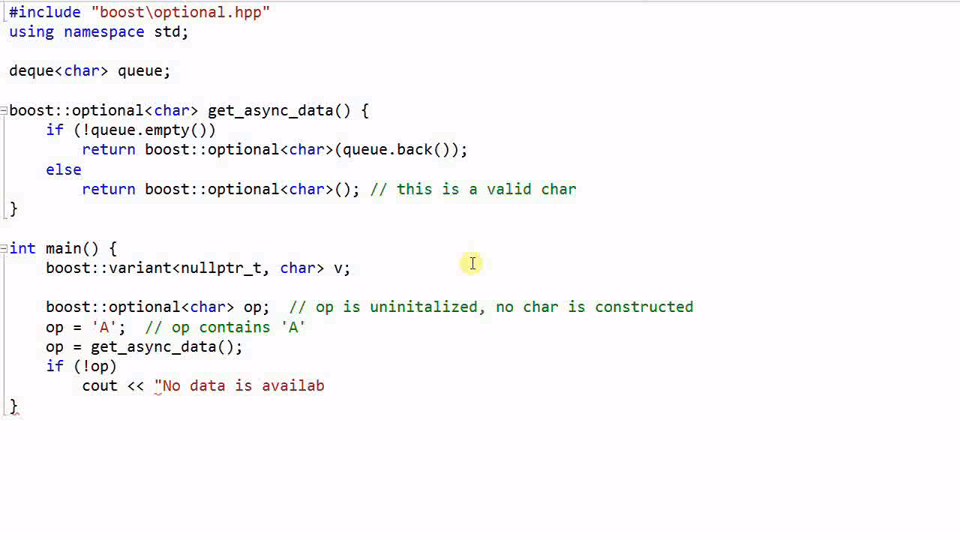
pyautogui.write('le"')
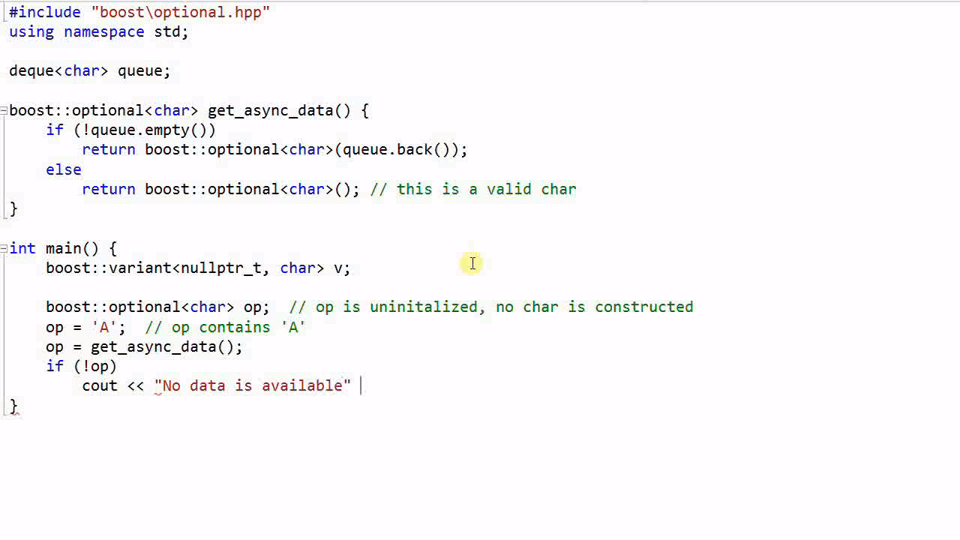
pyautogui.write('<< endl;')
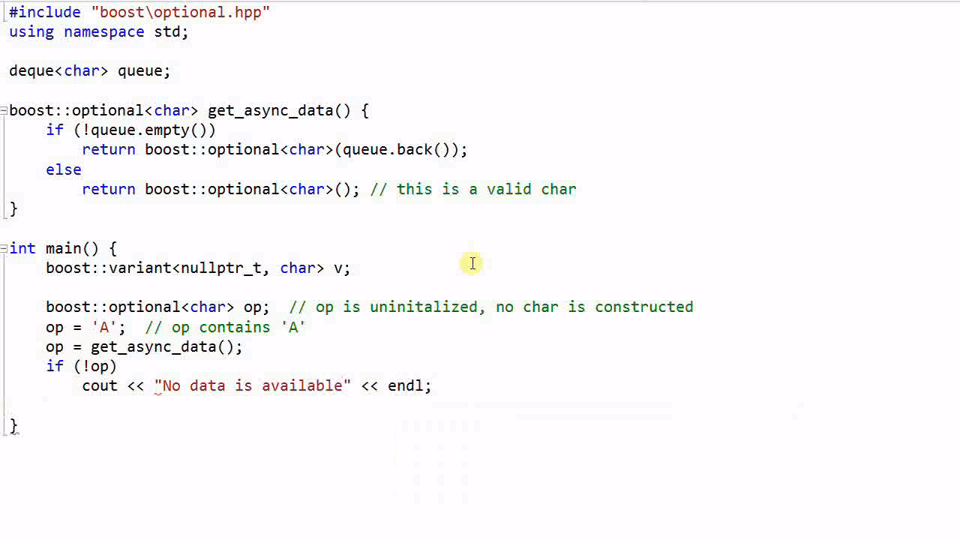
# Add an else branch printing "op contains " followed by op.get().
pyautogui.write('else')
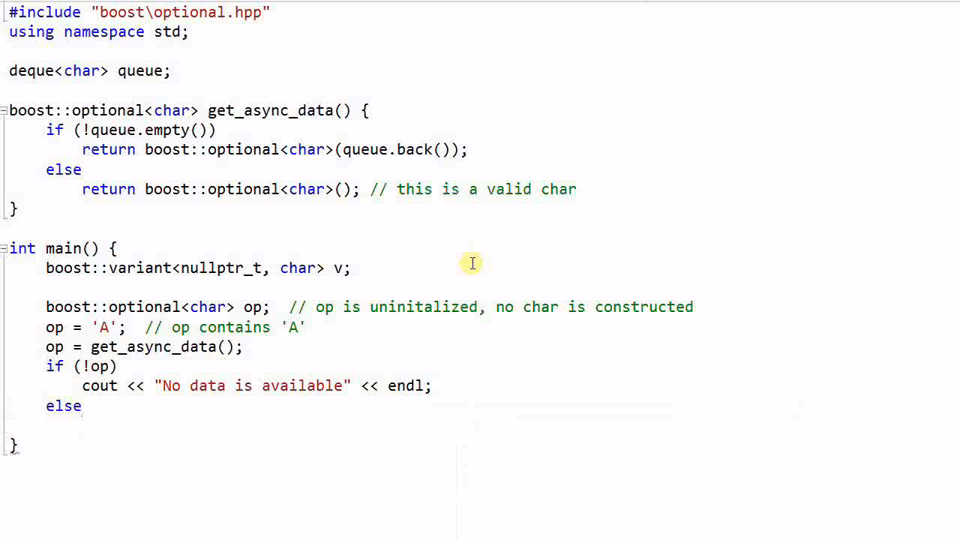
pyautogui.write('cout <<')
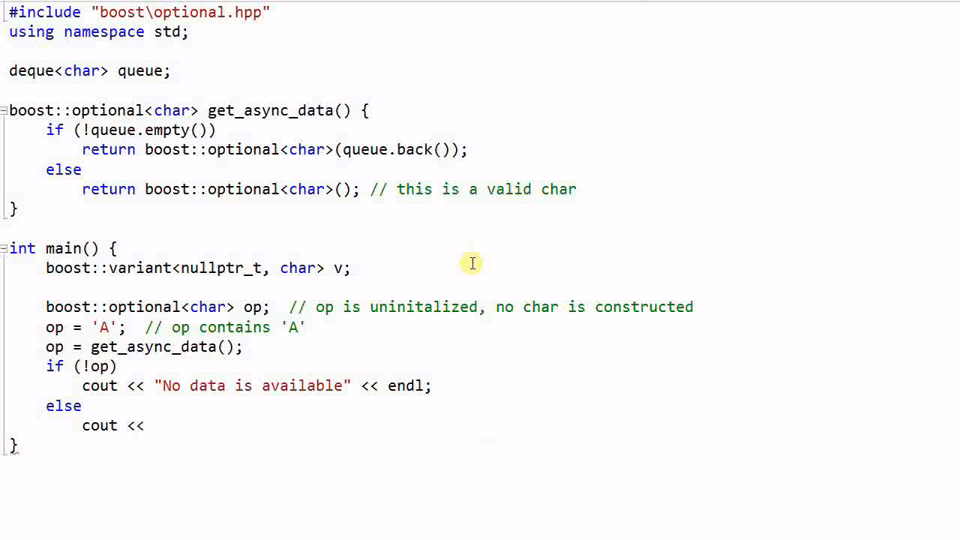
pyautogui.write('"op c')
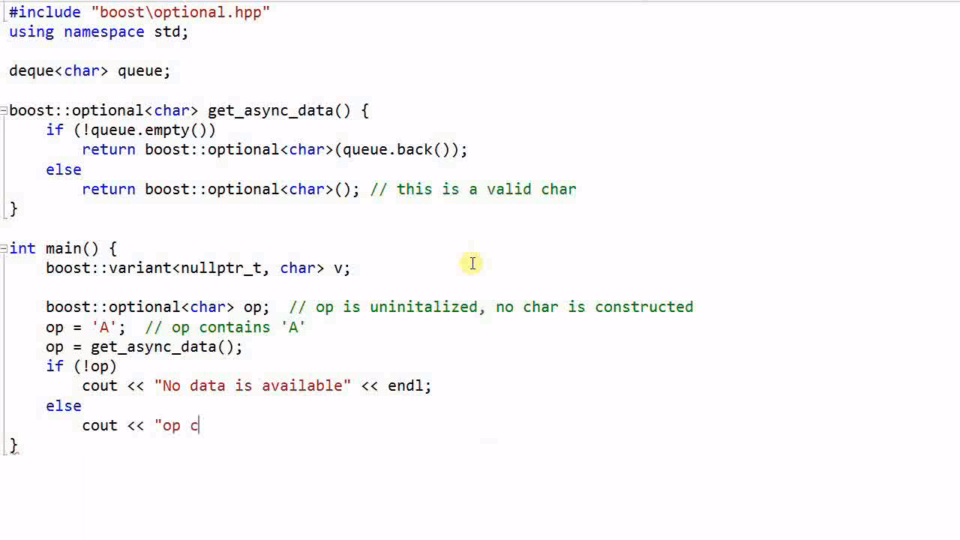
pyautogui.write('ontains " << op.')
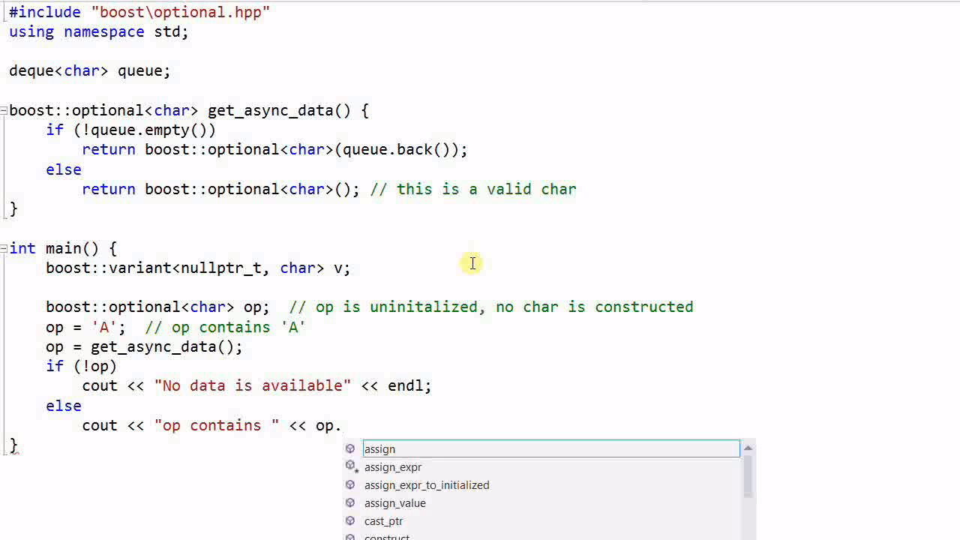
pyautogui.write('get() << endl;')
pyautogui.click(236, 365)
pyautogui.write('  //')
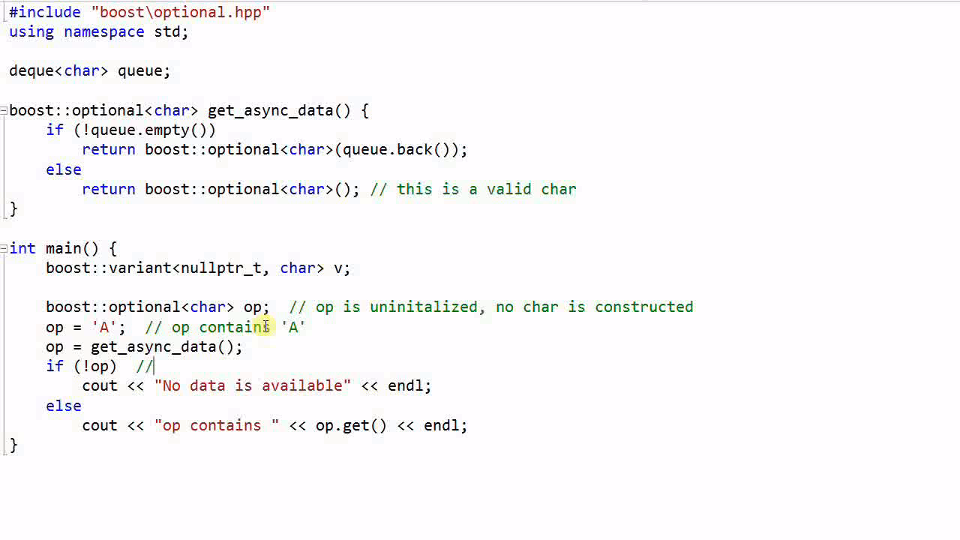
# Add comments "same: if (op != 0)" and "crash if op is uninitialized" to the prints.
pyautogui.write('same: if')
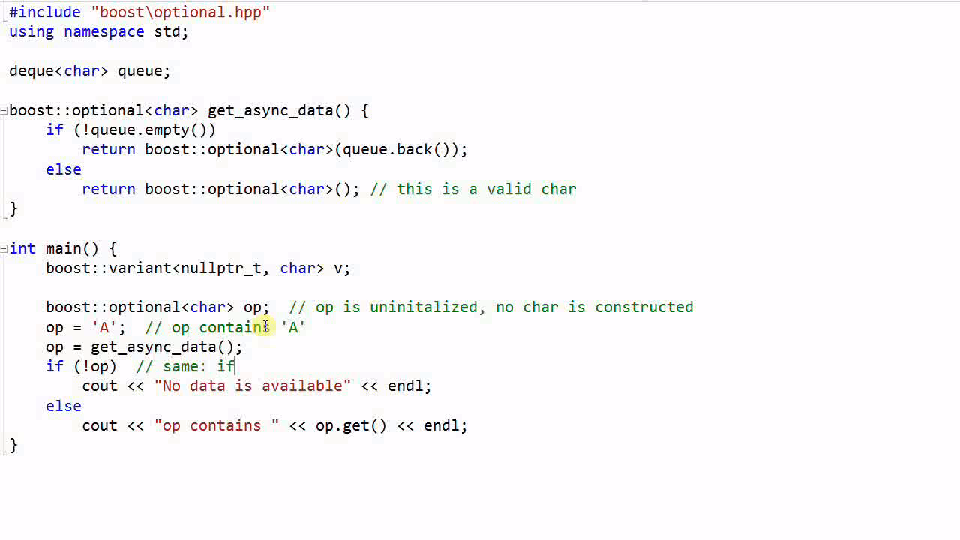
pyautogui.write('(op !=')
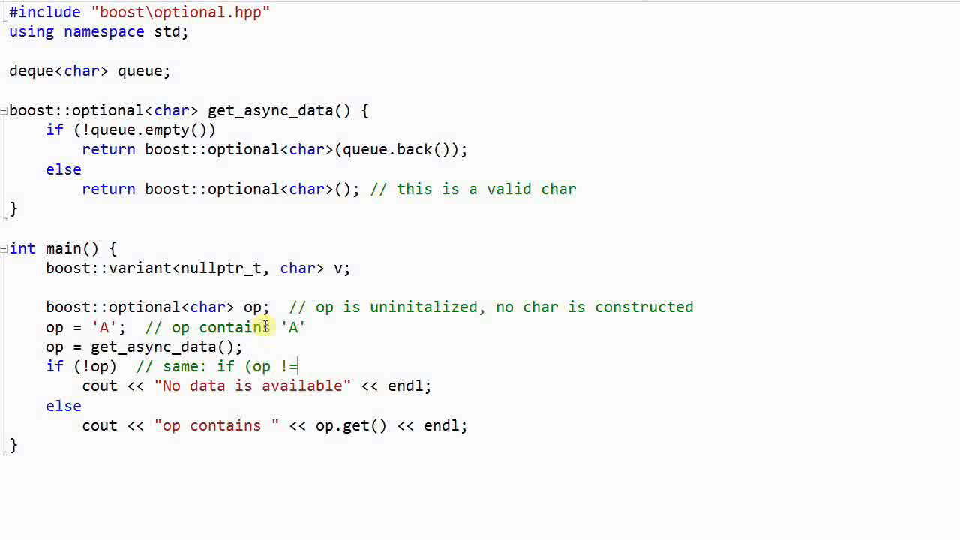
pyautogui.write('0)')
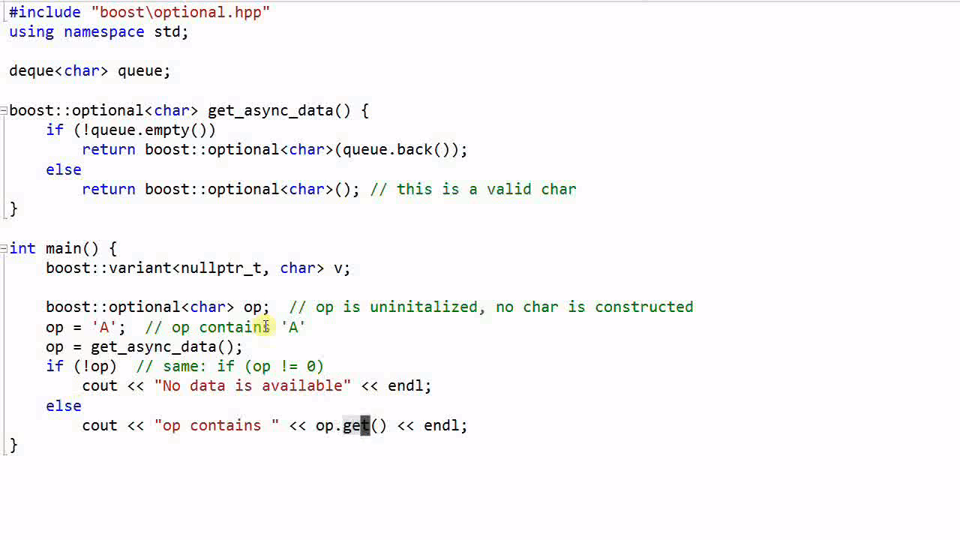
pyautogui.write('//')
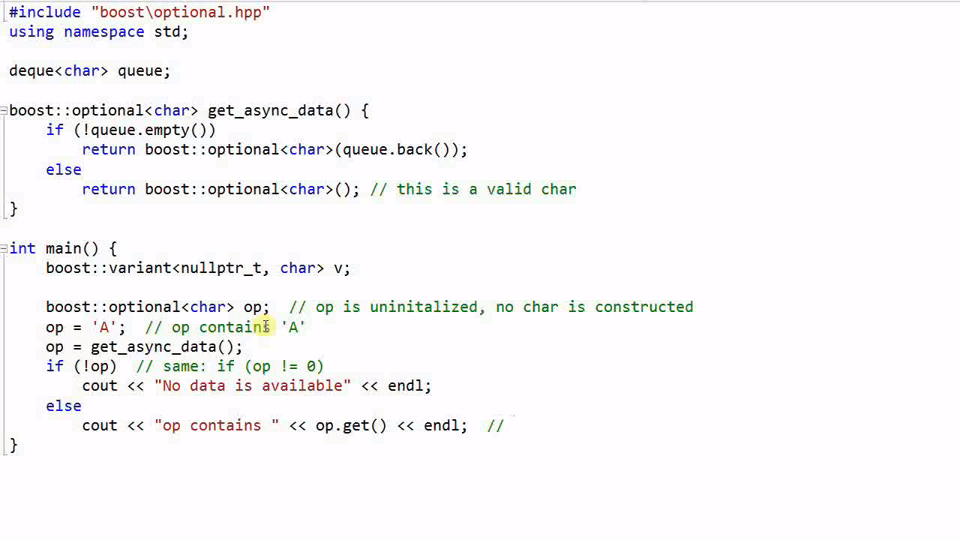
pyautogui.write('crash if')
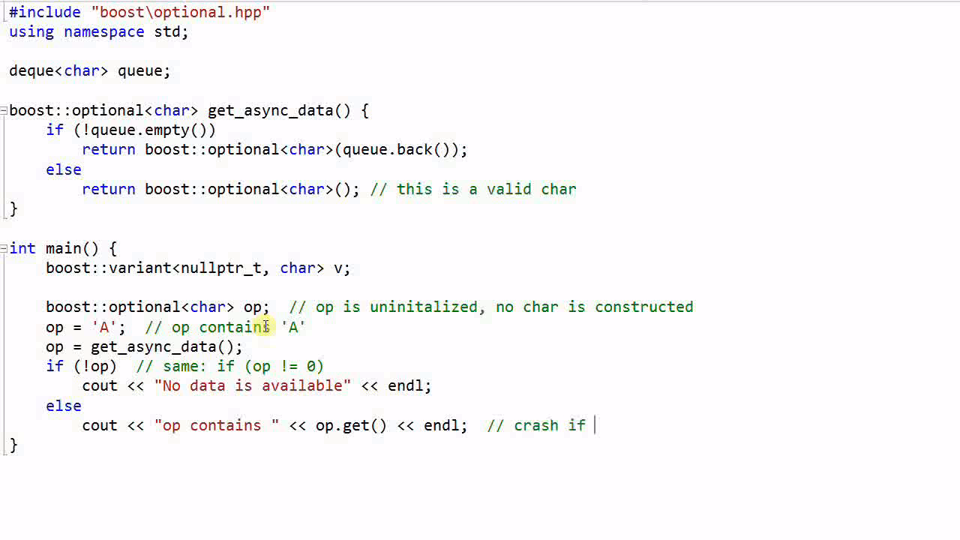
pyautogui.write('op is uninitializ')
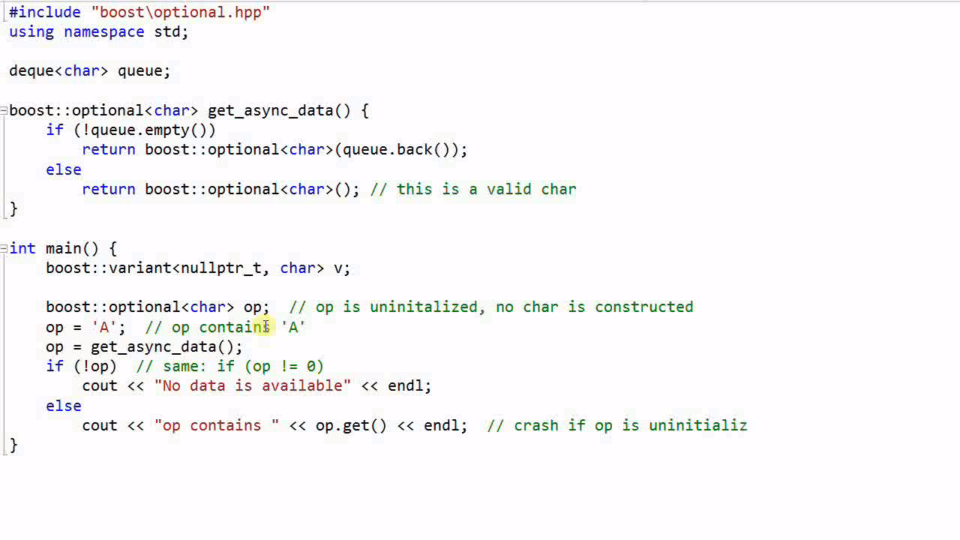
pyautogui.write('ed')
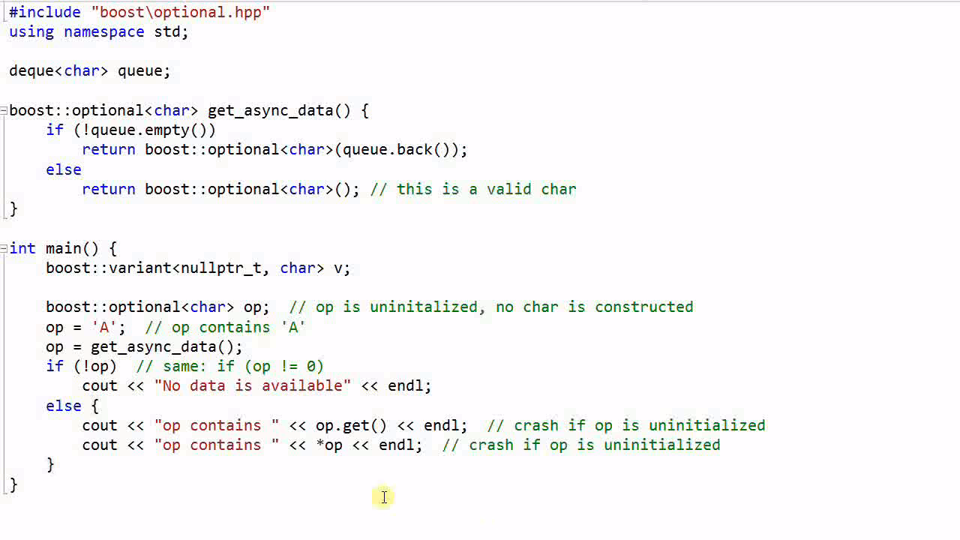
pyautogui.moveTo(336, 443)
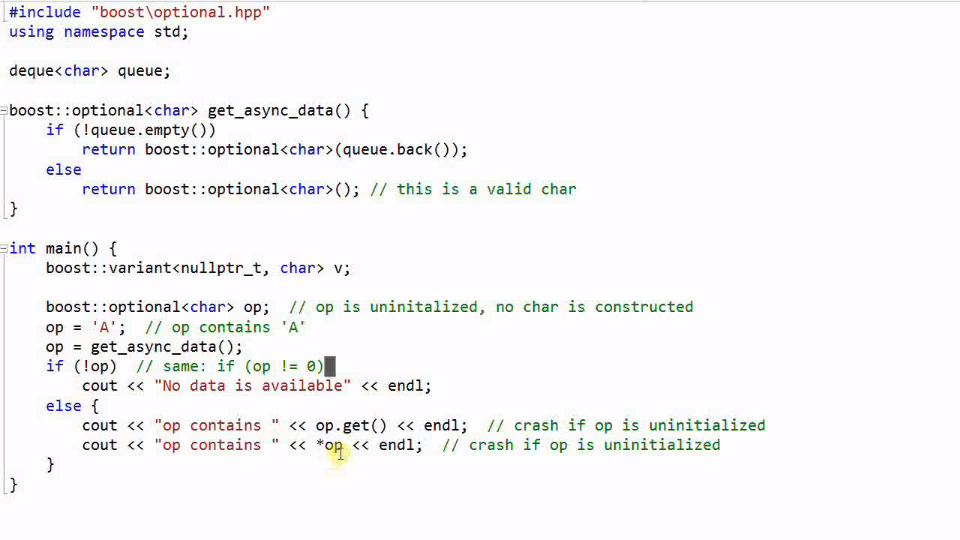
pyautogui.moveTo(335, 444)
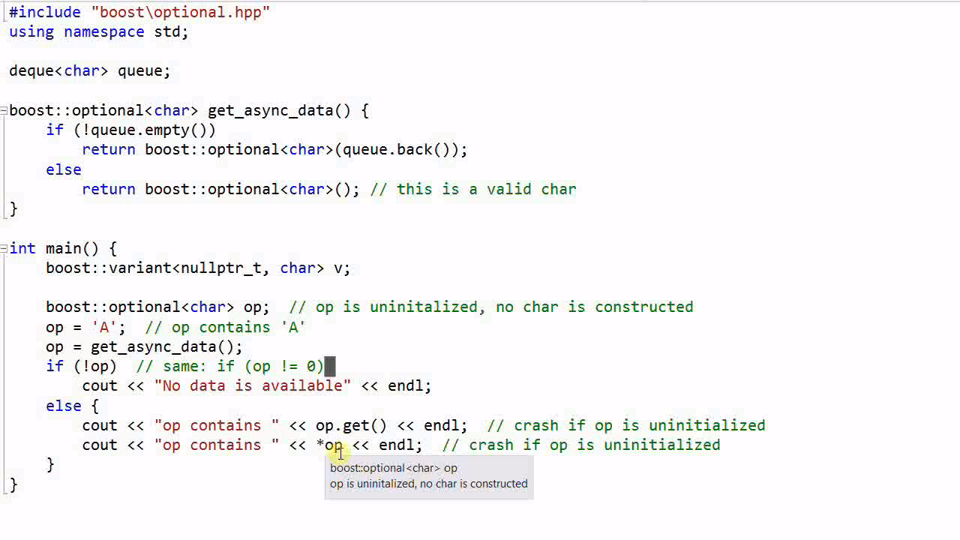
pyautogui.moveTo(356, 462)
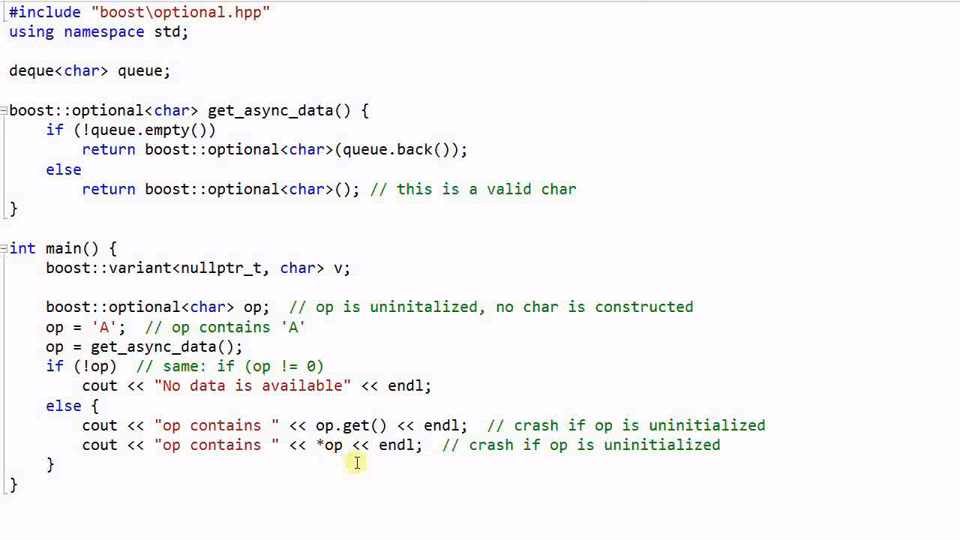
pyautogui.moveTo(348, 458)
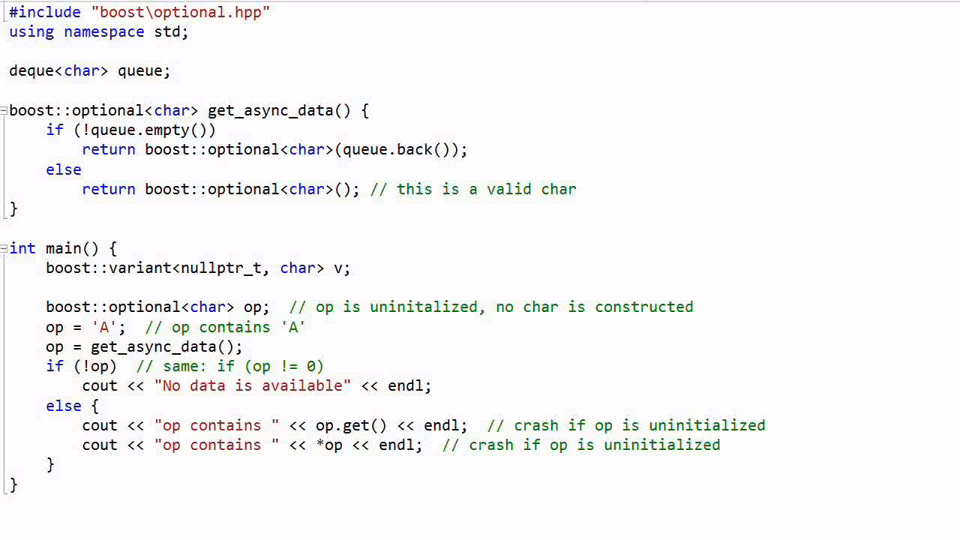
# Add op.reset() below the if/else, commented "reset op uninitialized state".
pyautogui.scroll(-3)
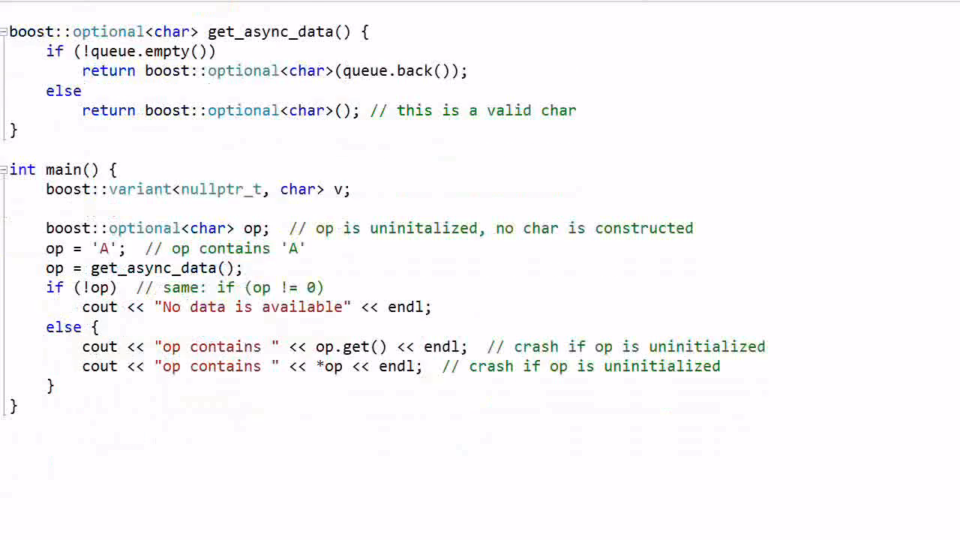
pyautogui.scroll(-3)
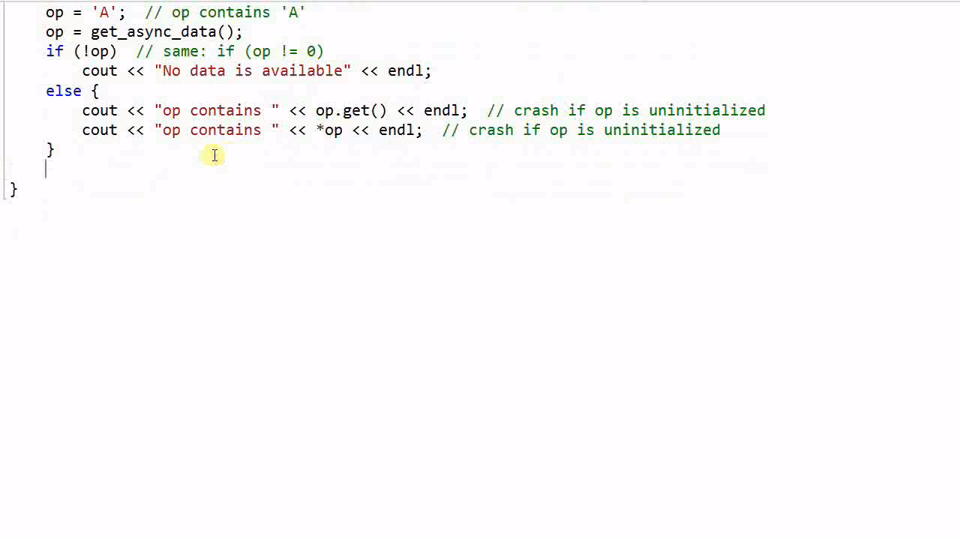
pyautogui.write('op.reset(); //')
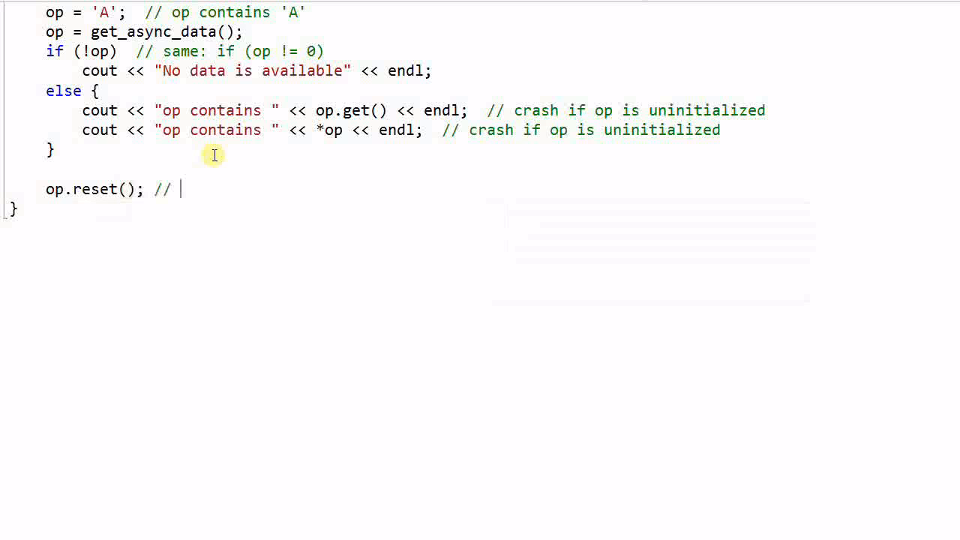
pyautogui.write('reset op')
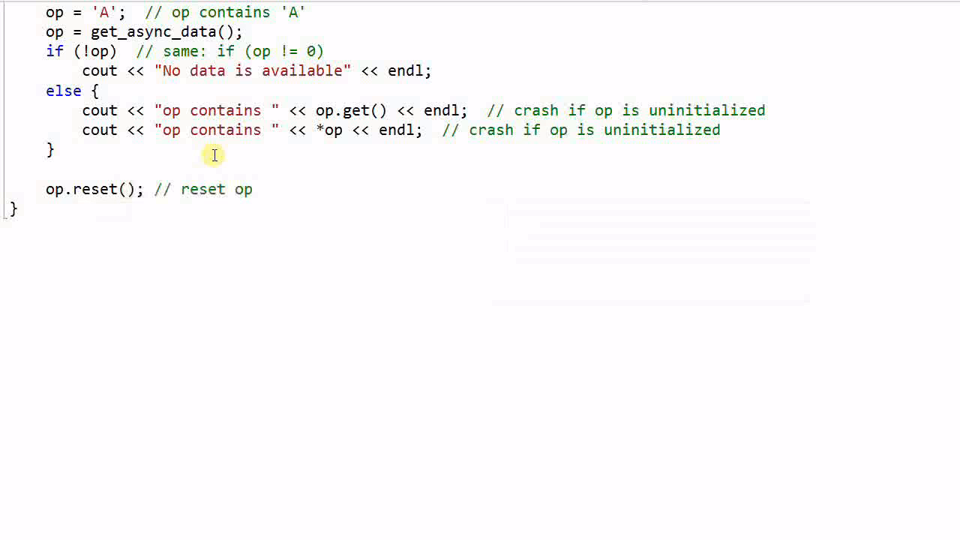
pyautogui.write('u')
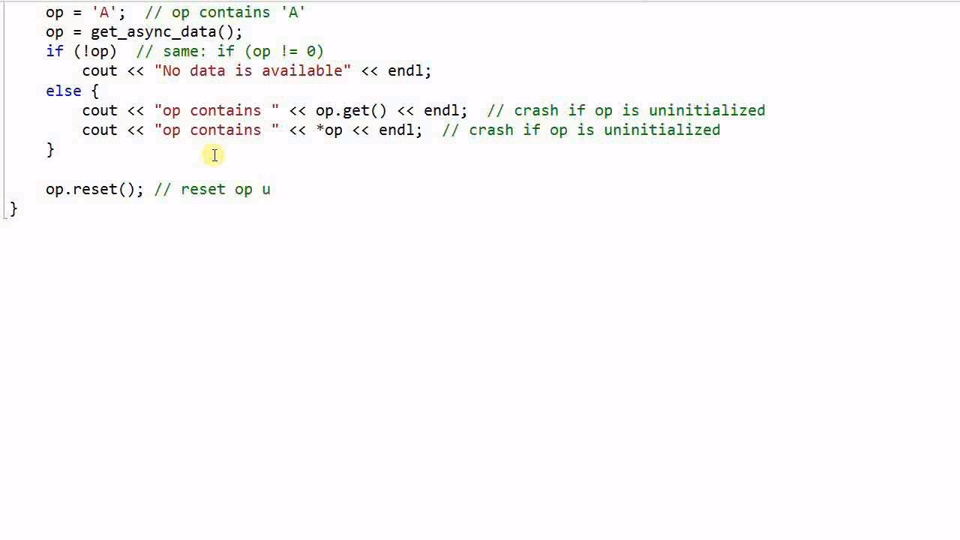
pyautogui.write('ninitialized stat')
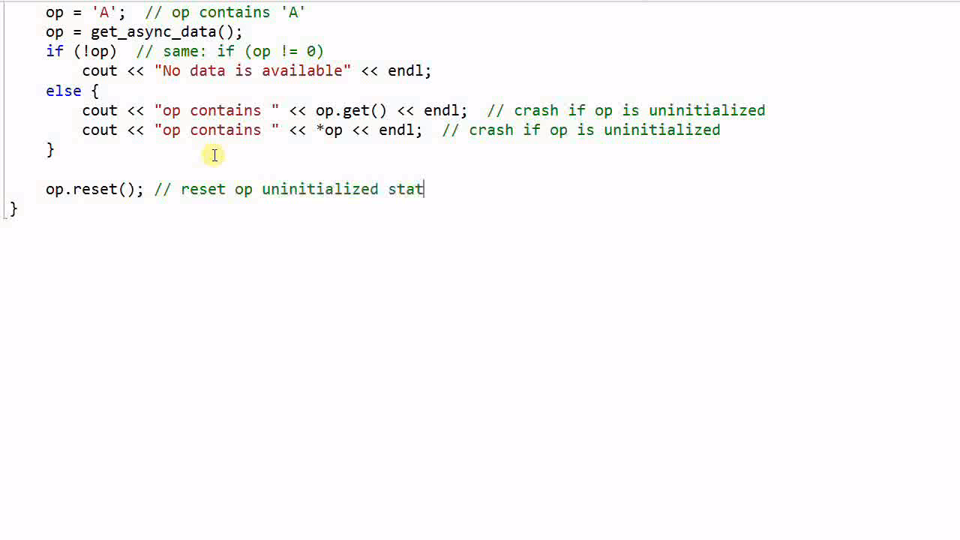
pyautogui.write('e')
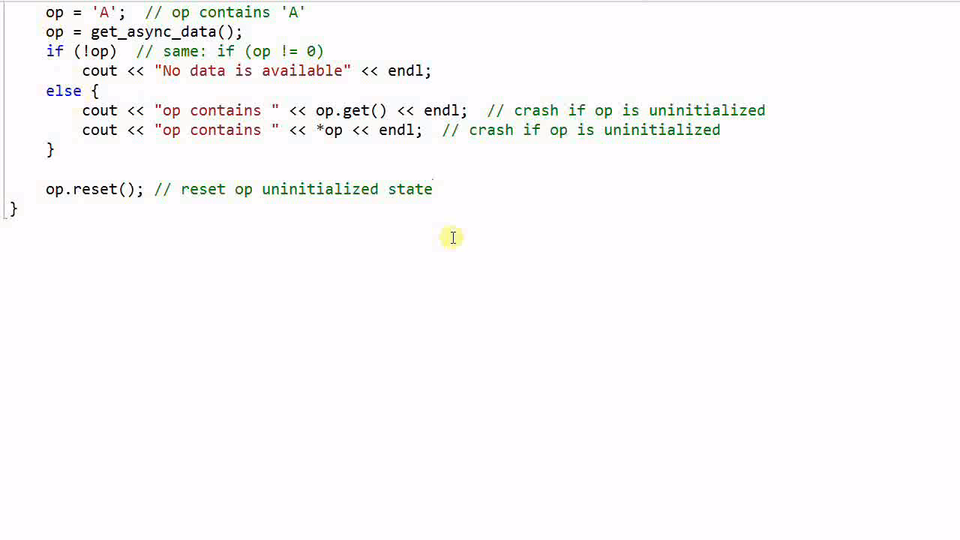
# Print op.get_value_or('z') with the comment "return 'z' if op is empty".
pyautogui.write('cout <<')
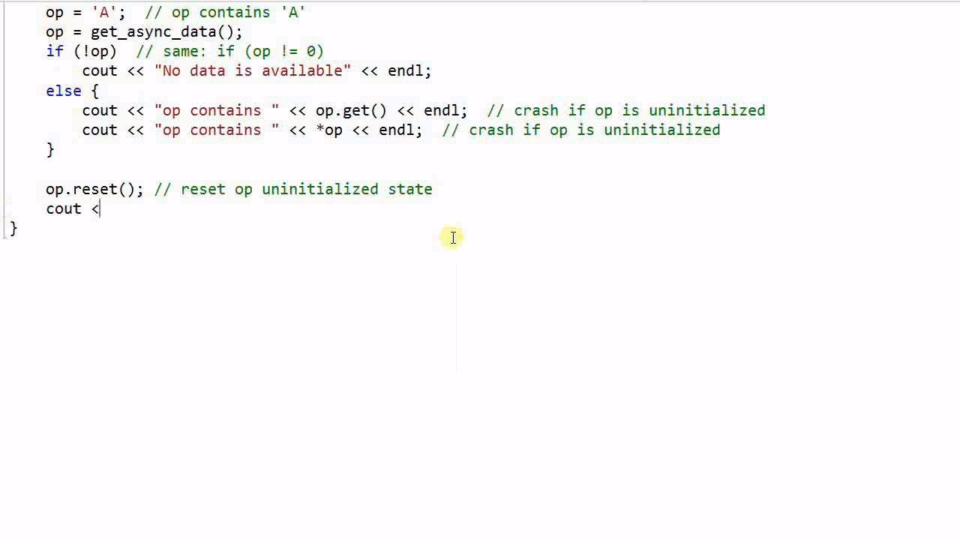
pyautogui.write('op.get_value_or')
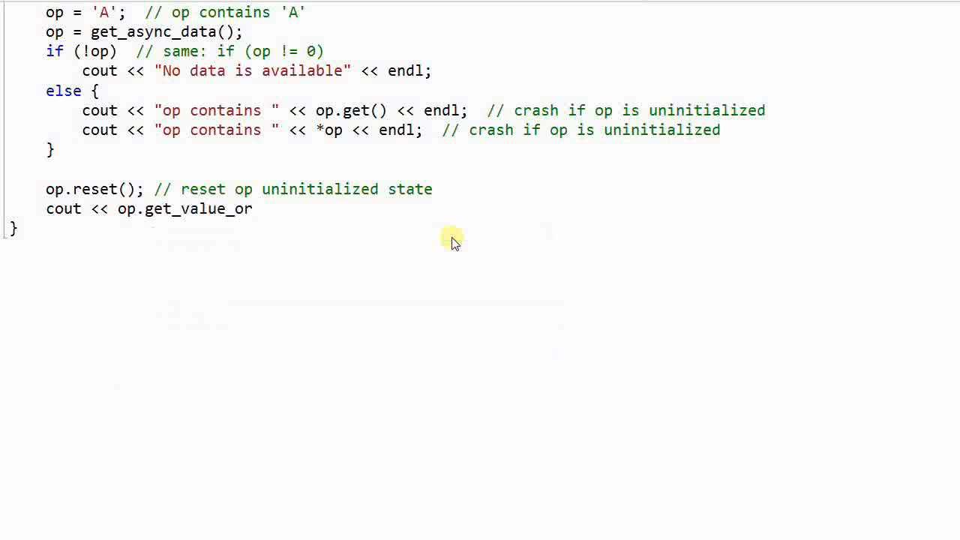
pyautogui.write("('z")
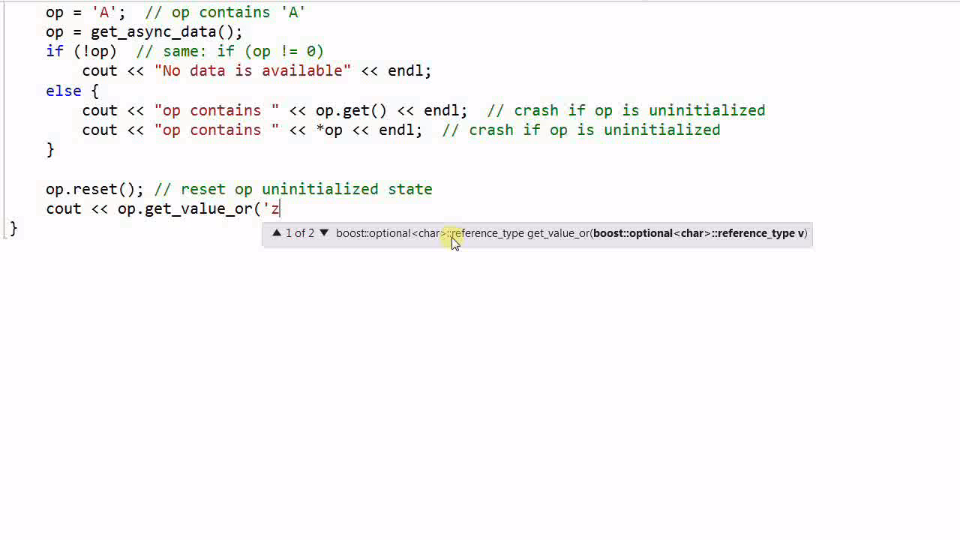
pyautogui.write("'); //")
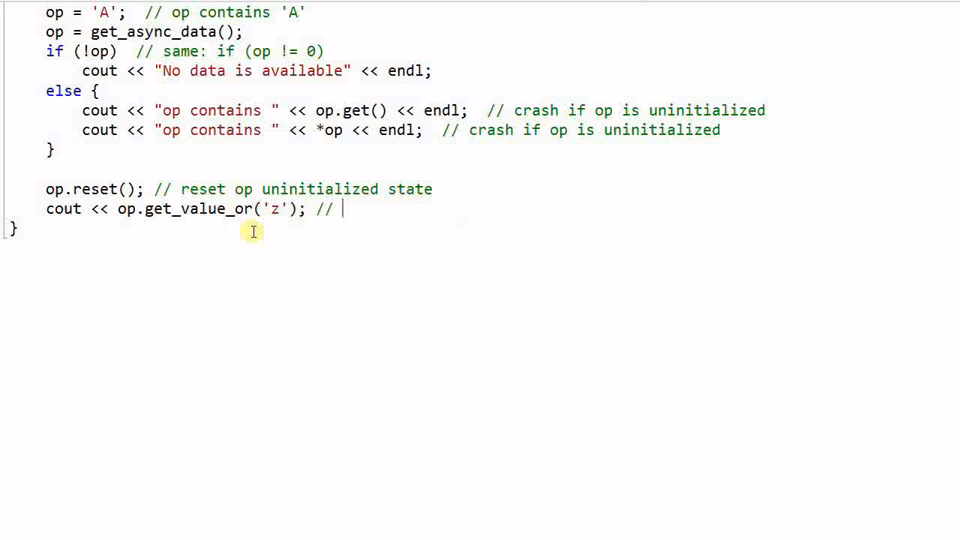
pyautogui.moveTo(126, 223)
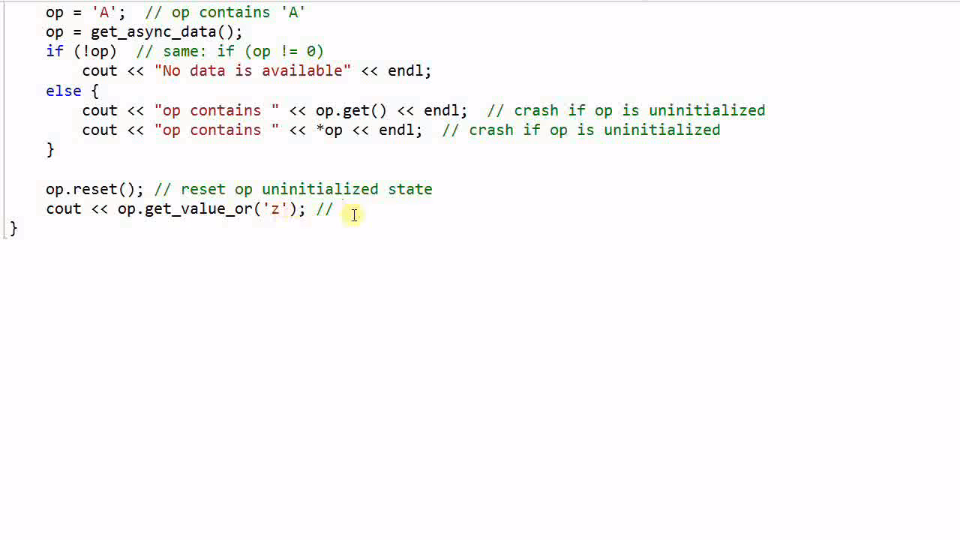
pyautogui.moveTo(451, 219)
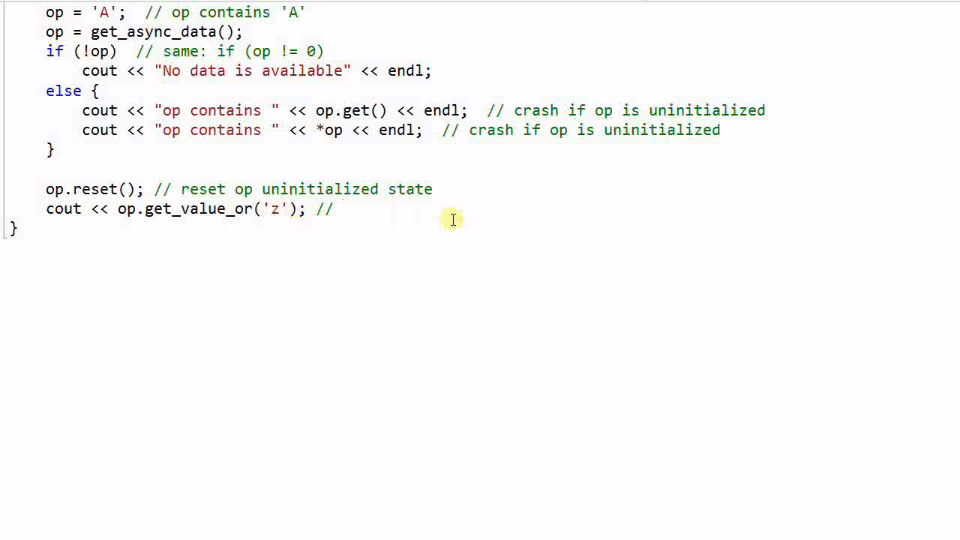
pyautogui.write("return 'z'")
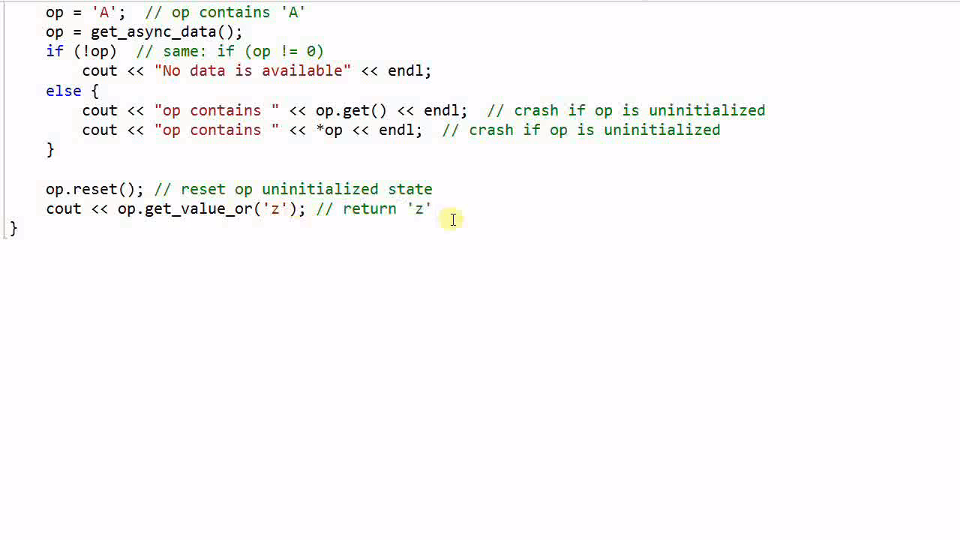
pyautogui.write('if op is')
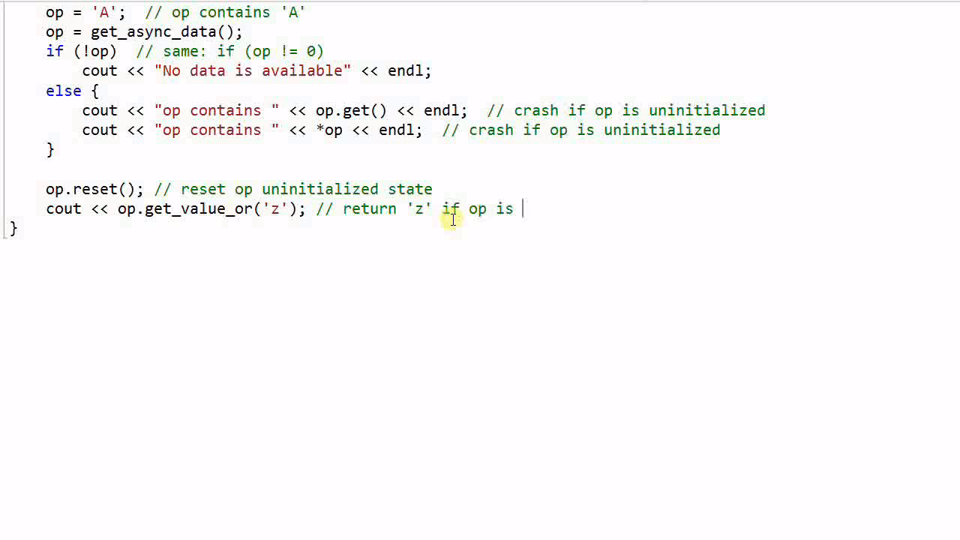
pyautogui.write('empty')
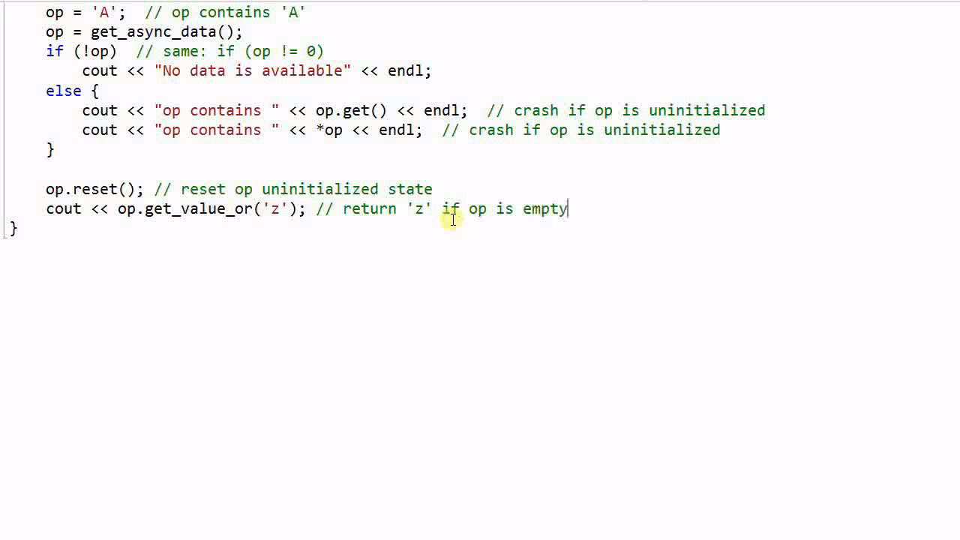
pyautogui.moveTo(599, 195)
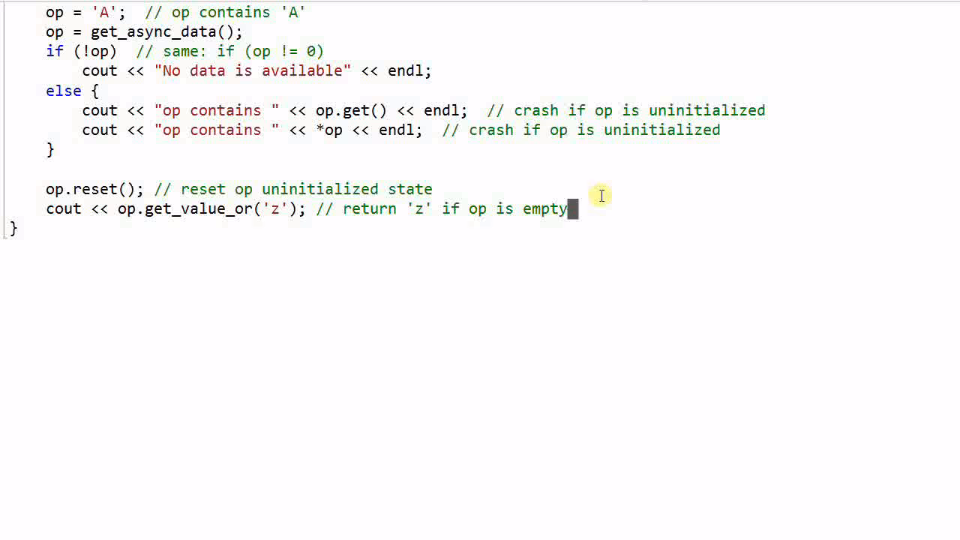
# Add char* p = op.get_ptr(); commented "return null if op is empty".
pyautogui.write('char')
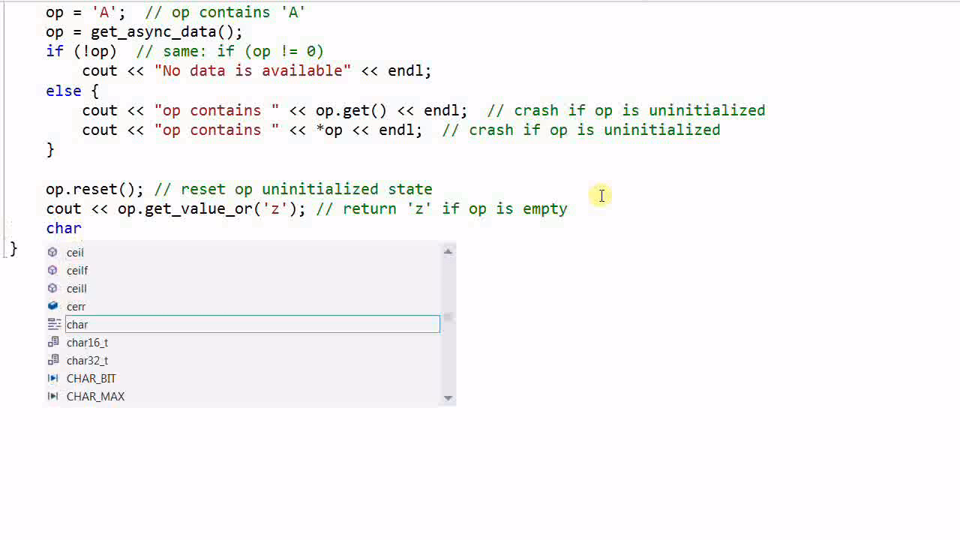
pyautogui.write('* p = op')
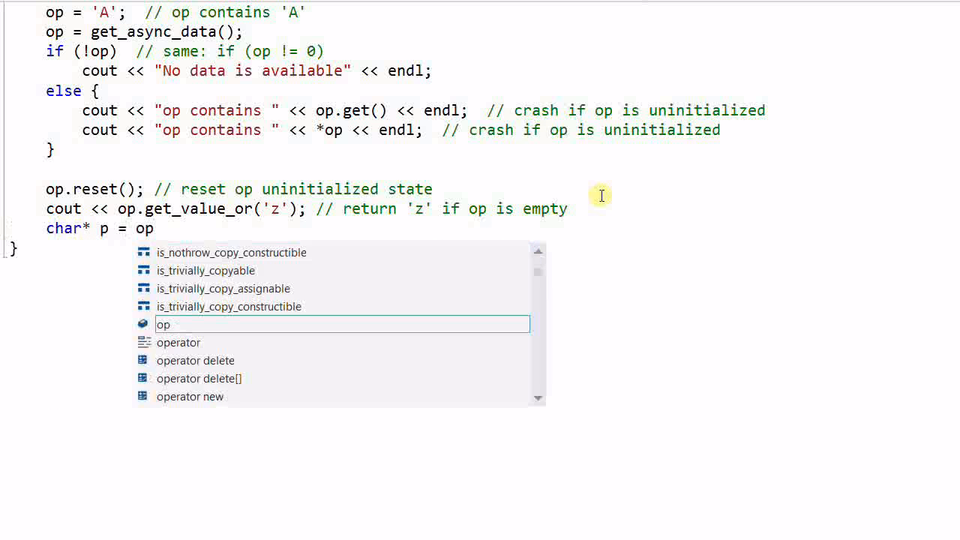
pyautogui.write('.get_ptr()')
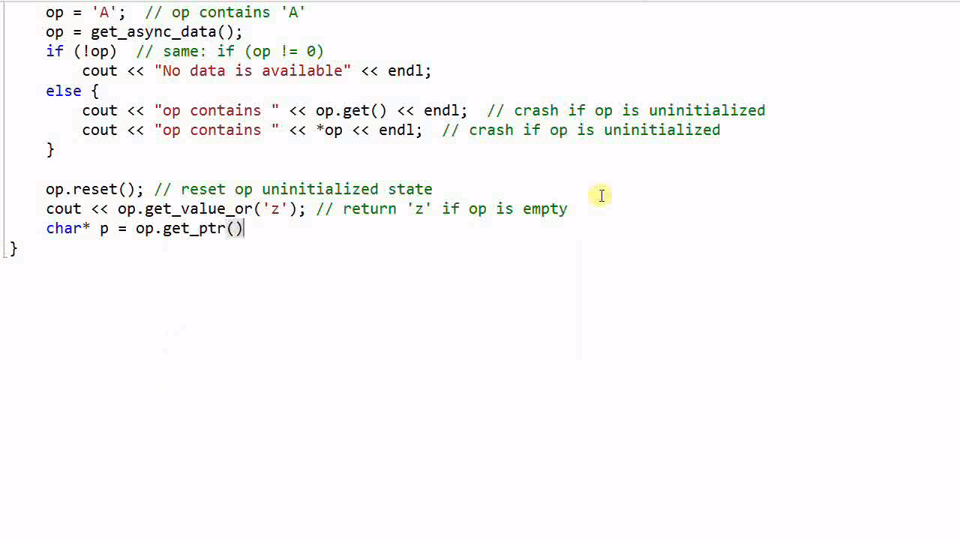
pyautogui.write(';  //')
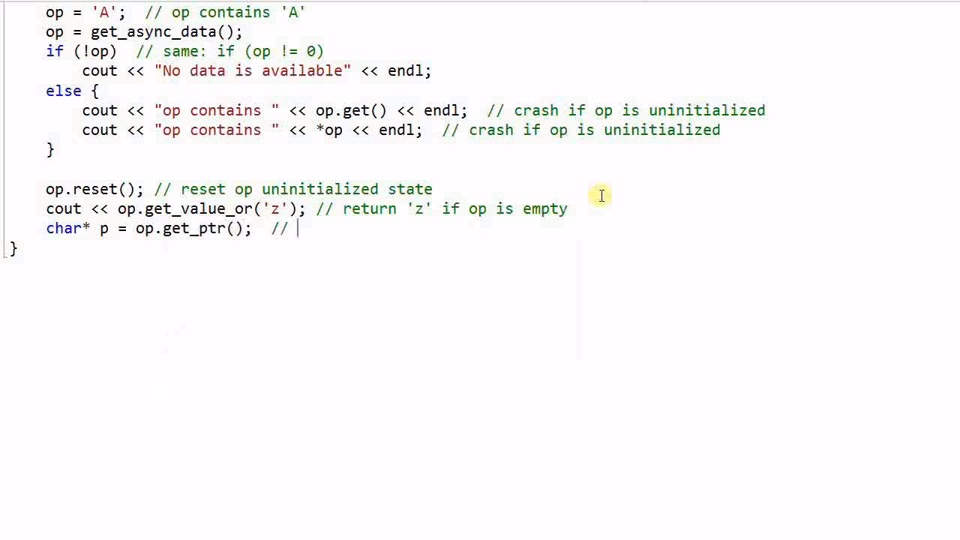
pyautogui.write('return null')
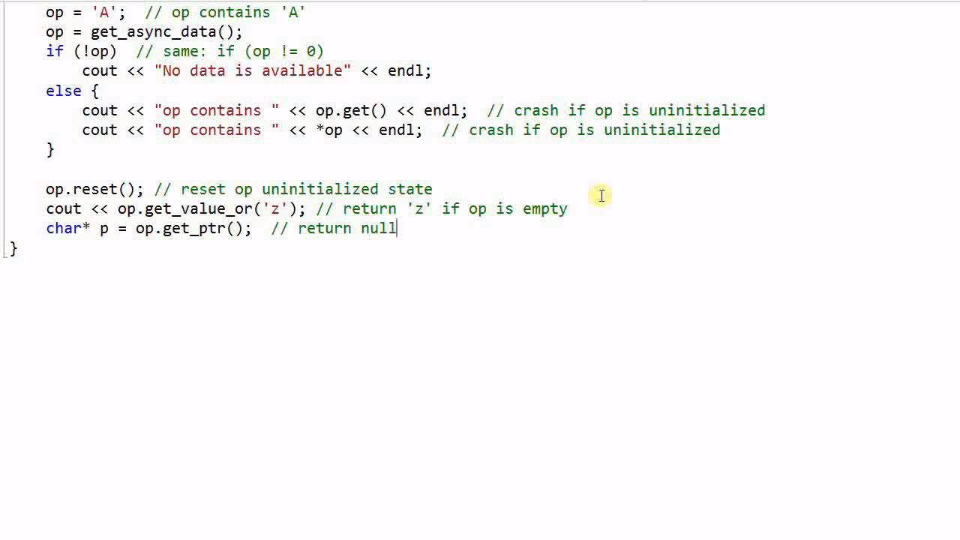
pyautogui.write('if op')
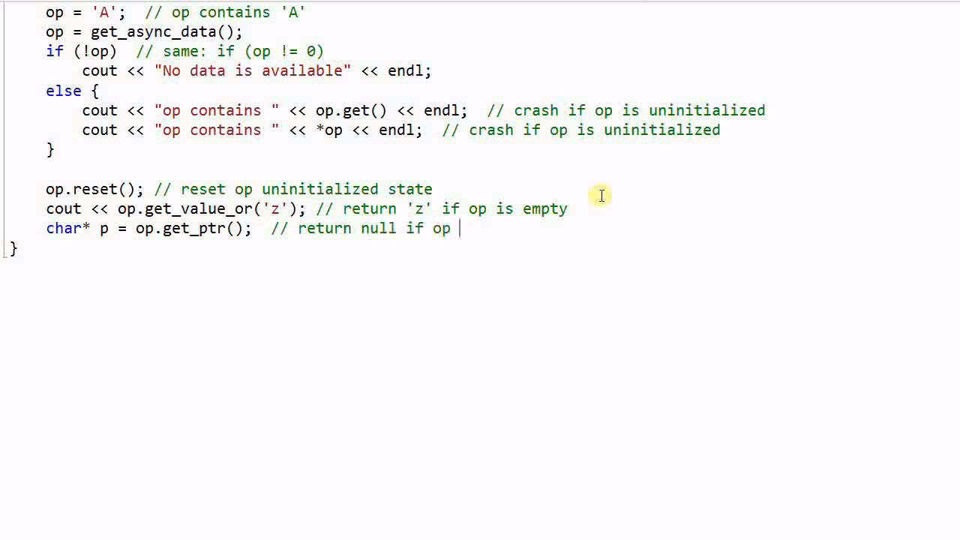
pyautogui.write('is empty')
pyautogui.write('//')
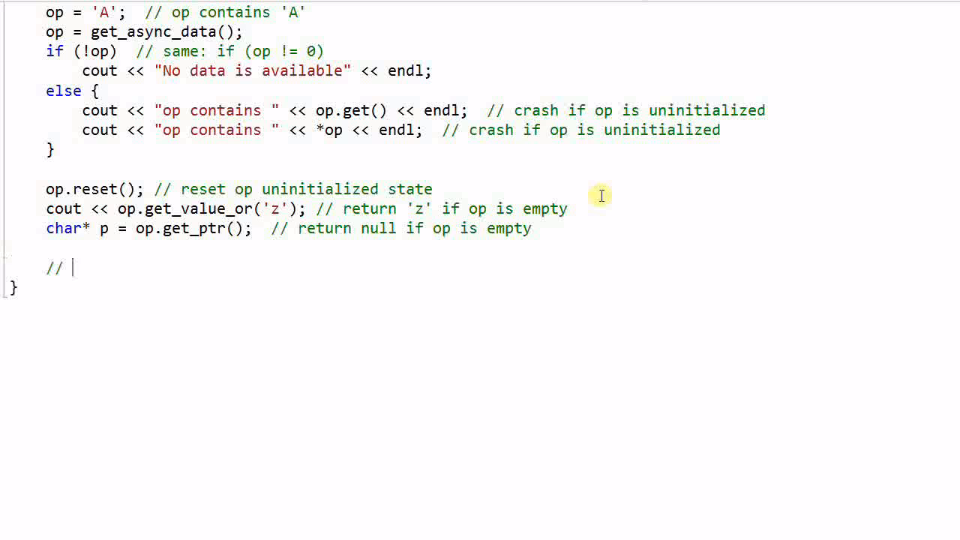
# Comment that optional stores any data, then begin struct A, A a, and boost::optional<A>.
pyautogui.write('opt')
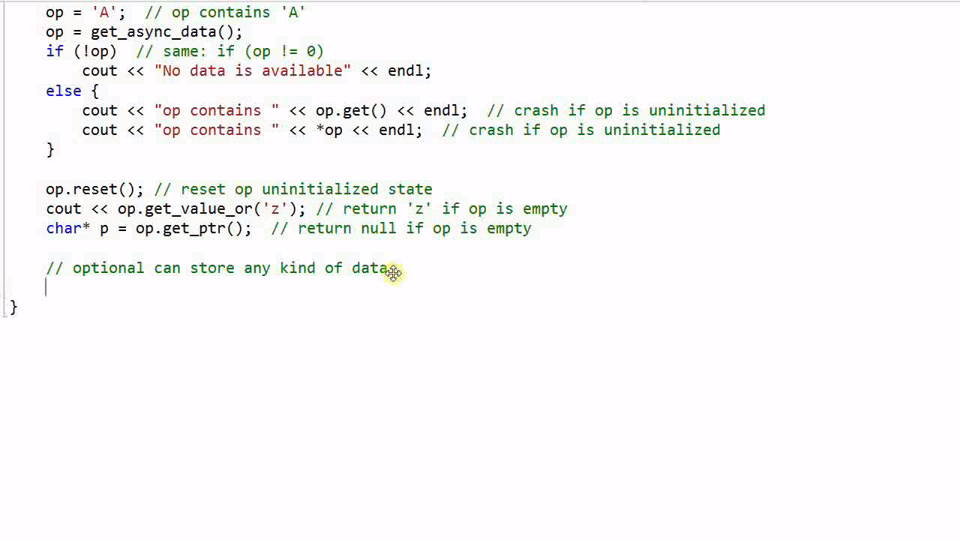
pyautogui.write('struct')
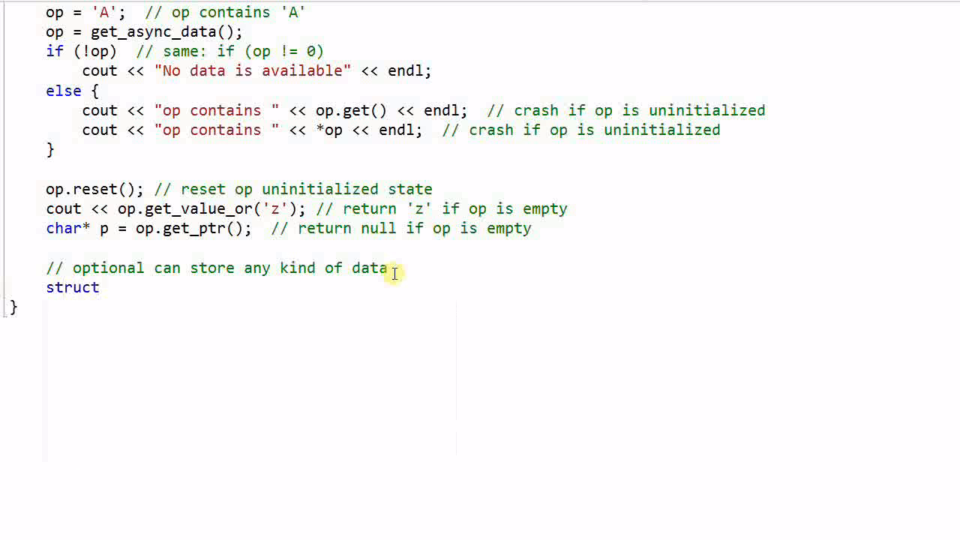
pyautogui.write('A {')
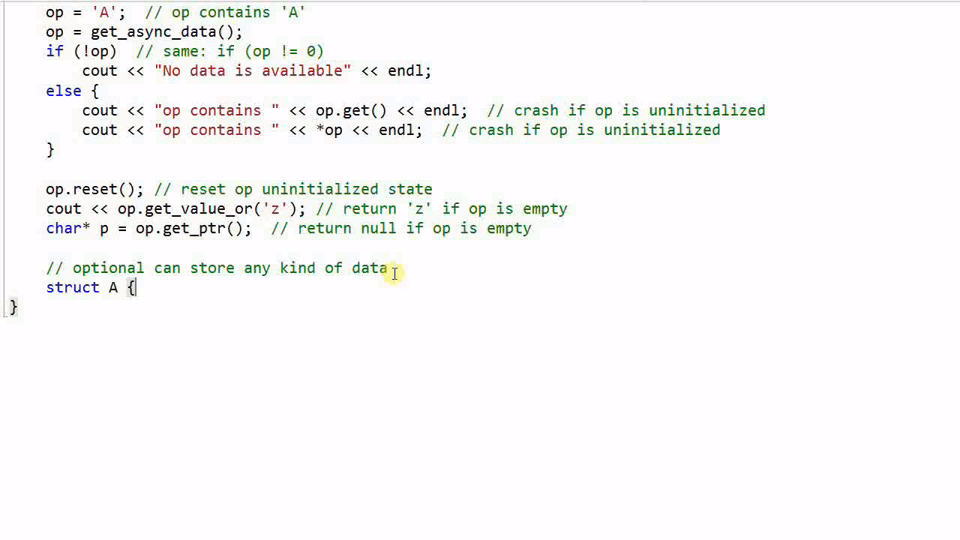
pyautogui.write('string name; int value; };')
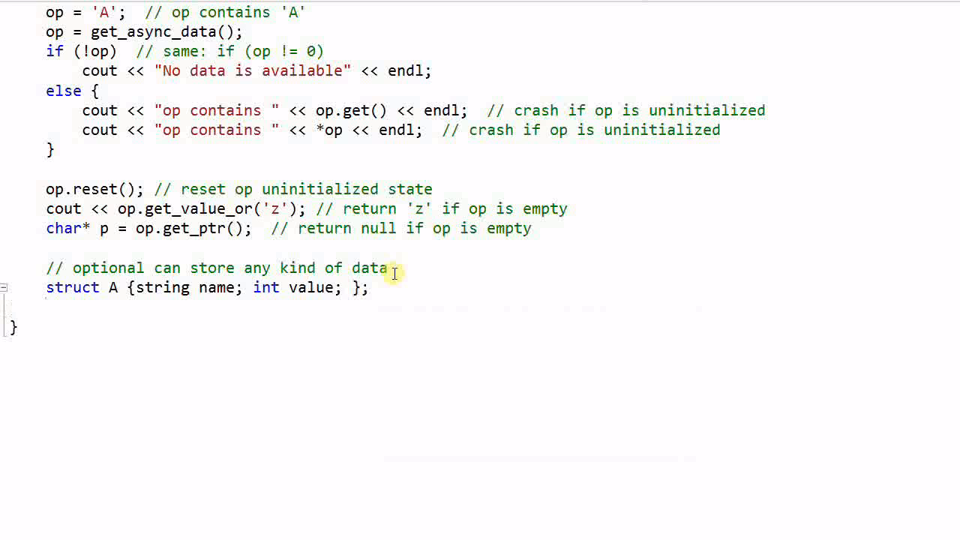
pyautogui.write('A a;')
pyautogui.write('boost::optional<A>')
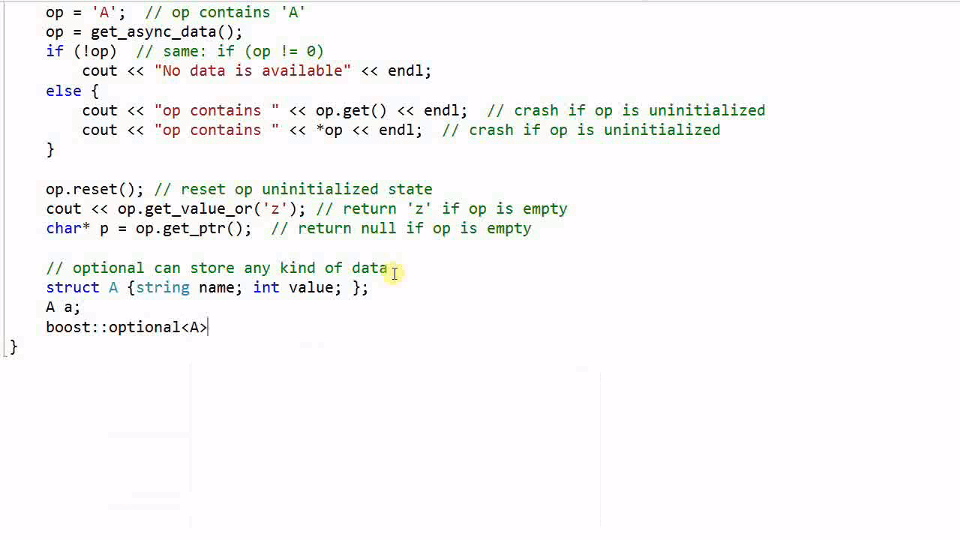
# Finish the opA0 declaration with the comment '// constructor of A is not called'.
pyautogui.write('opA0')
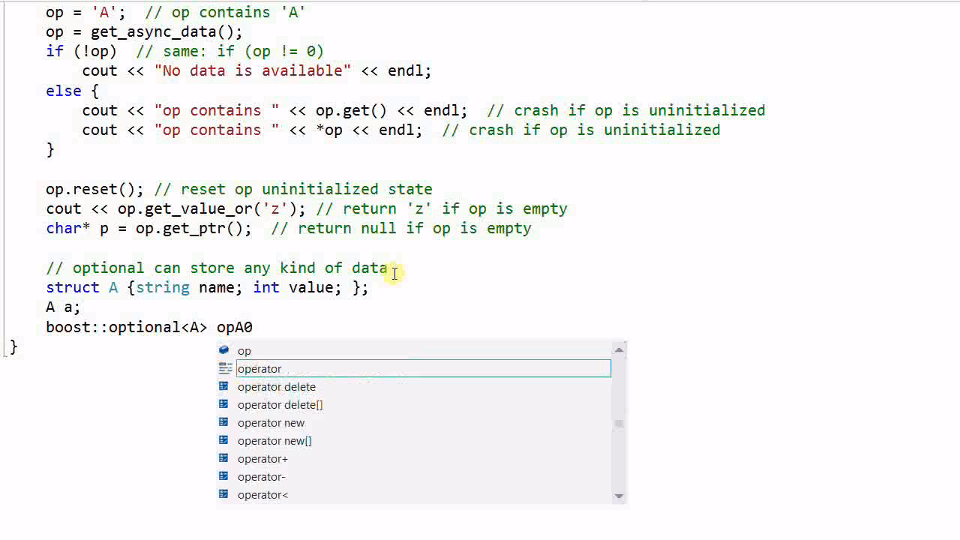
pyautogui.write('; //')
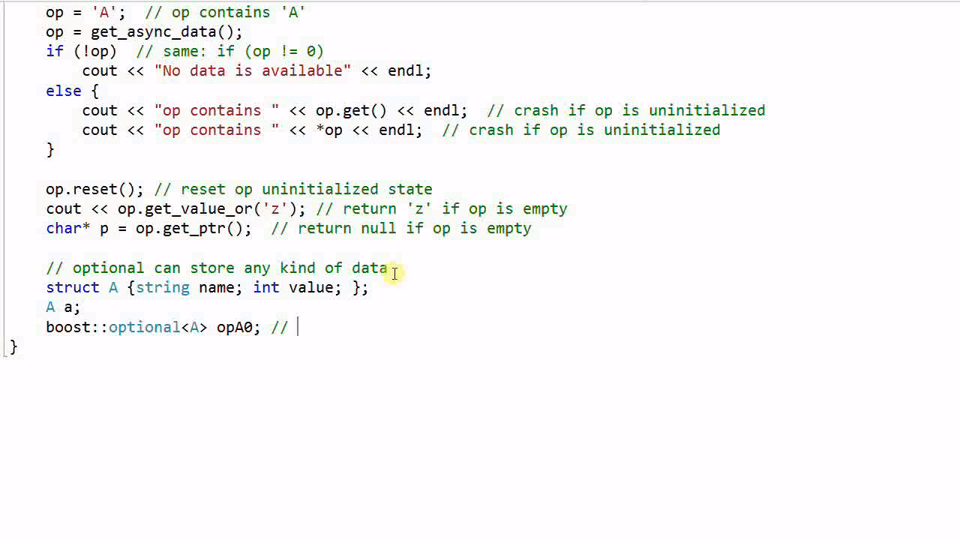
pyautogui.write('constru')
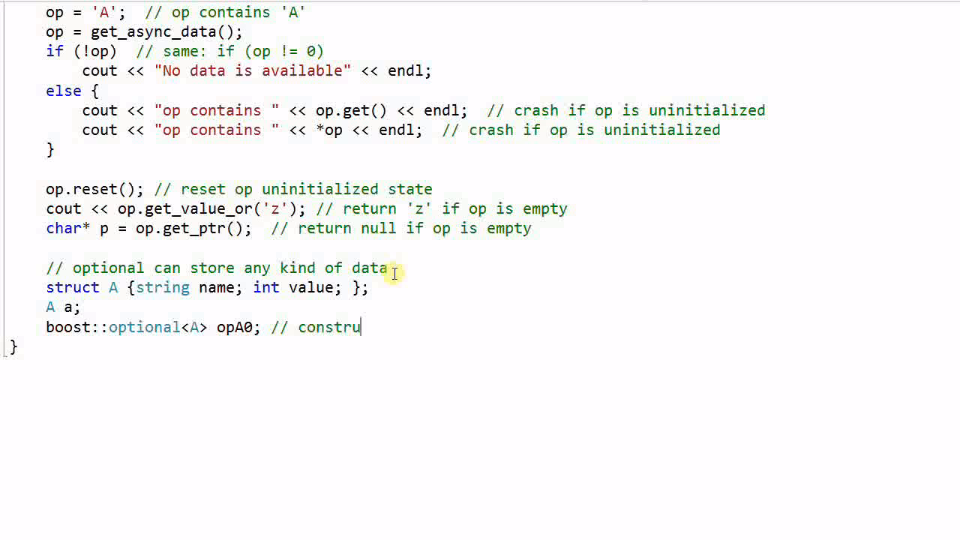
pyautogui.write('ctor of')
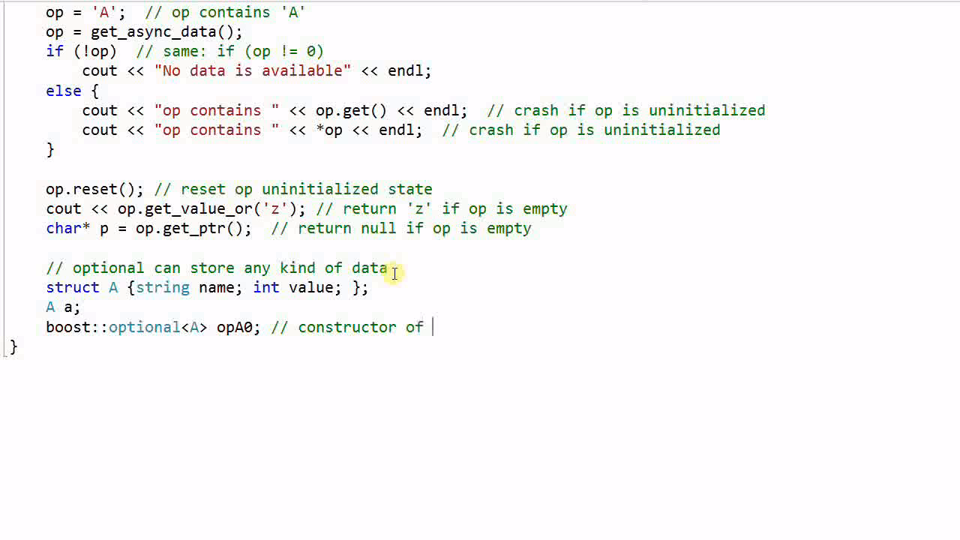
pyautogui.write('A is not ca')
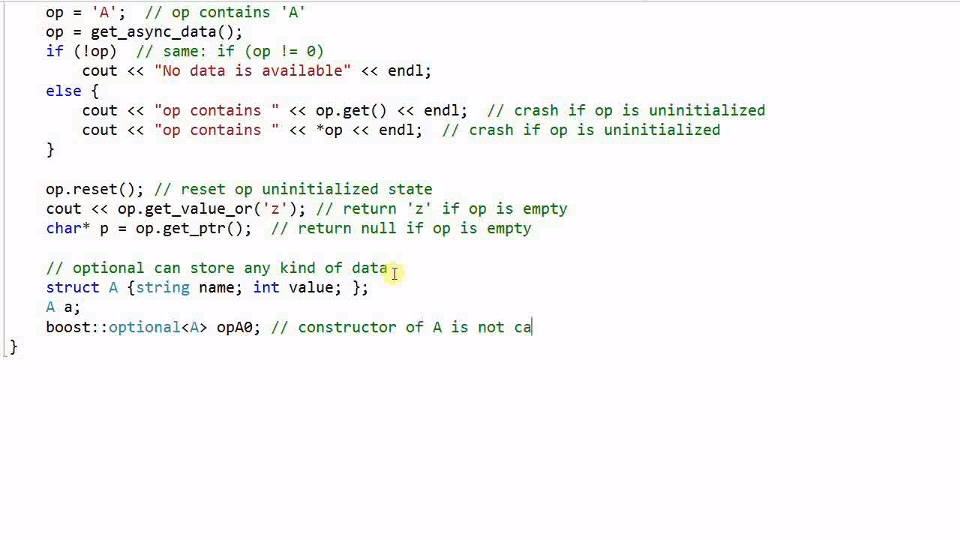
pyautogui.write('lled')
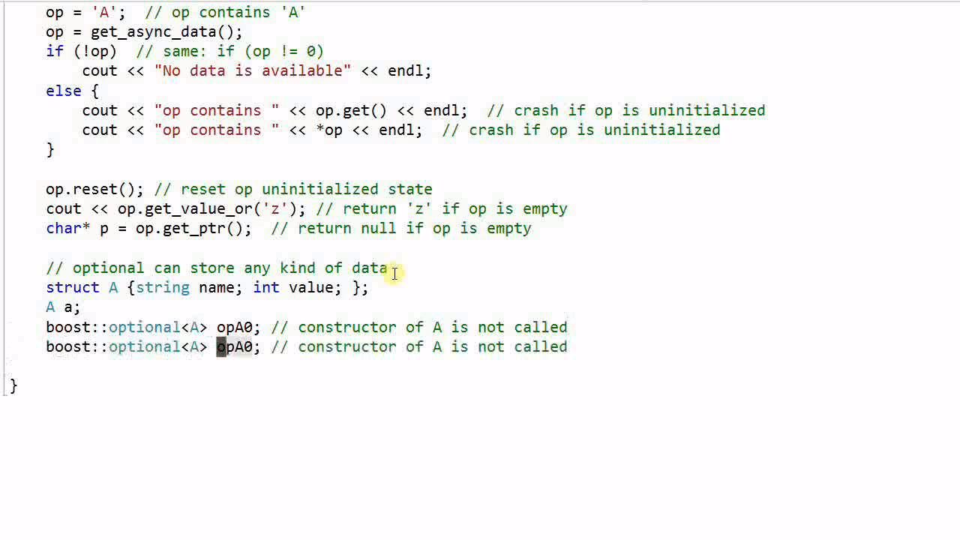
# Change the copied line to opA(a), commented 'a is copy constructed into opA'.
pyautogui.press('Backspace')
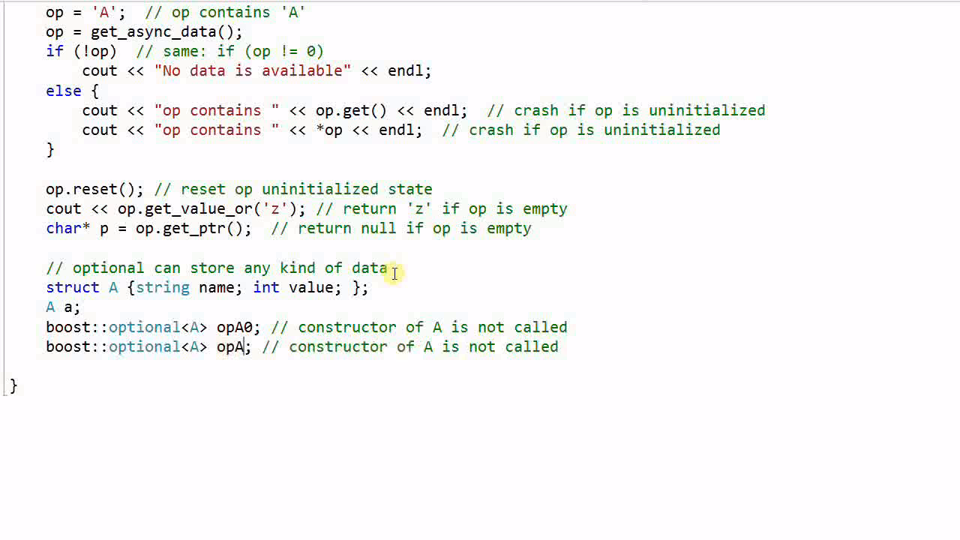
pyautogui.write('(a); //')
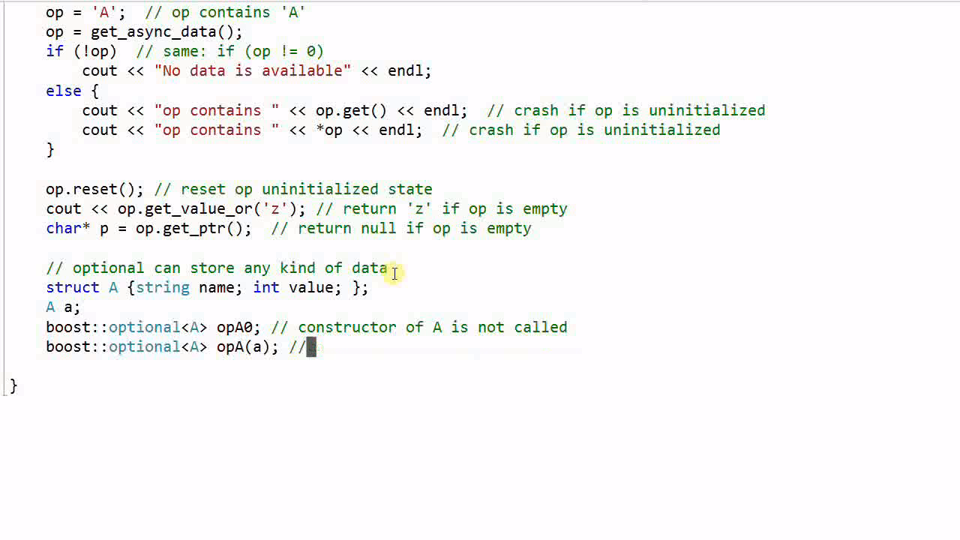
pyautogui.write('a is c')
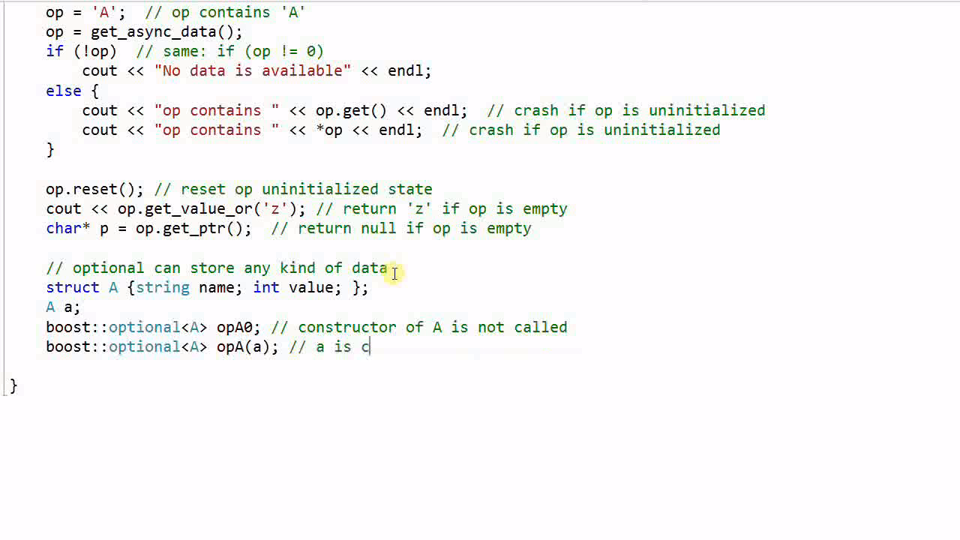
pyautogui.write('opy constructed int')
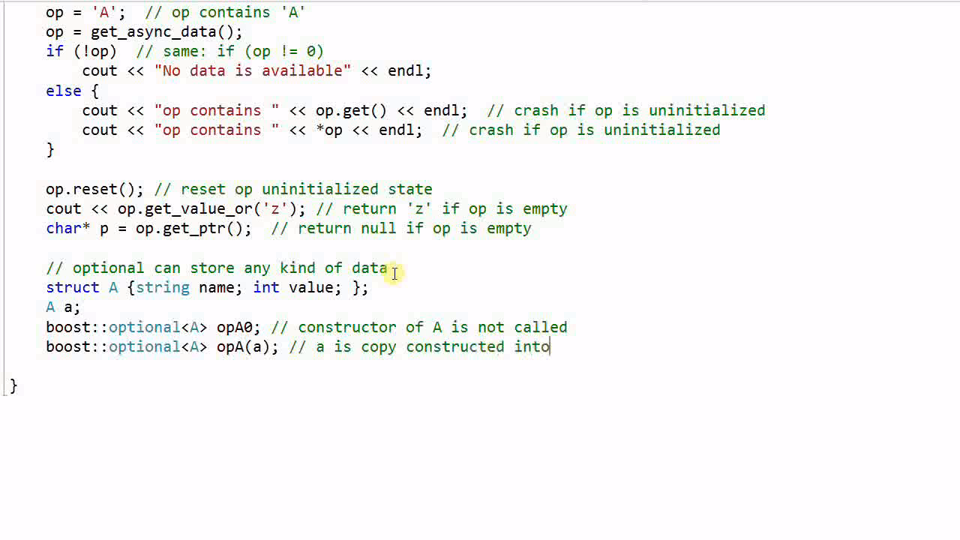
pyautogui.write('opA')
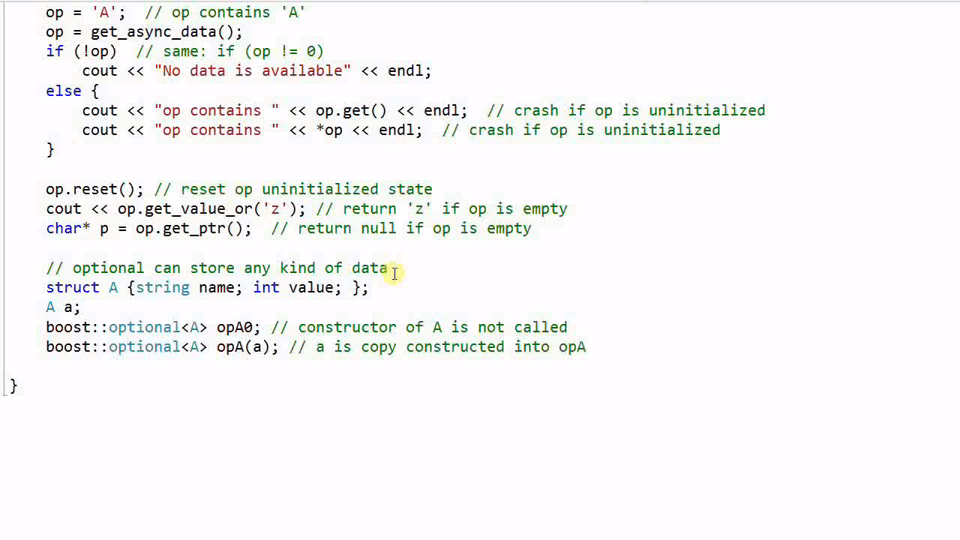
pyautogui.write('cout <<')
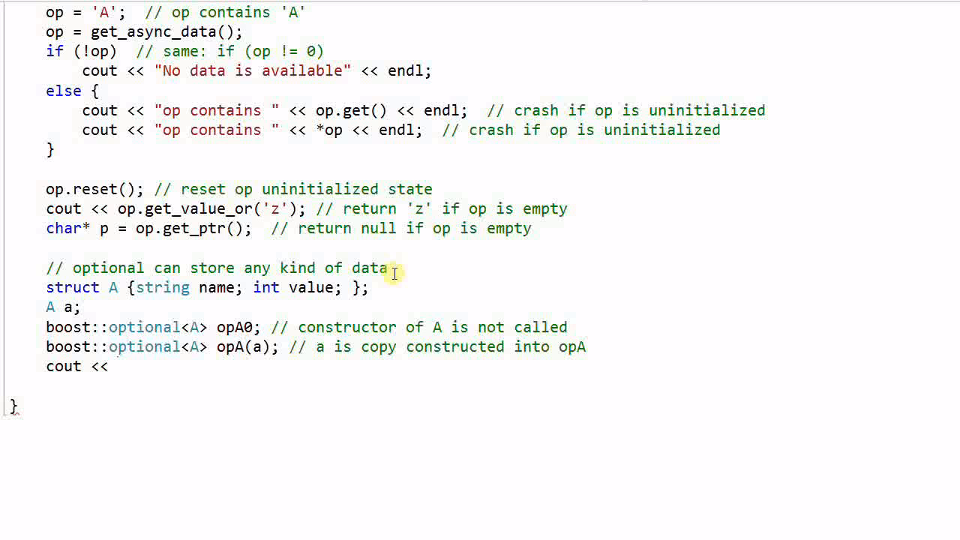
# Write cout << opA->name << " " << opA->value << endl;.
pyautogui.write('opA->name')
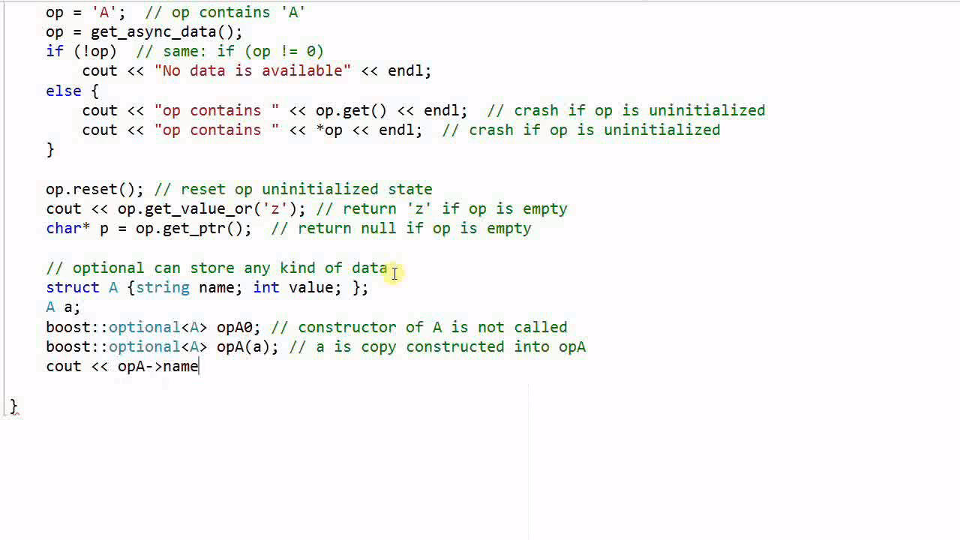
pyautogui.write('<< "  " <<')
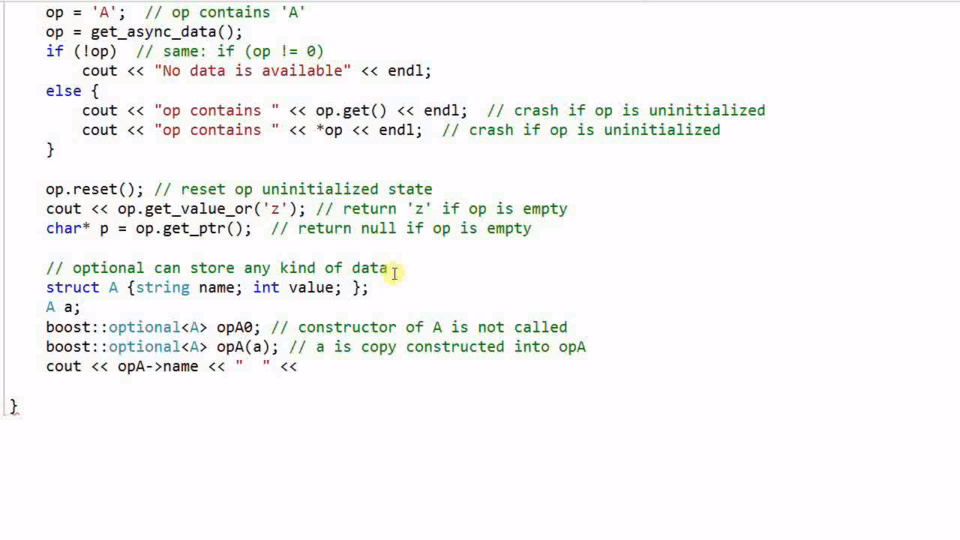
pyautogui.write('opA-')
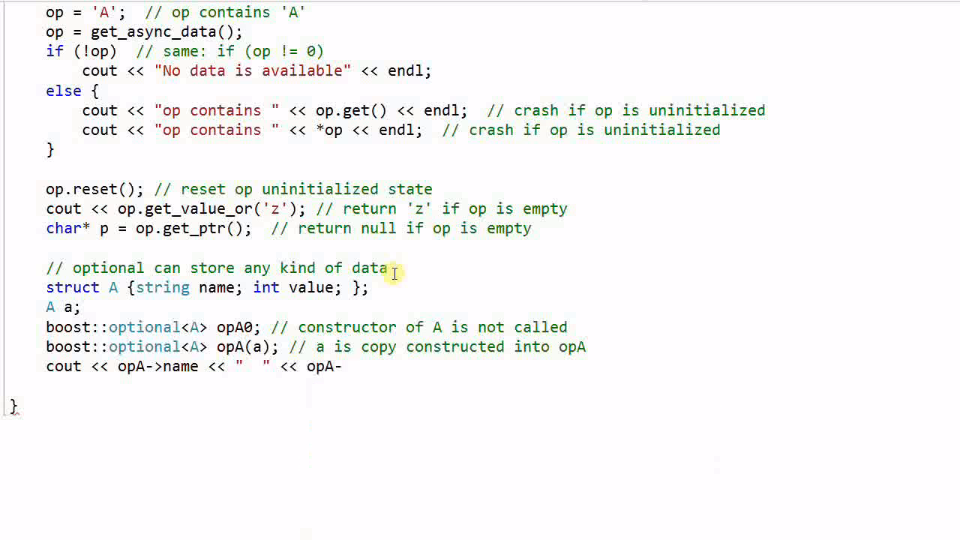
pyautogui.write('>value')
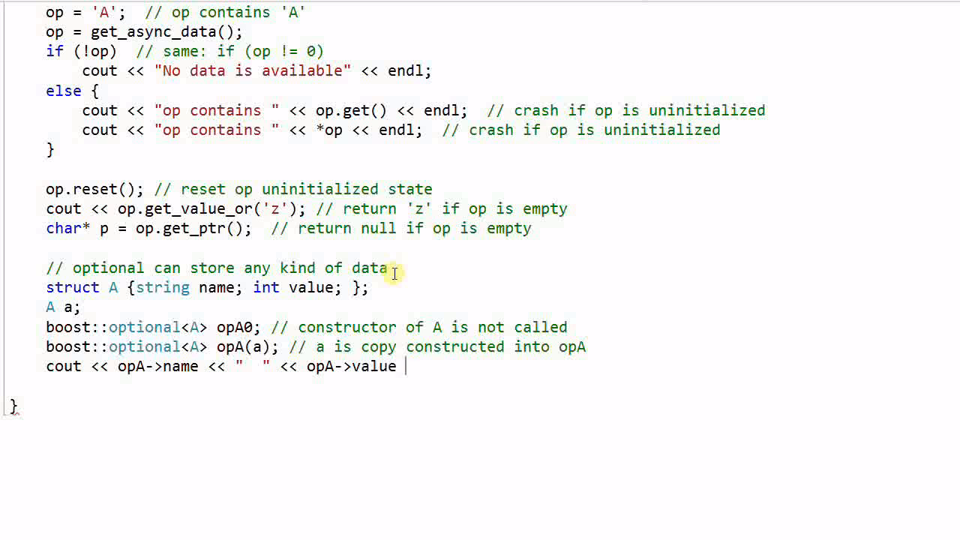
pyautogui.write('<< endl;')
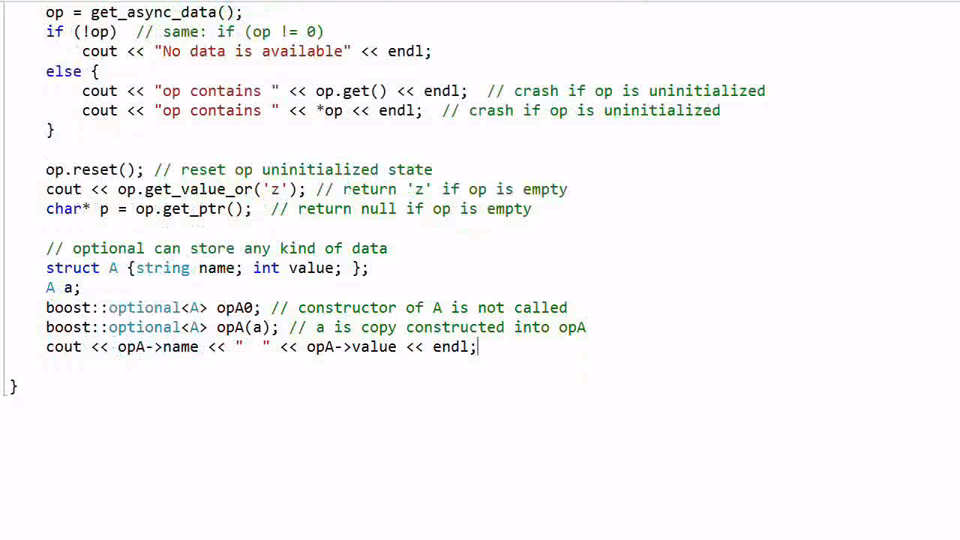
pyautogui.scroll(-3)
pyautogui.write('//')
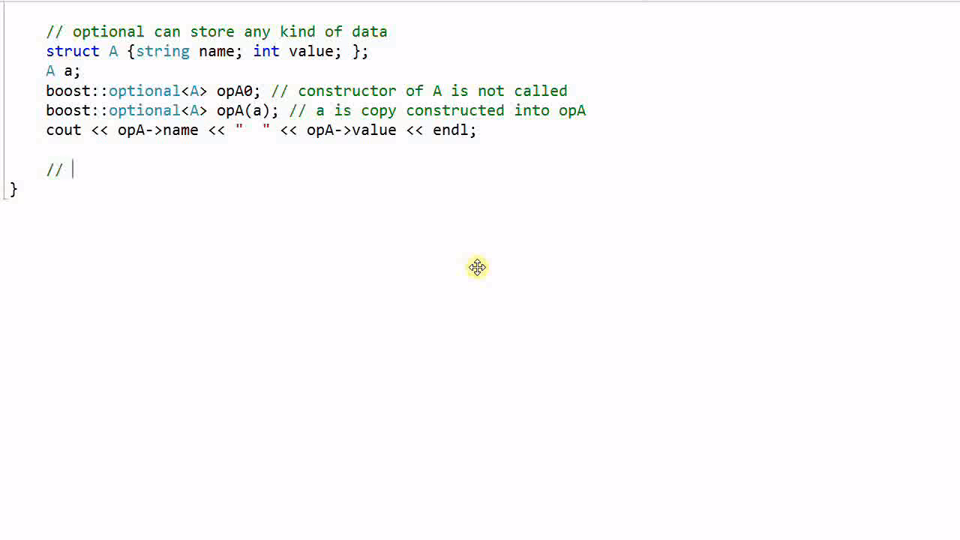
# Add a '// Pointer' section declaring boost::optional<A*> opAP(&a) and setting (*opAP)->name to "Bob".
pyautogui.write('Pointer')
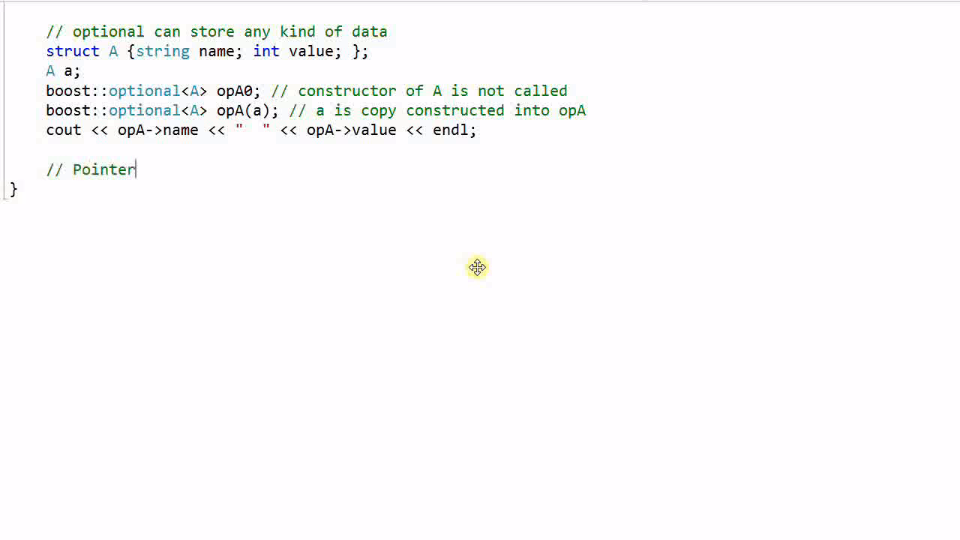
pyautogui.write('boost::')
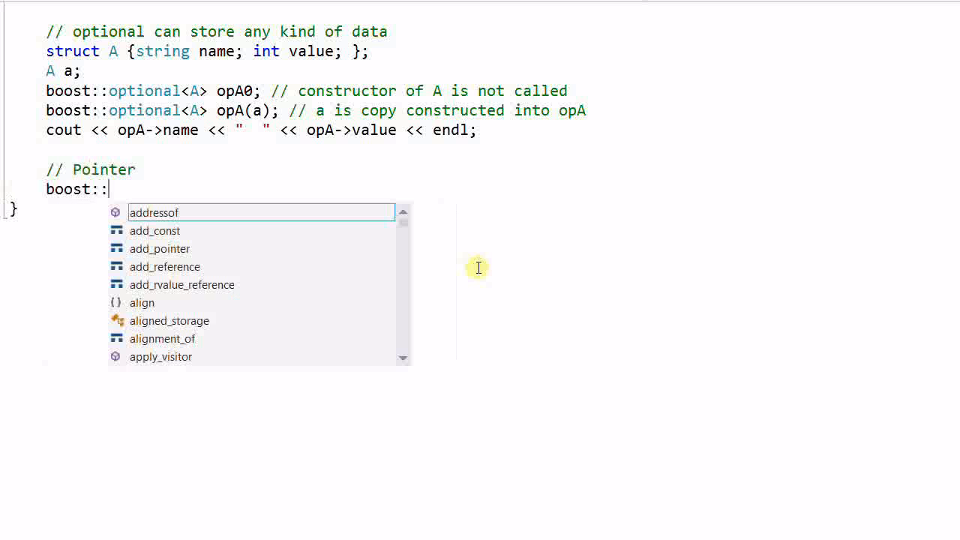
pyautogui.write('optional')
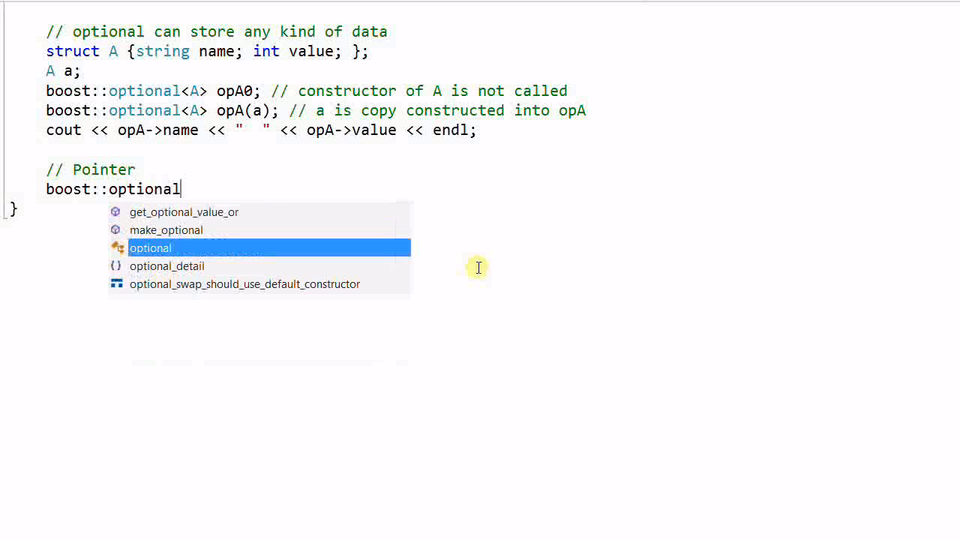
pyautogui.write('<A*> op')
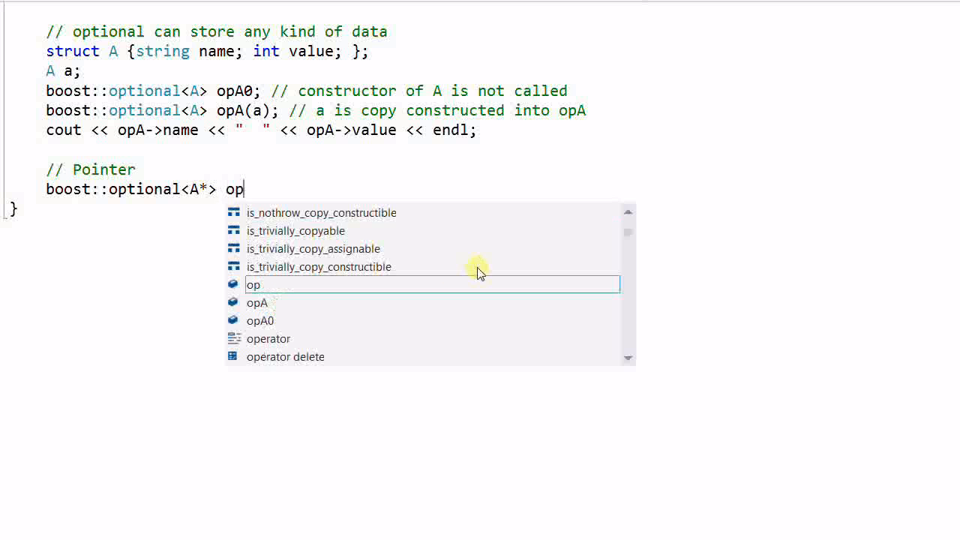
pyautogui.write('A')
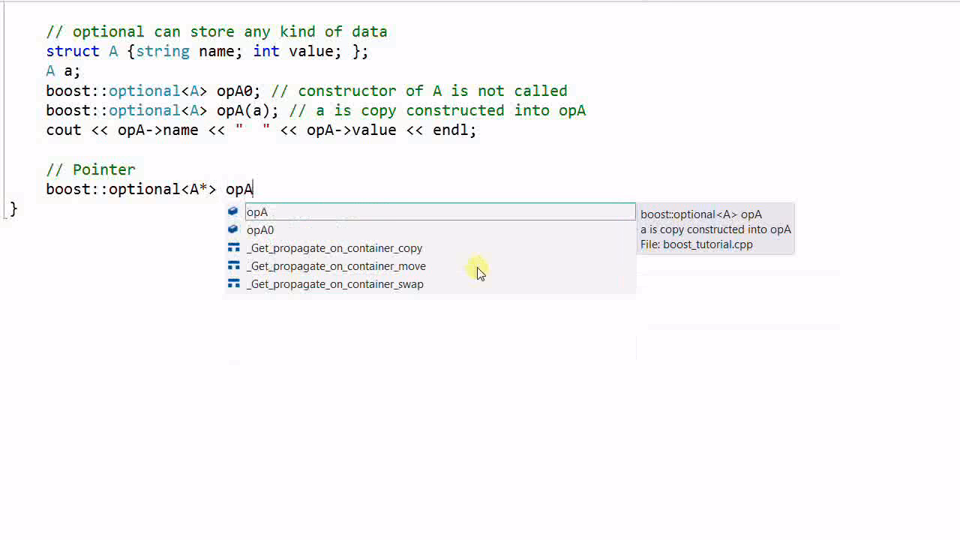
pyautogui.write('P(&a);')
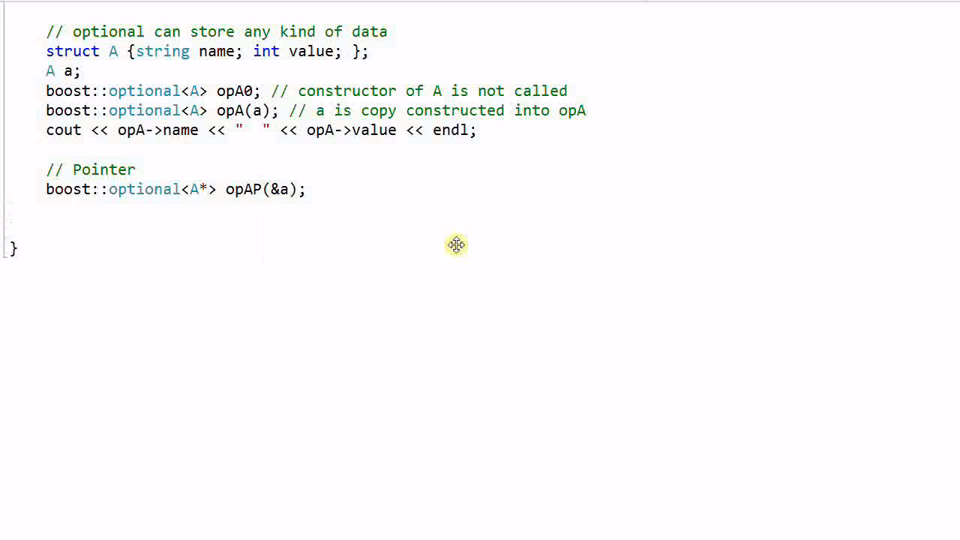
pyautogui.write('(*op')
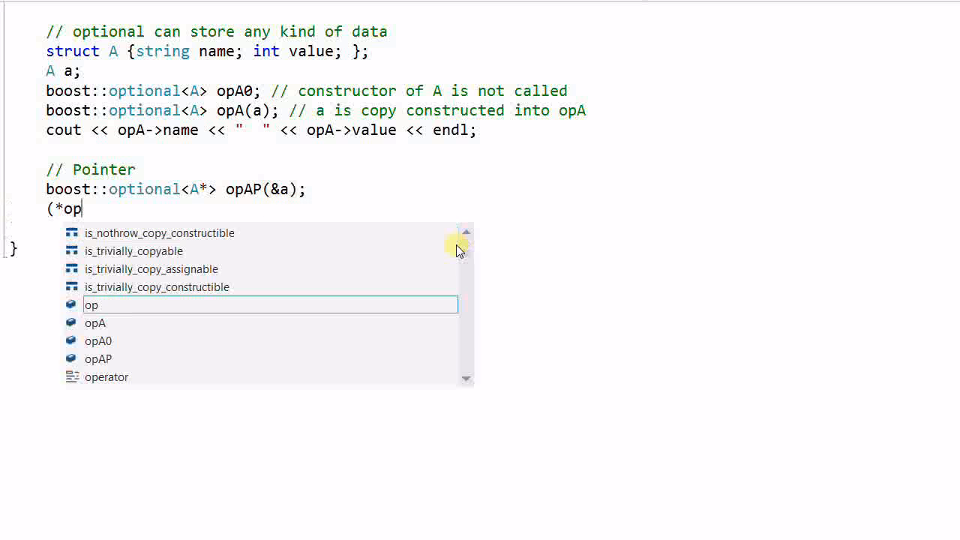
pyautogui.write('AP')
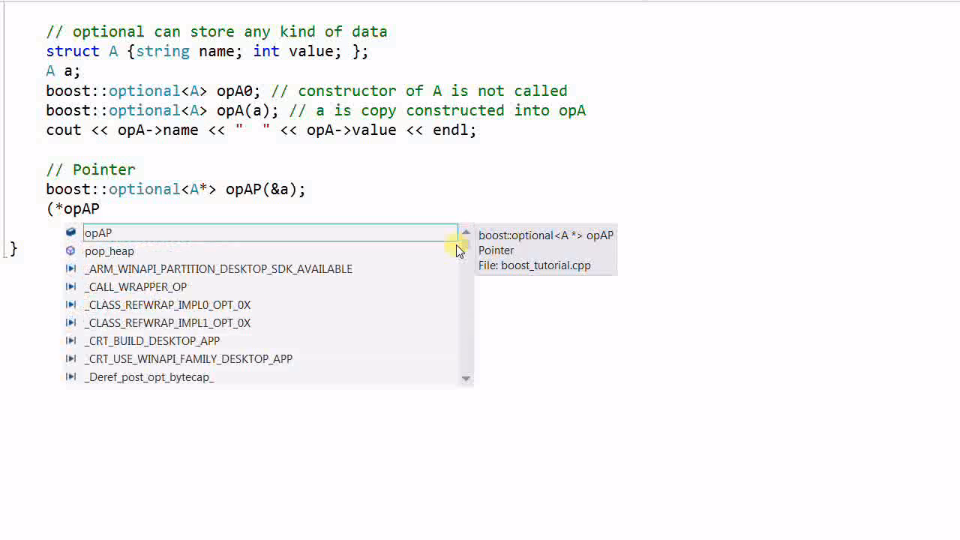
pyautogui.write(')->name = "Bob";')
pyautogui.write('//')
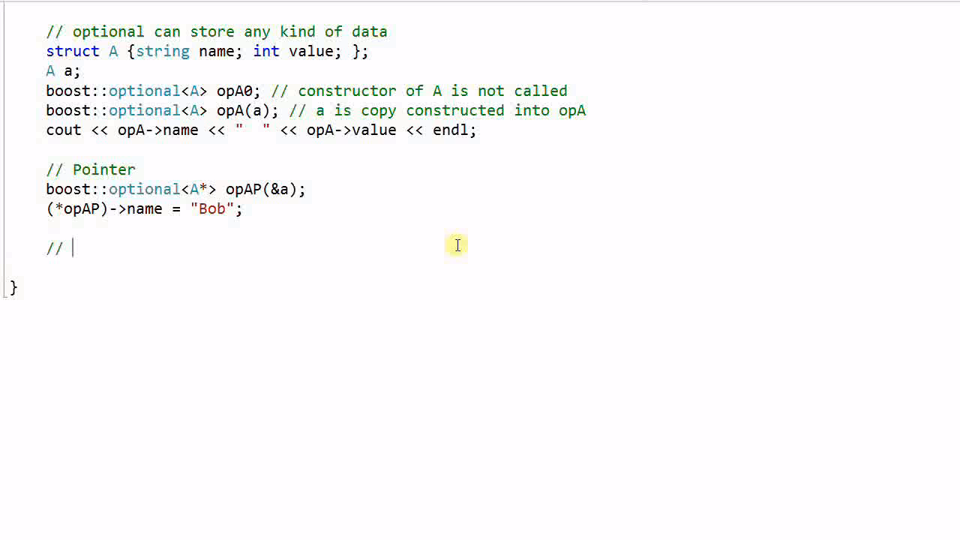
# Rewrite the Reference example as boost::optional<A&> opAR(a), with opAR->name = "Bob" commented '// this changes a.name'.
pyautogui.write('Reference')
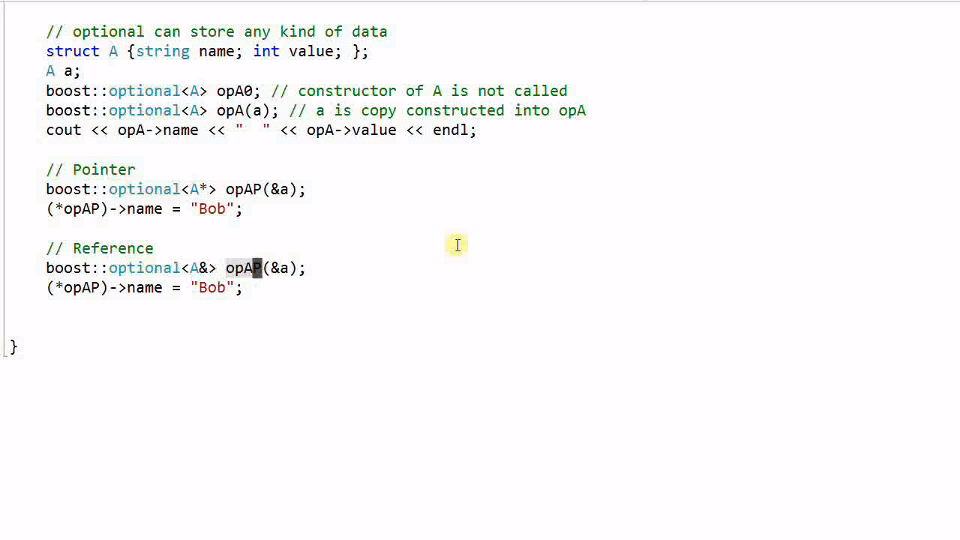
pyautogui.write('R')
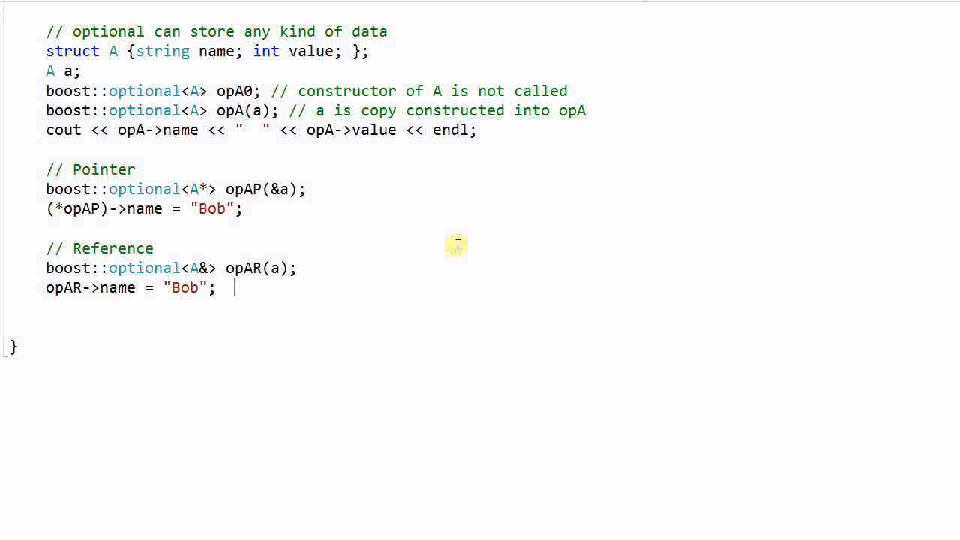
pyautogui.write('// this changes a')
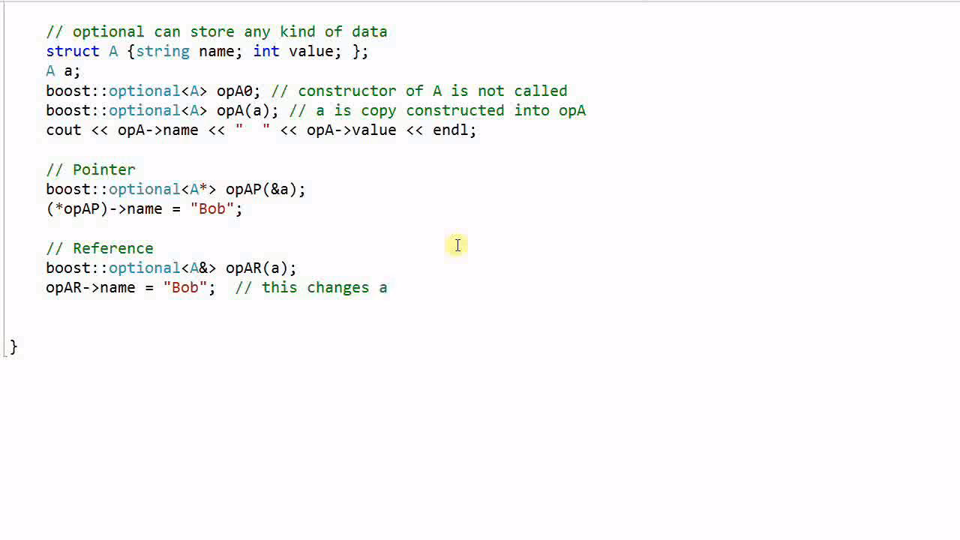
pyautogui.write('.name')
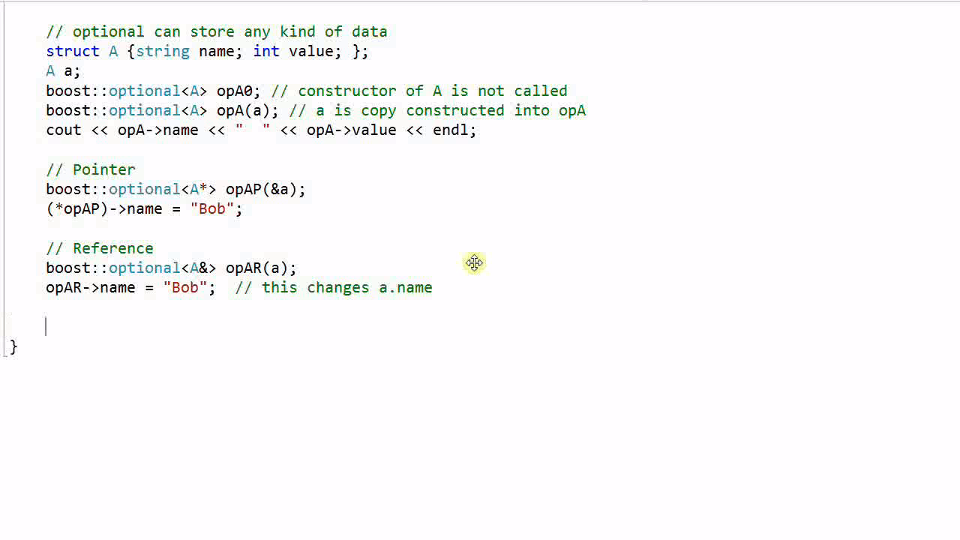
# Add a '// Relational Operator' heading and declare boost::optional<int> i1(1), i2(9), i3.
pyautogui.write('// RE')
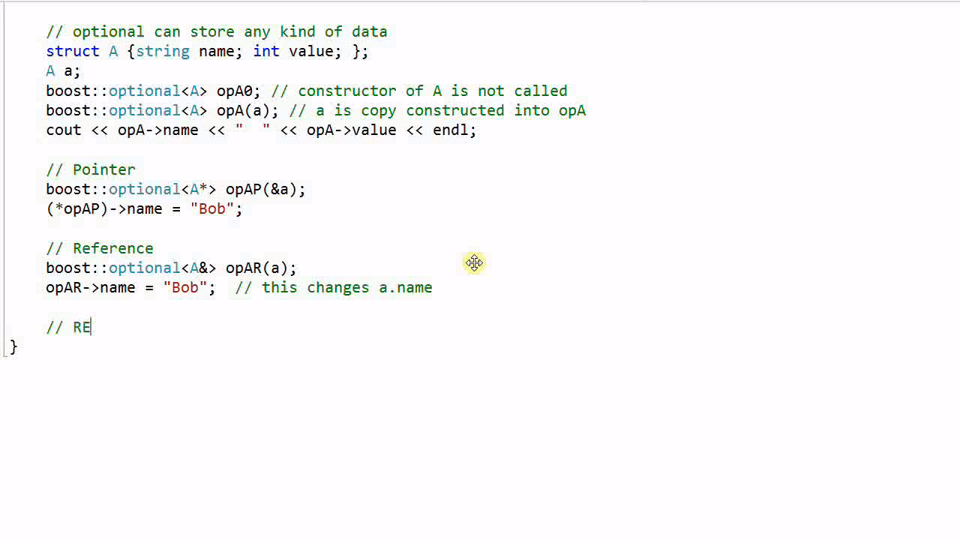
pyautogui.write('lational')
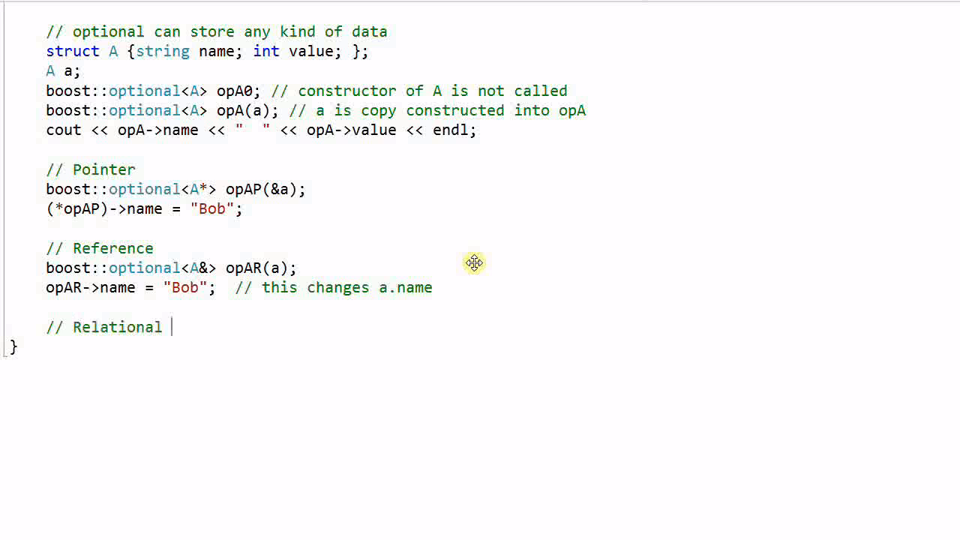
pyautogui.write('Operator')
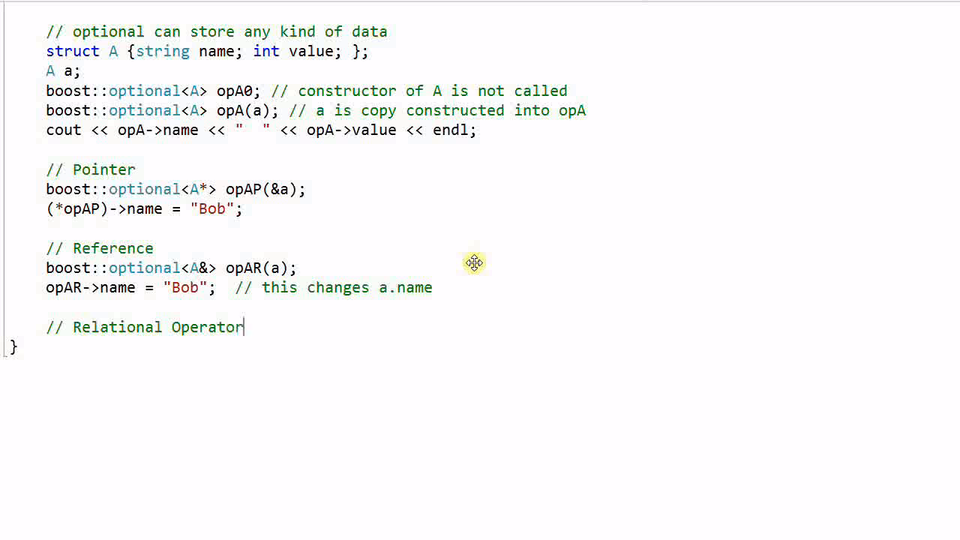
pyautogui.write('boo')
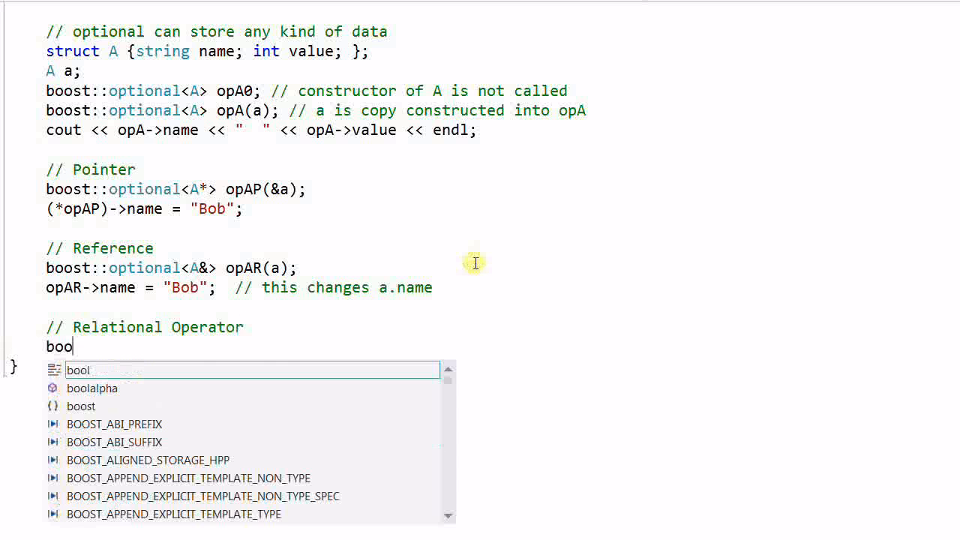
pyautogui.write('st::optiona')
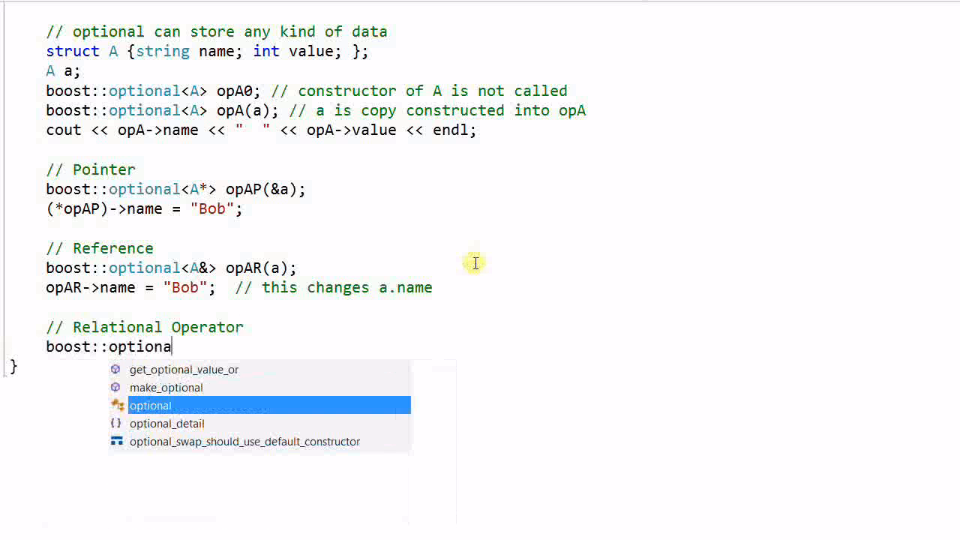
pyautogui.write('l<int> i')
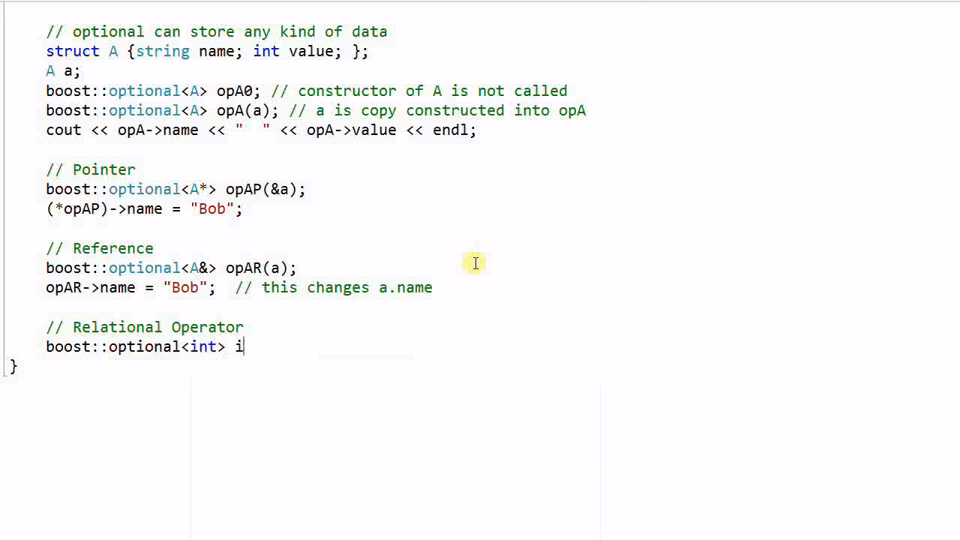
pyautogui.write('1(')
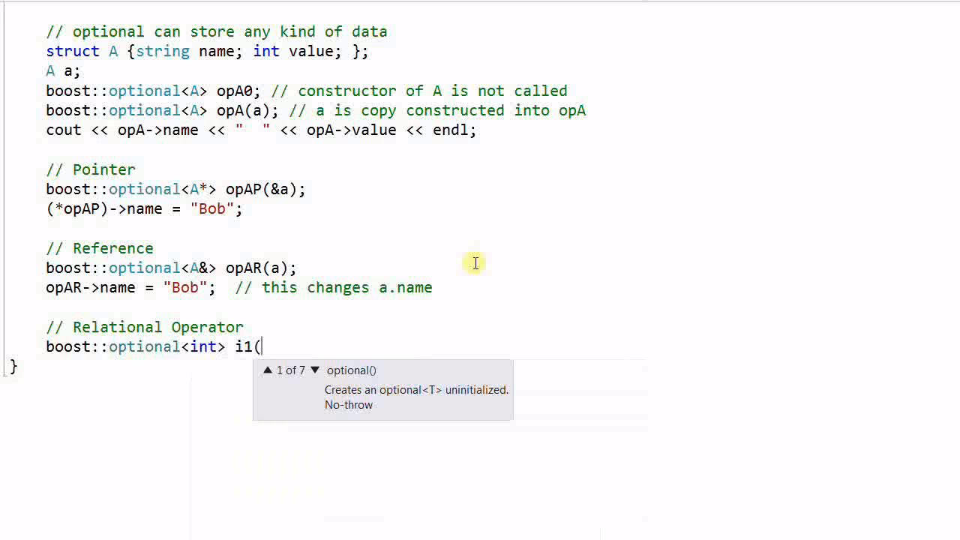
pyautogui.write('1);')
pyautogui.write('boost::optional<int> i2(9);')
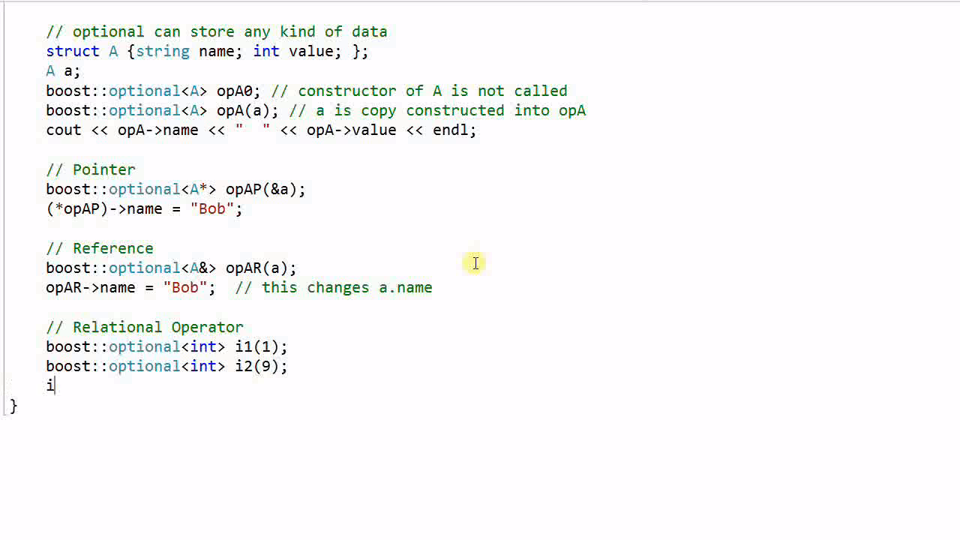
# Add if (i1 < i2) printing "i2 is bigger", commented that initialized values compare like *i1 < *i2.
pyautogui.write('f (i1 < i')
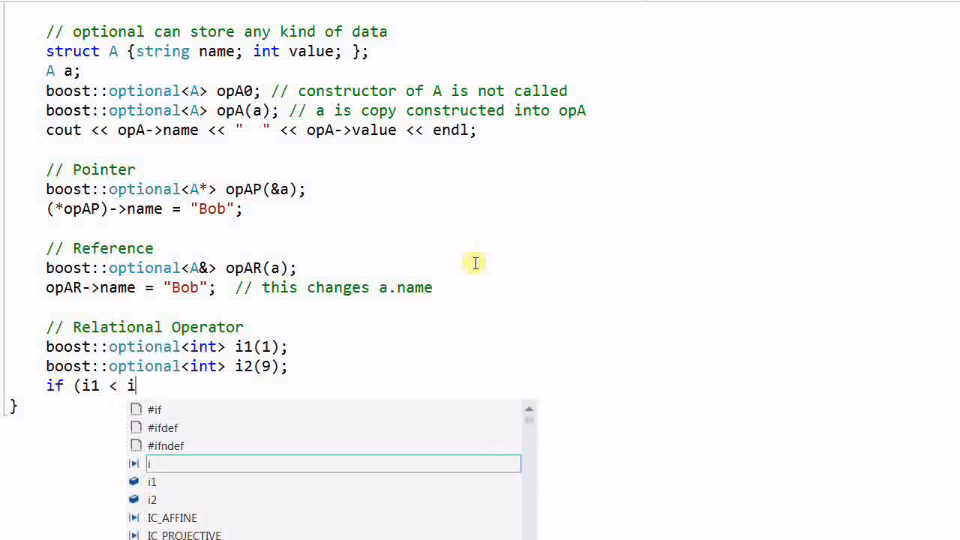
pyautogui.write('2)')
pyautogui.write('cout << "i2 is')
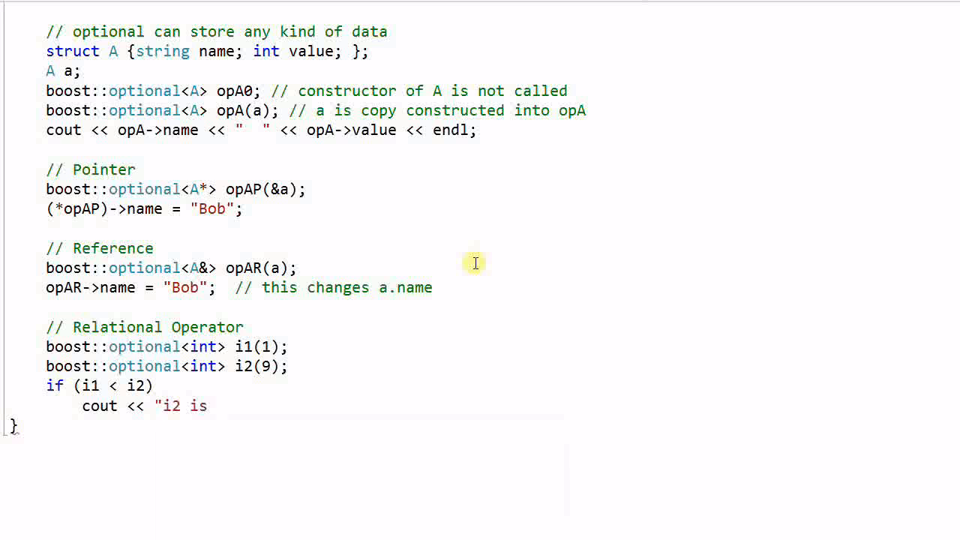
pyautogui.write('bigger";  // if both')
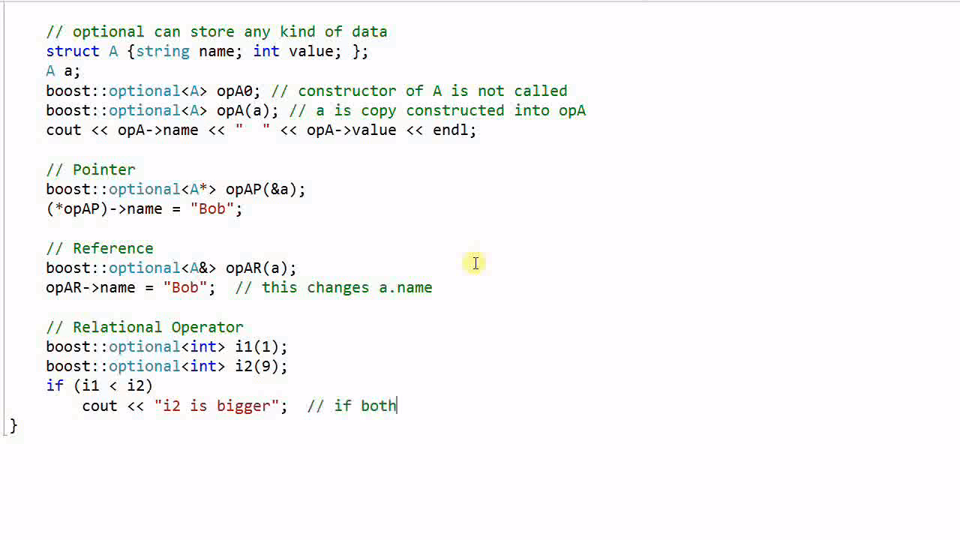
pyautogui.write('are inita')
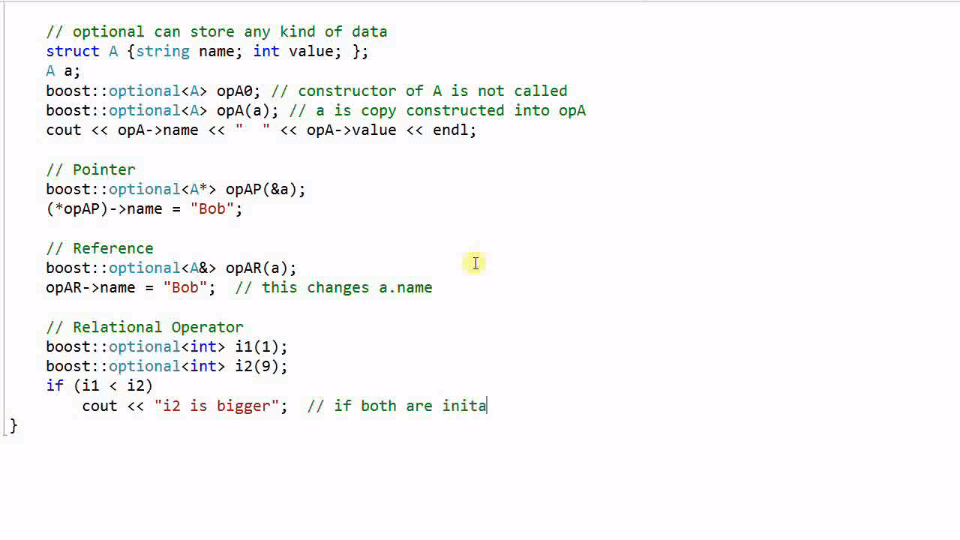
pyautogui.write('i')
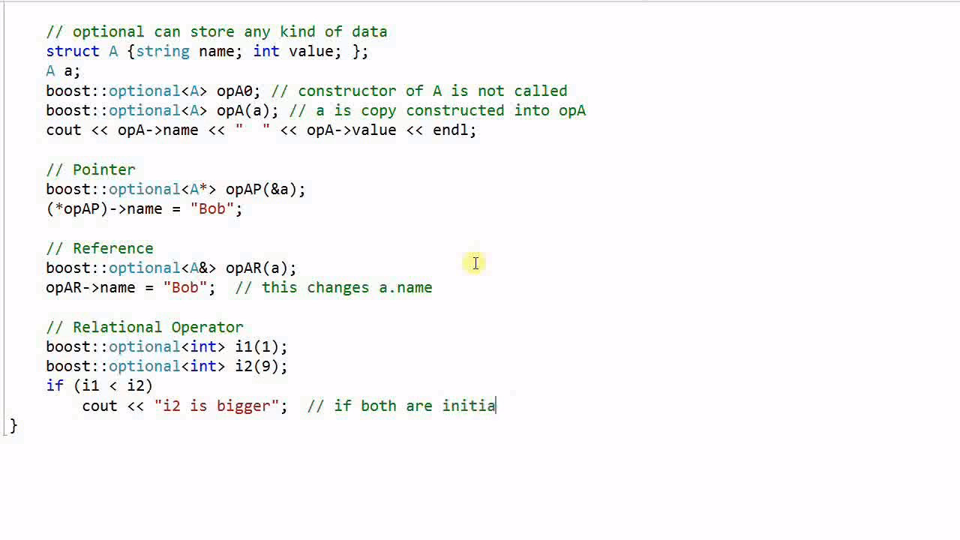
pyautogui.write('lized')
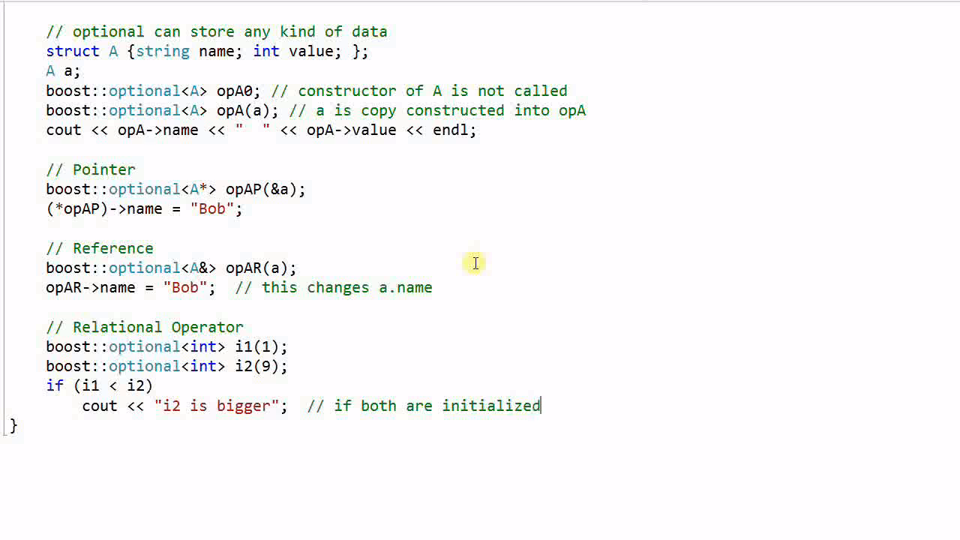
pyautogui.write(',')
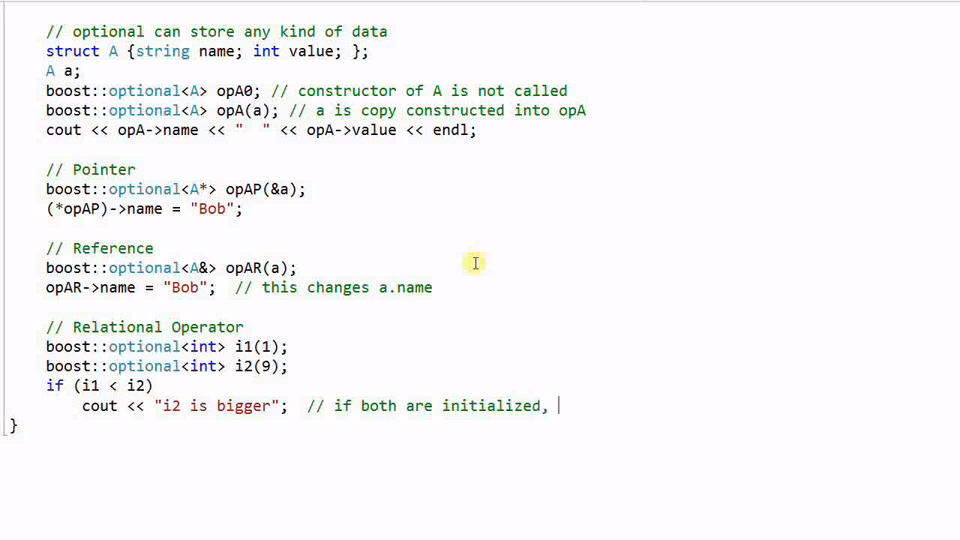
pyautogui.write('*i')
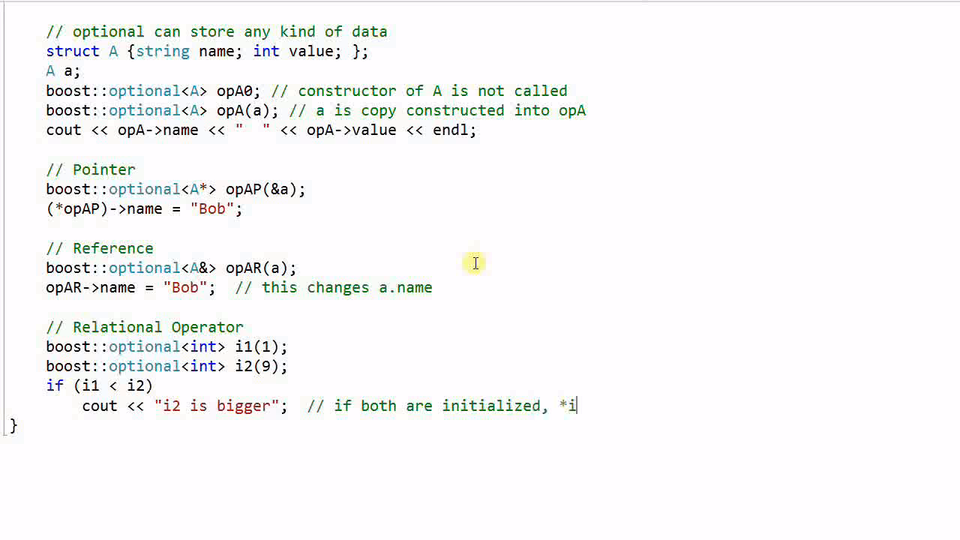
pyautogui.write('1')
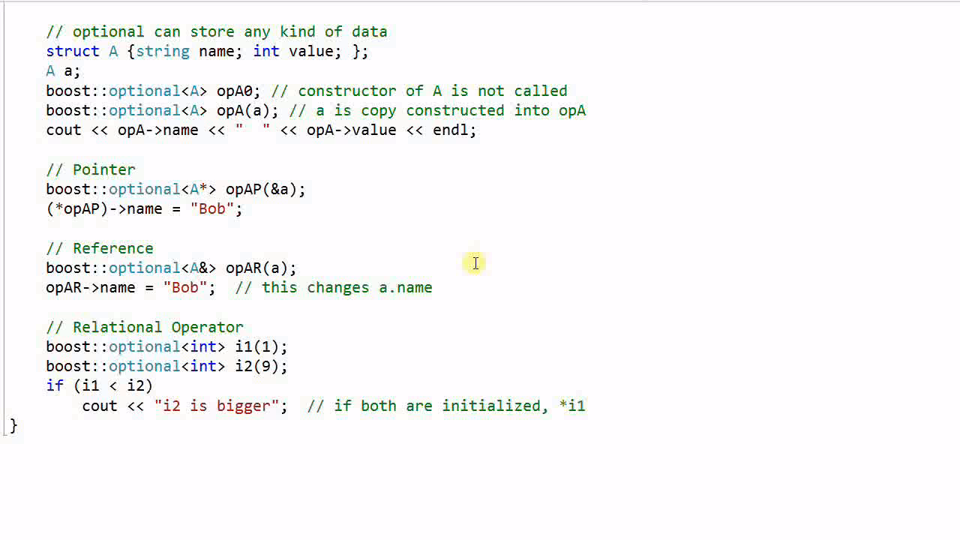
pyautogui.write('<')
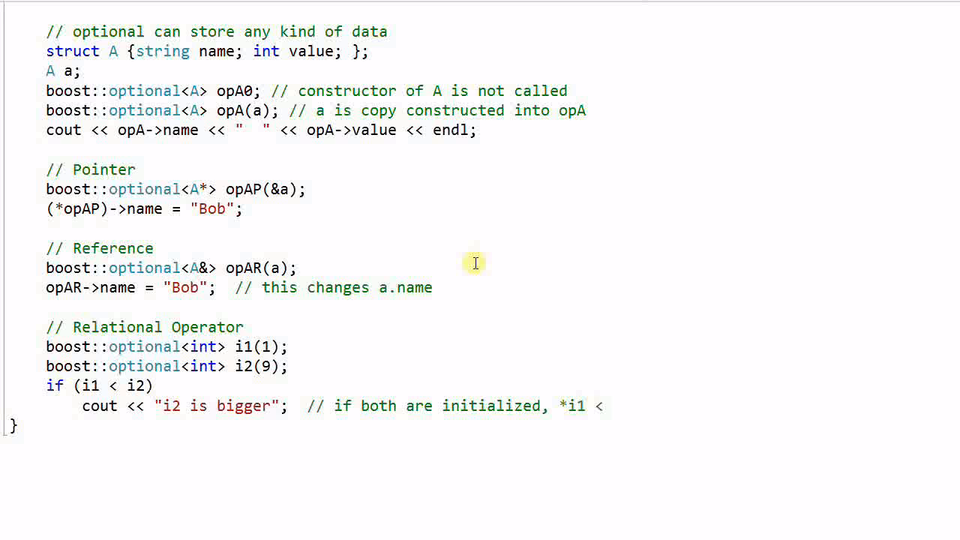
pyautogui.write('*i2')
pyautogui.write('boost::optional<int> i3;')
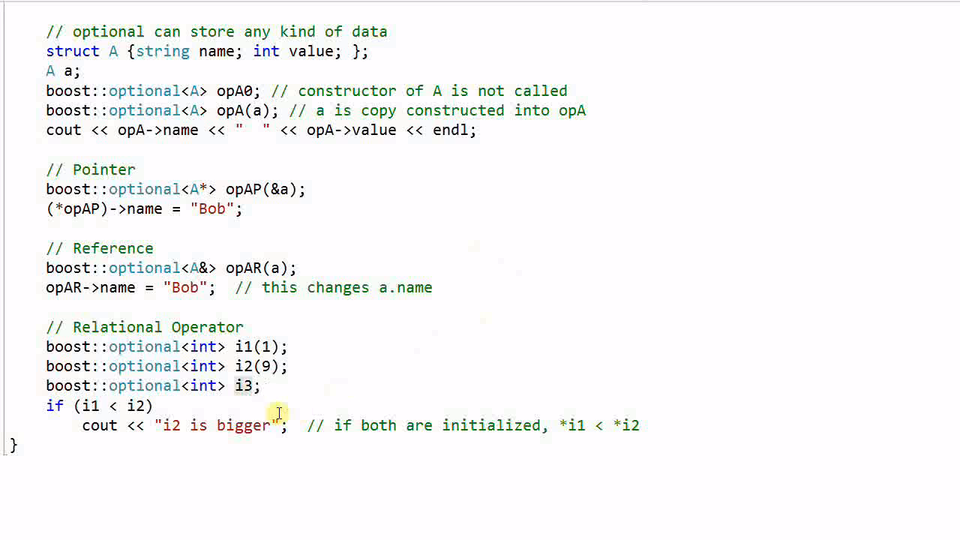
pyautogui.moveTo(260, 332)
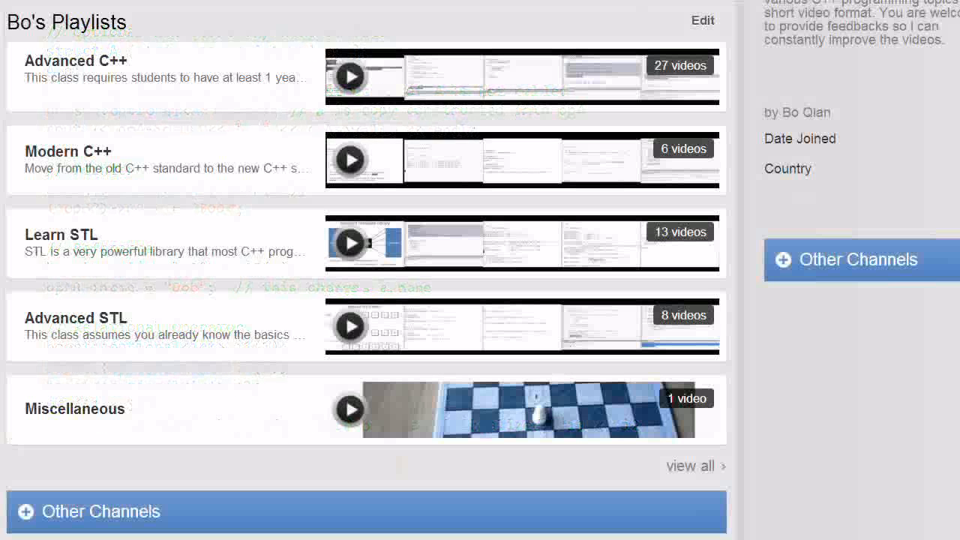
pyautogui.moveTo(861, 433)
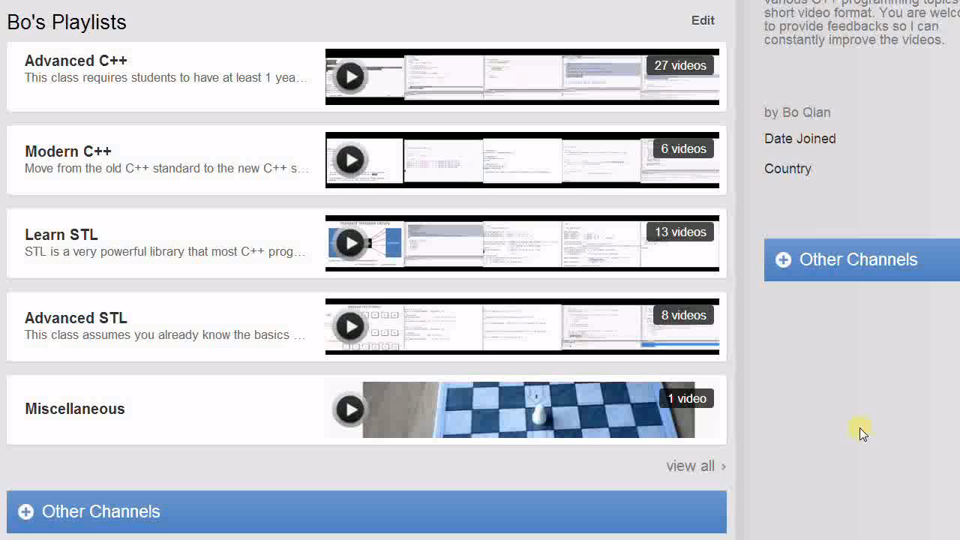
pyautogui.moveTo(851, 433)
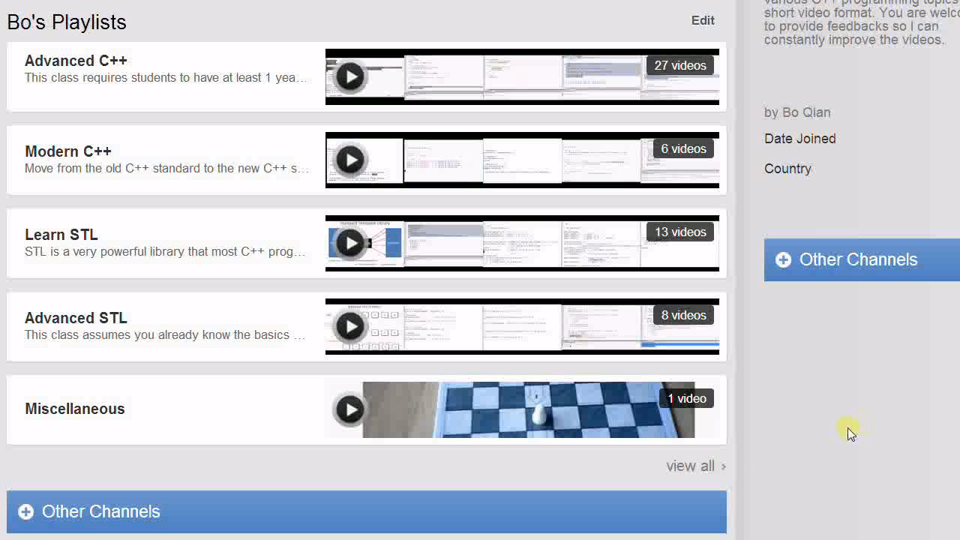